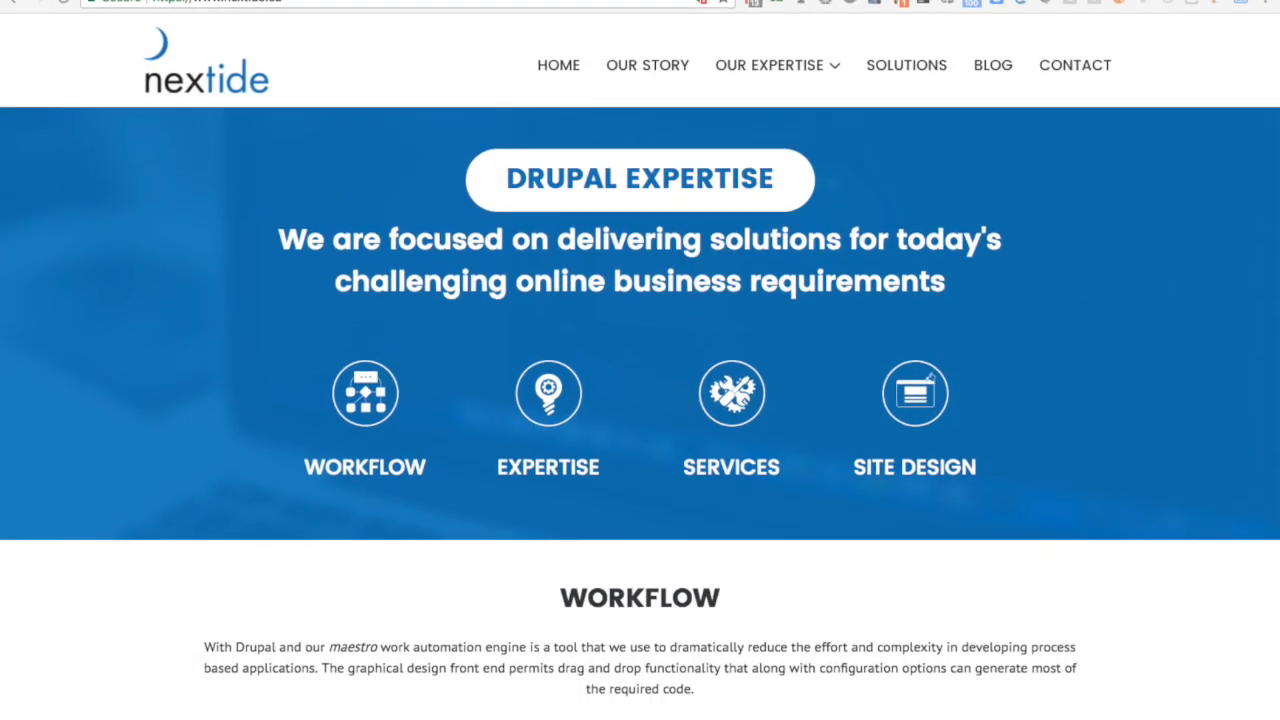
- Scroll down the Maestro Insurance site to reach the homeowners quote demo introduction
{"action": "scroll", "scroll_direction": "down", "scroll_amount": 3}
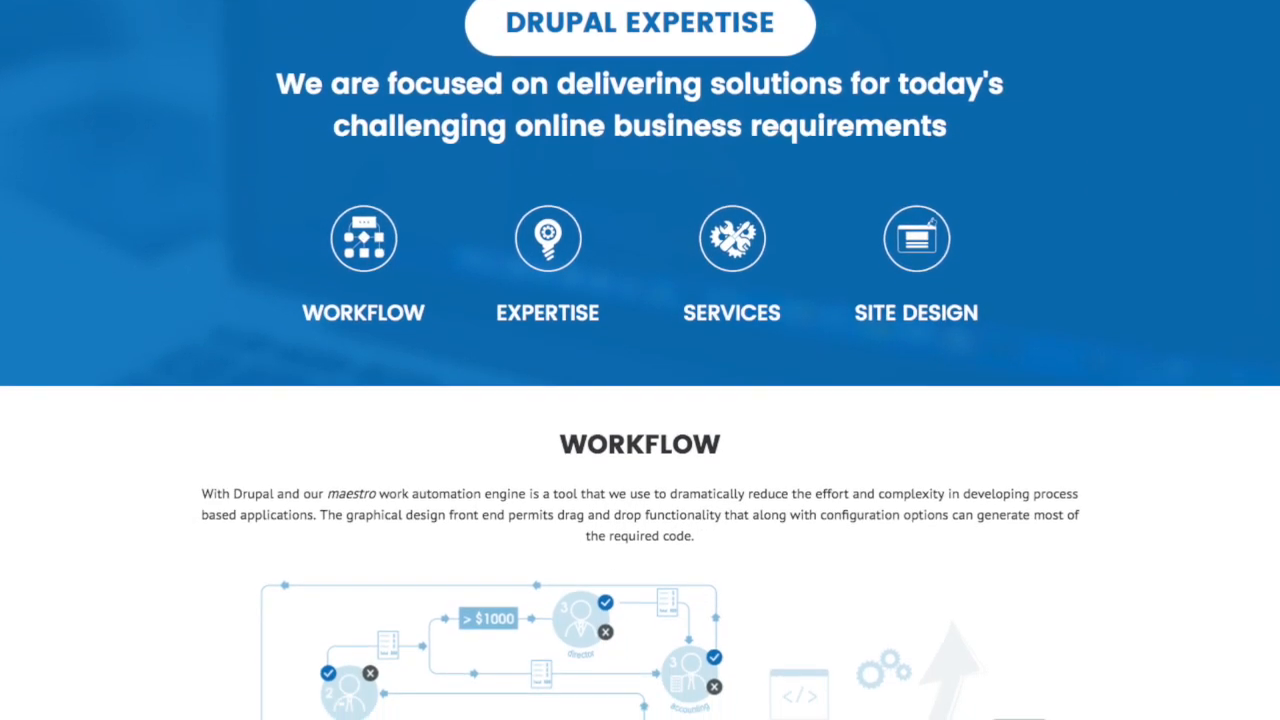
{"action": "scroll", "scroll_direction": "down", "scroll_amount": 3}
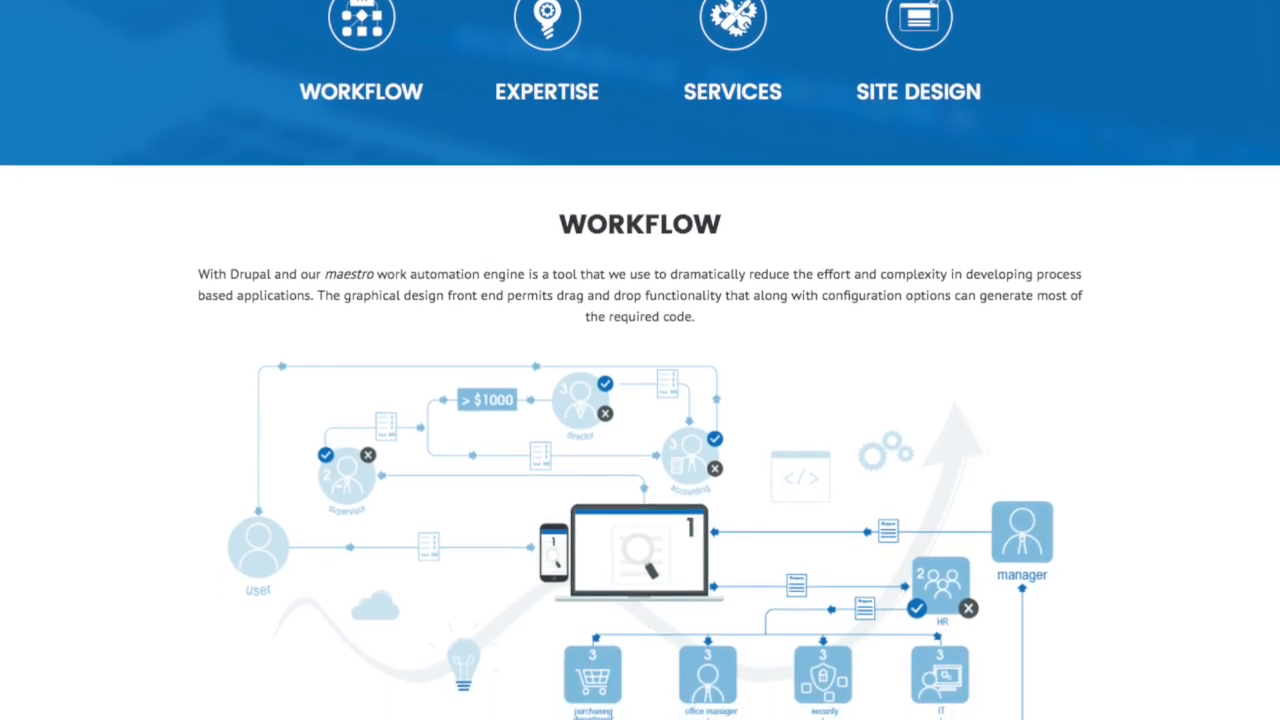
{"action": "scroll", "scroll_direction": "down", "scroll_amount": 3}
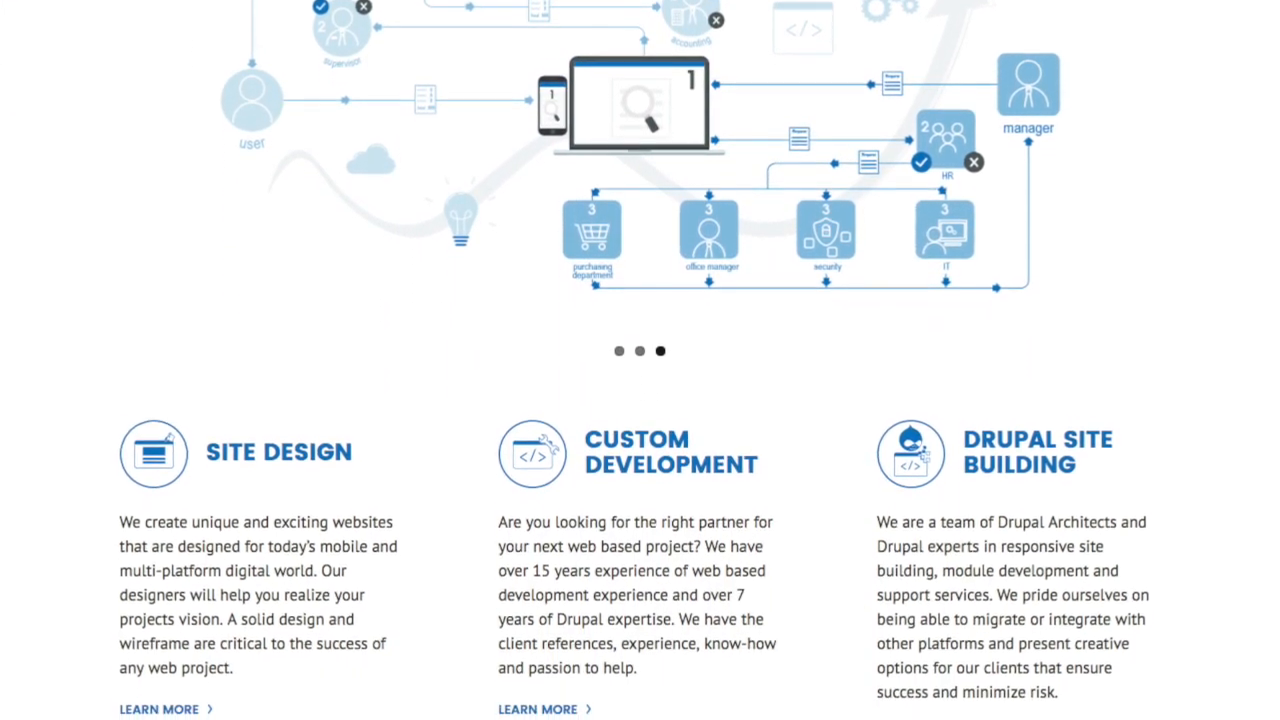
{"action": "scroll", "scroll_direction": "down", "scroll_amount": 3}
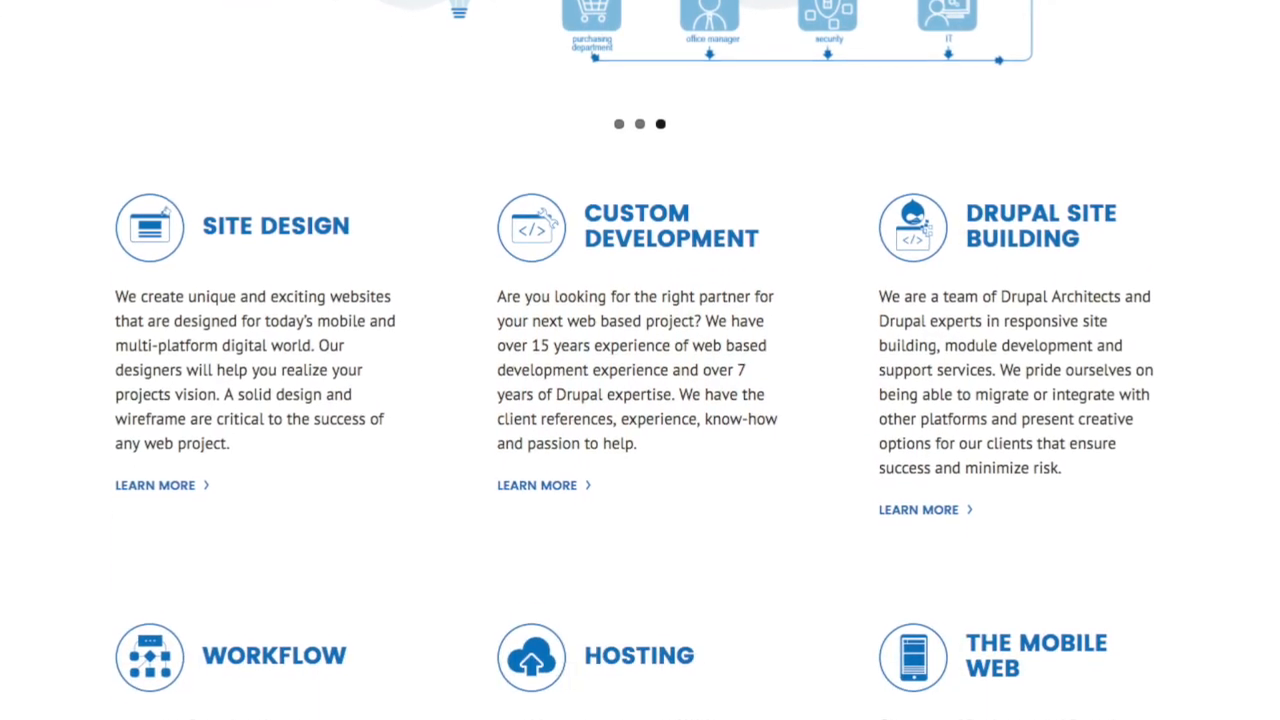
{"action": "scroll", "scroll_direction": "down", "scroll_amount": 3}
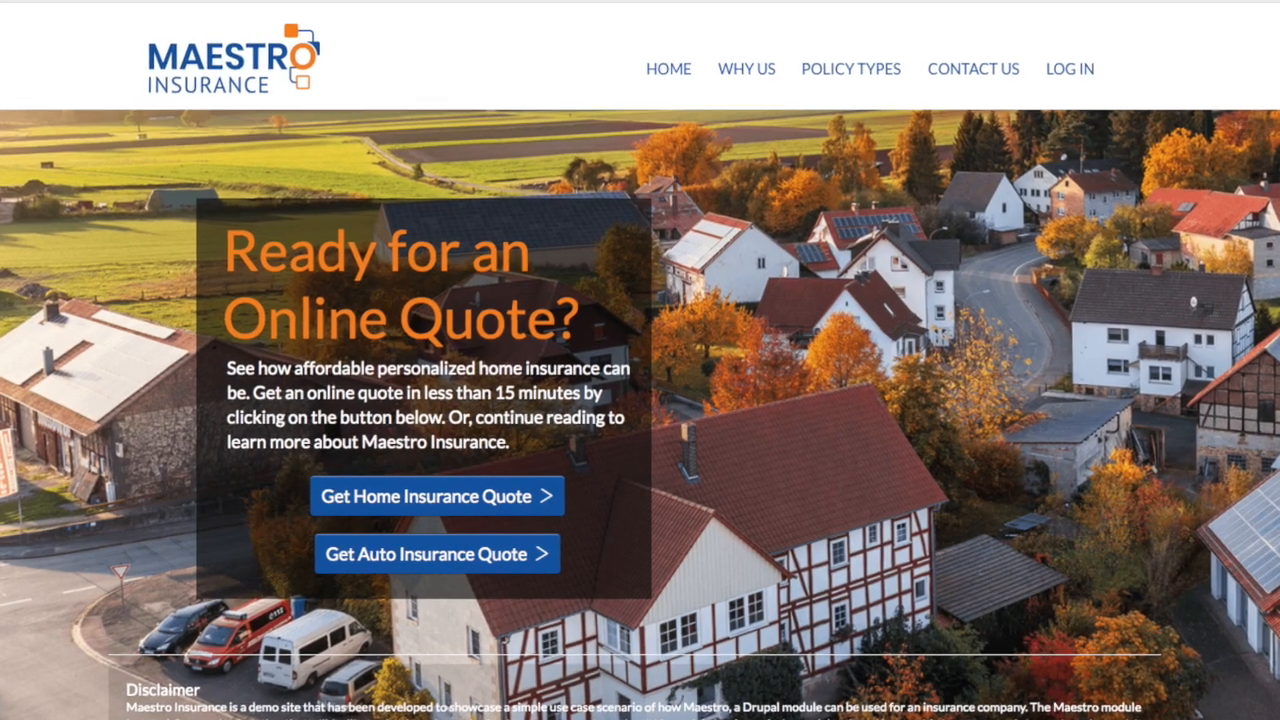
{"action": "scroll", "scroll_direction": "down", "scroll_amount": 3}
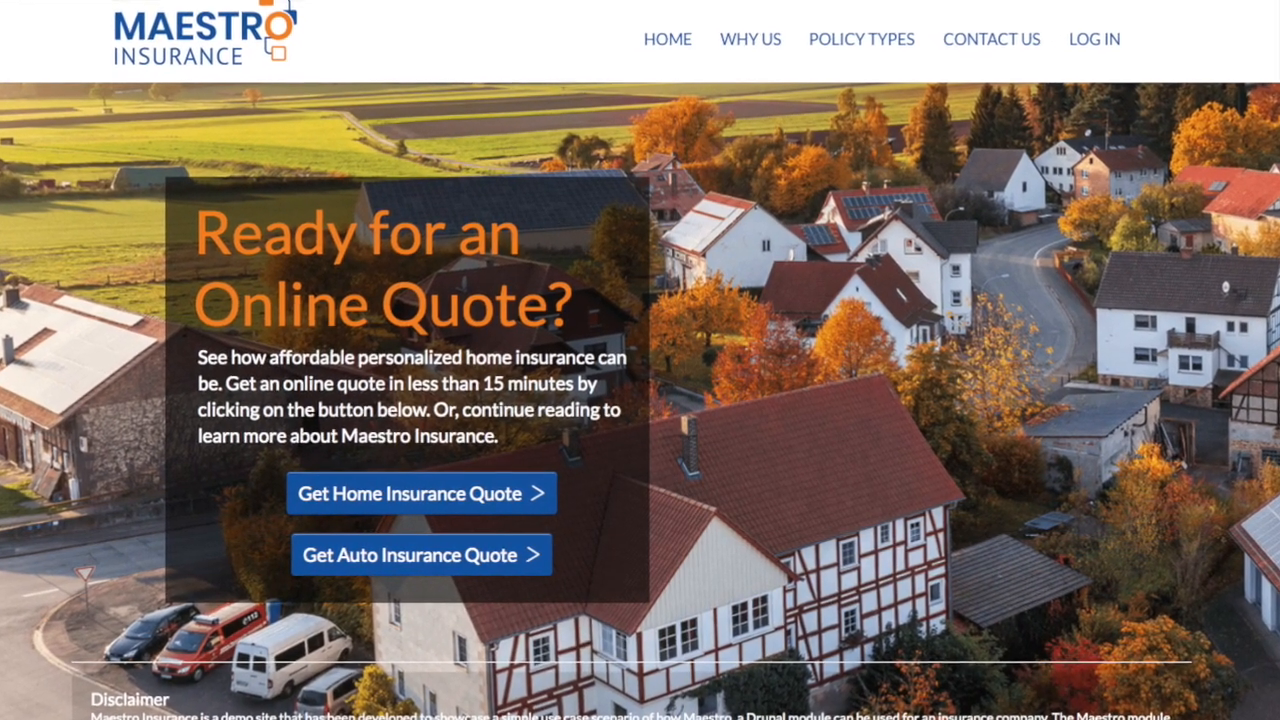
{"action": "scroll", "scroll_direction": "down", "scroll_amount": 3}
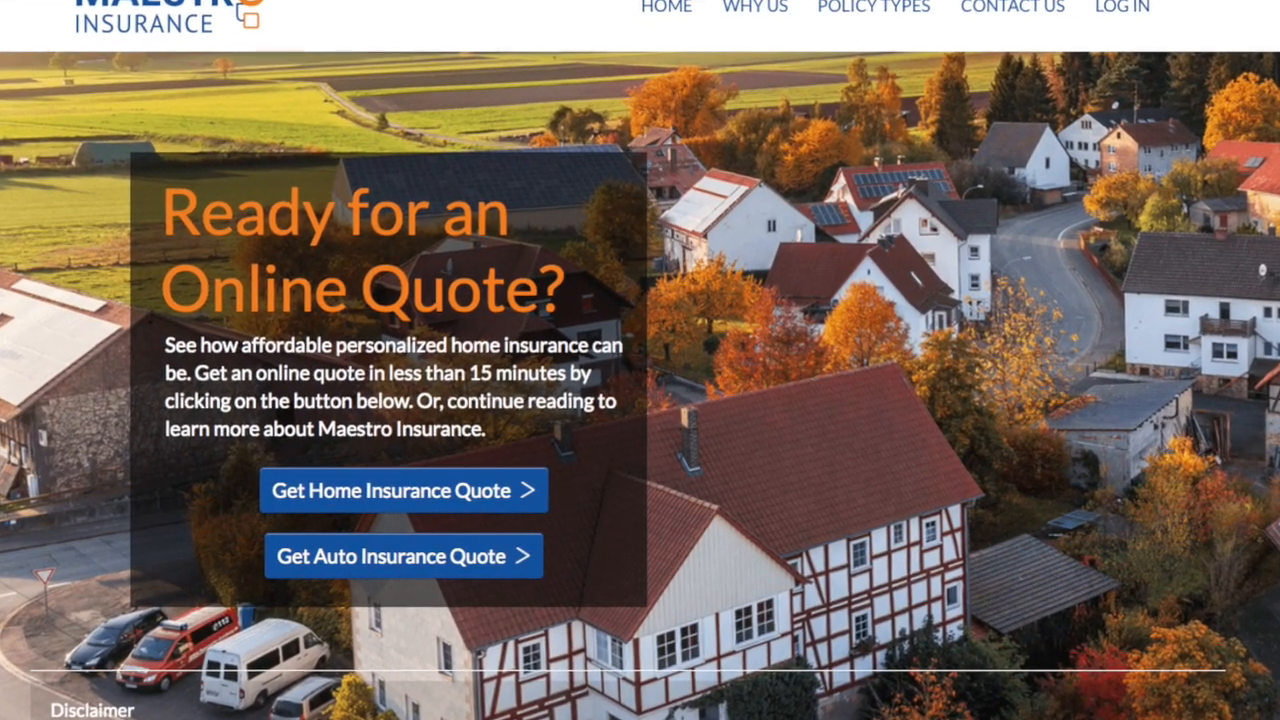
{"action": "scroll", "scroll_direction": "down", "scroll_amount": 3}
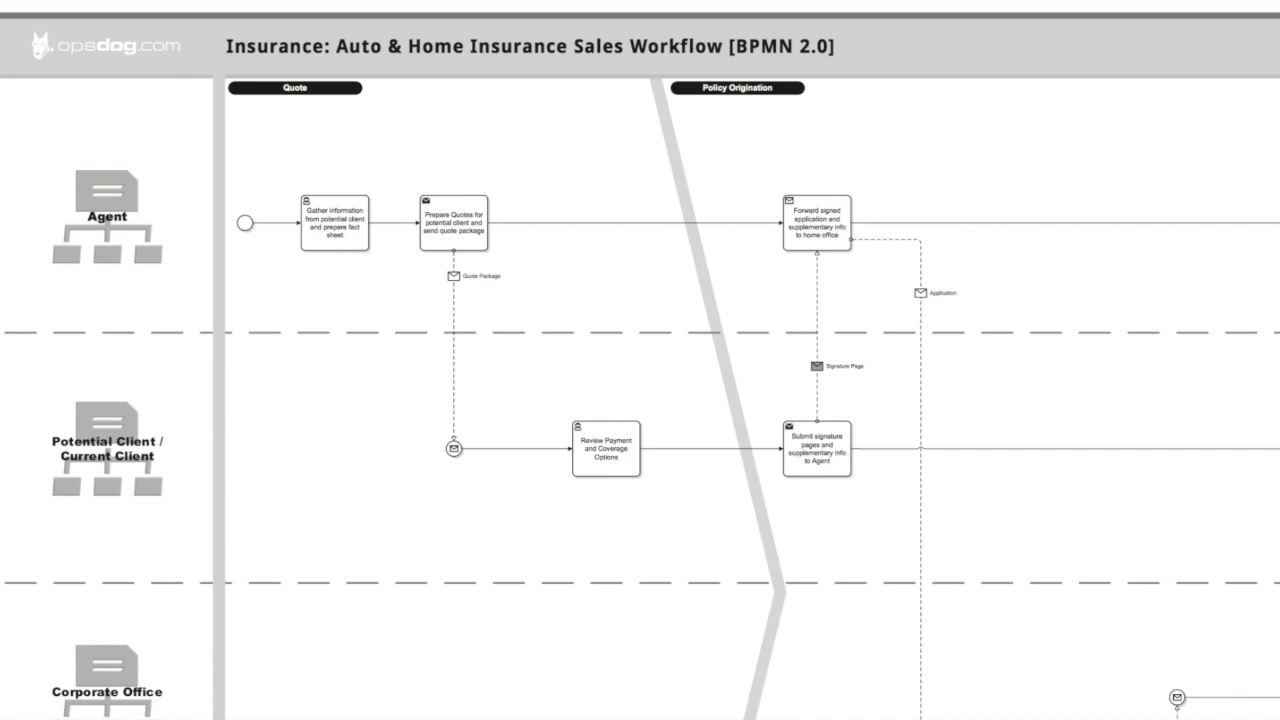
{"action": "mouse_move", "coordinate": [168, 273]}
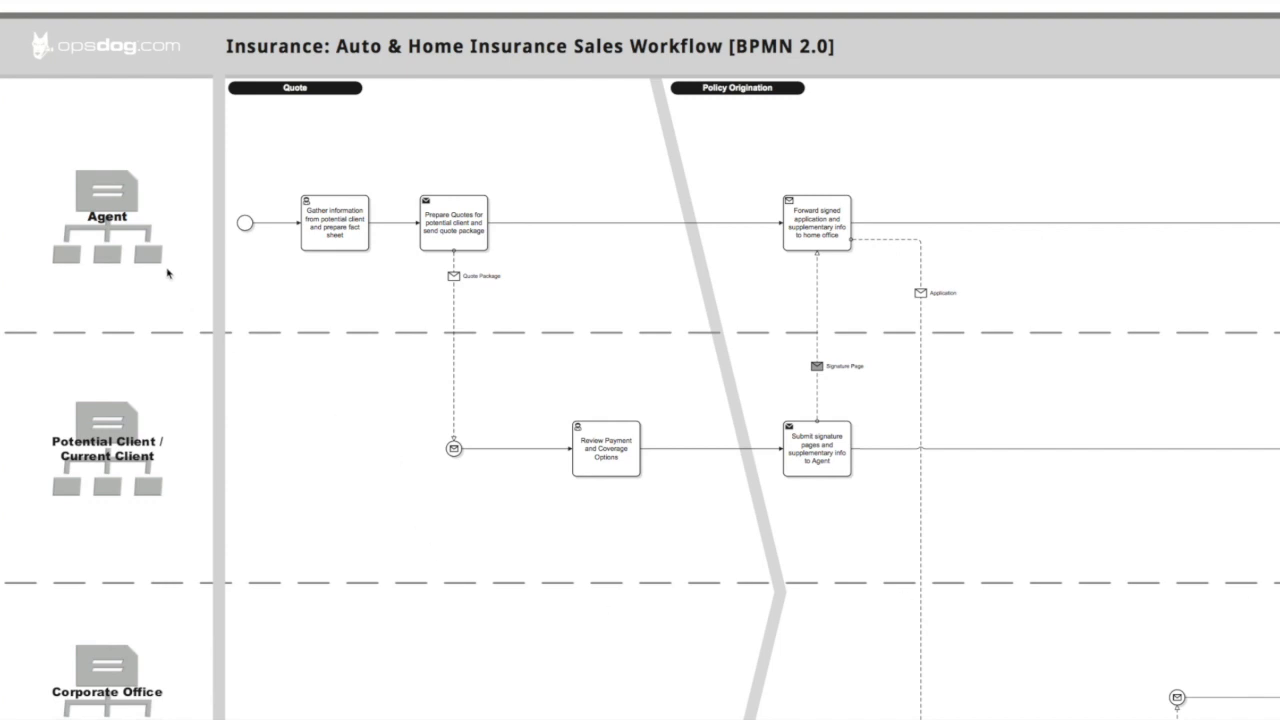
{"action": "mouse_move", "coordinate": [105, 240]}
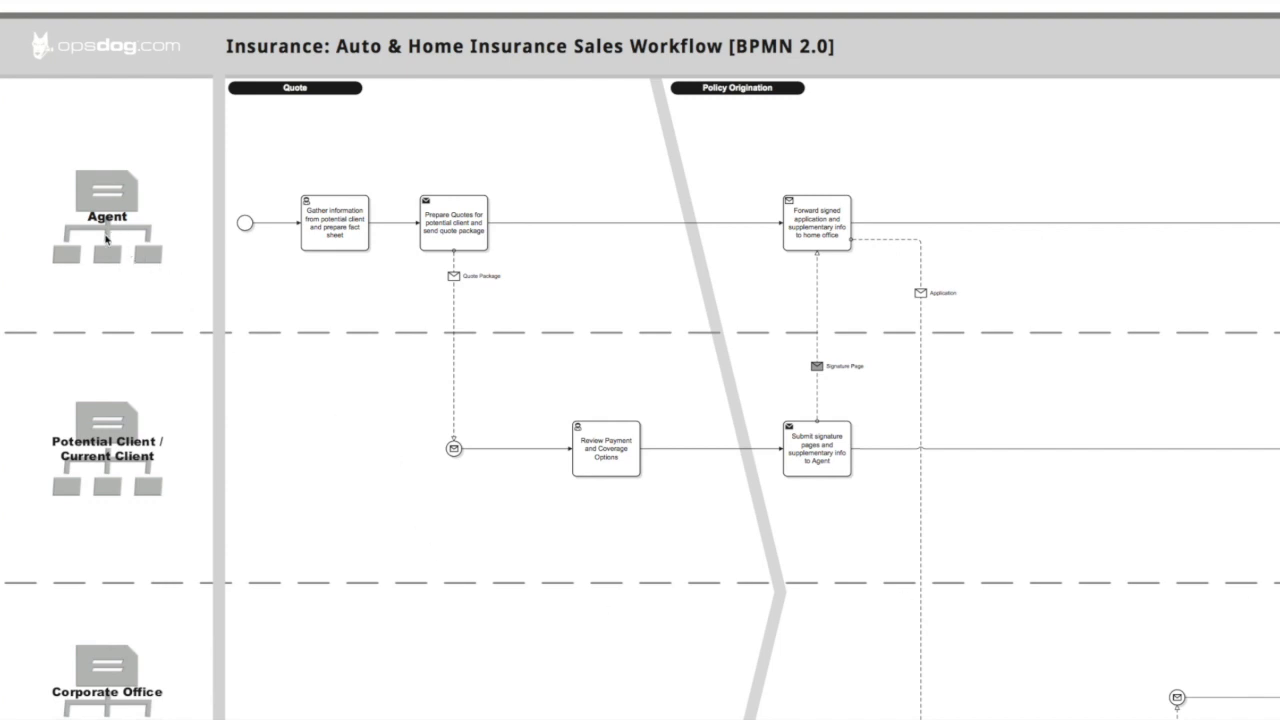
{"action": "mouse_move", "coordinate": [140, 493]}
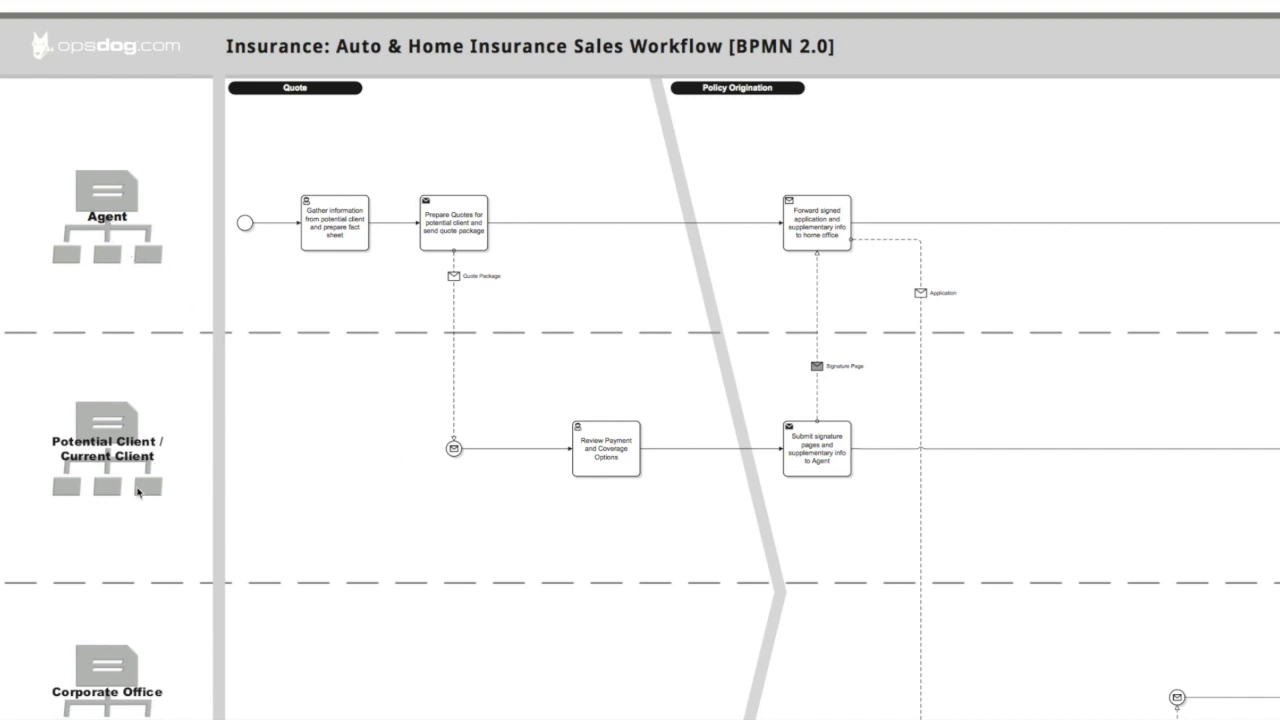
{"action": "scroll", "scroll_direction": "down", "scroll_amount": 3}
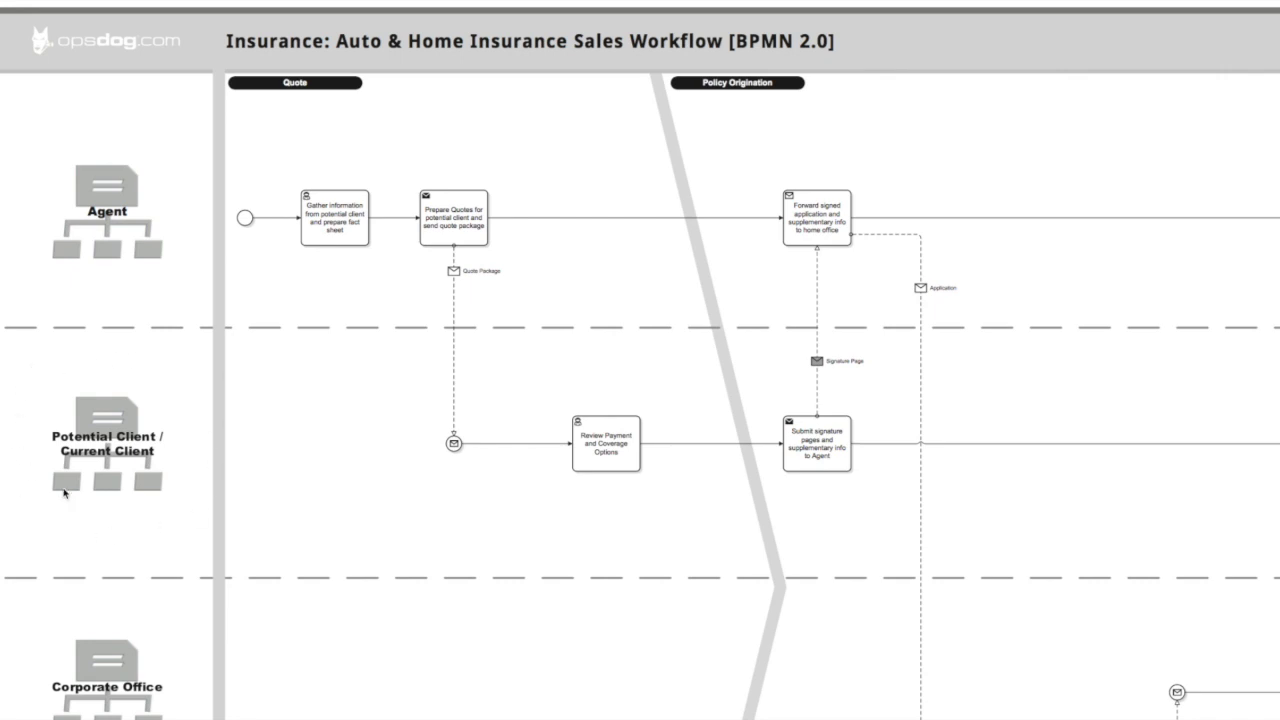
{"action": "mouse_move", "coordinate": [180, 503]}
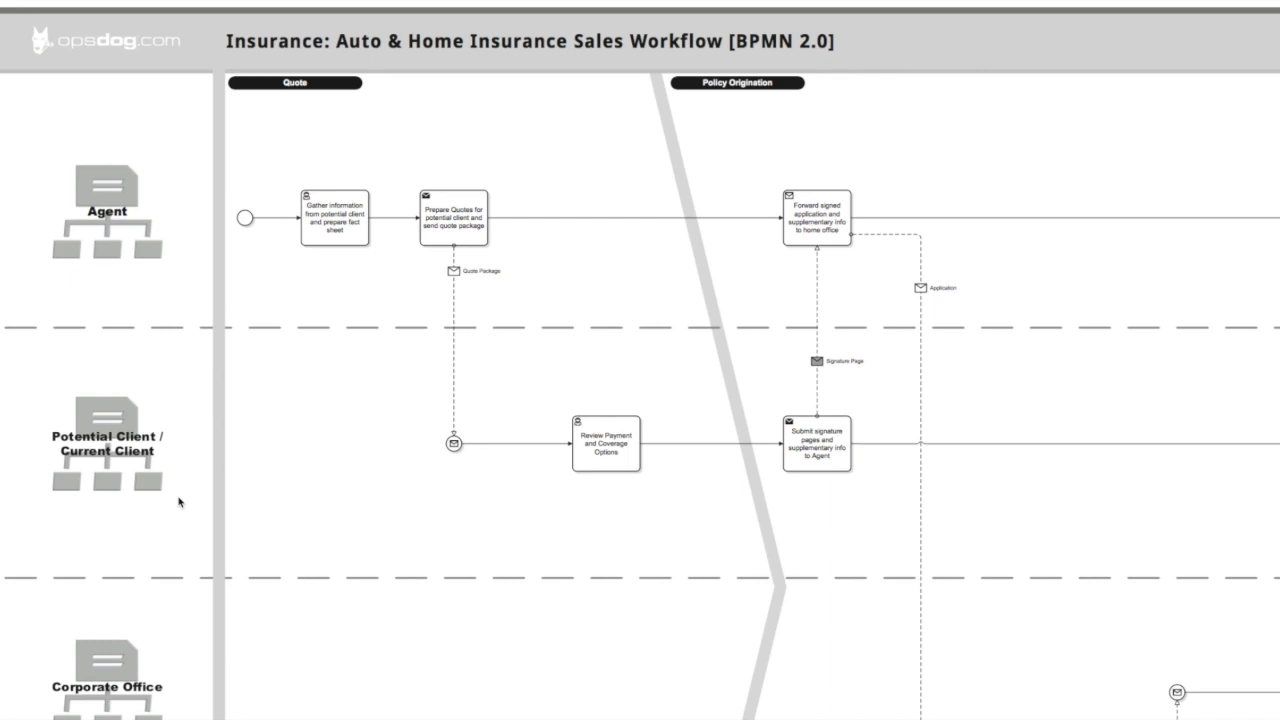
{"action": "mouse_move", "coordinate": [67, 222]}
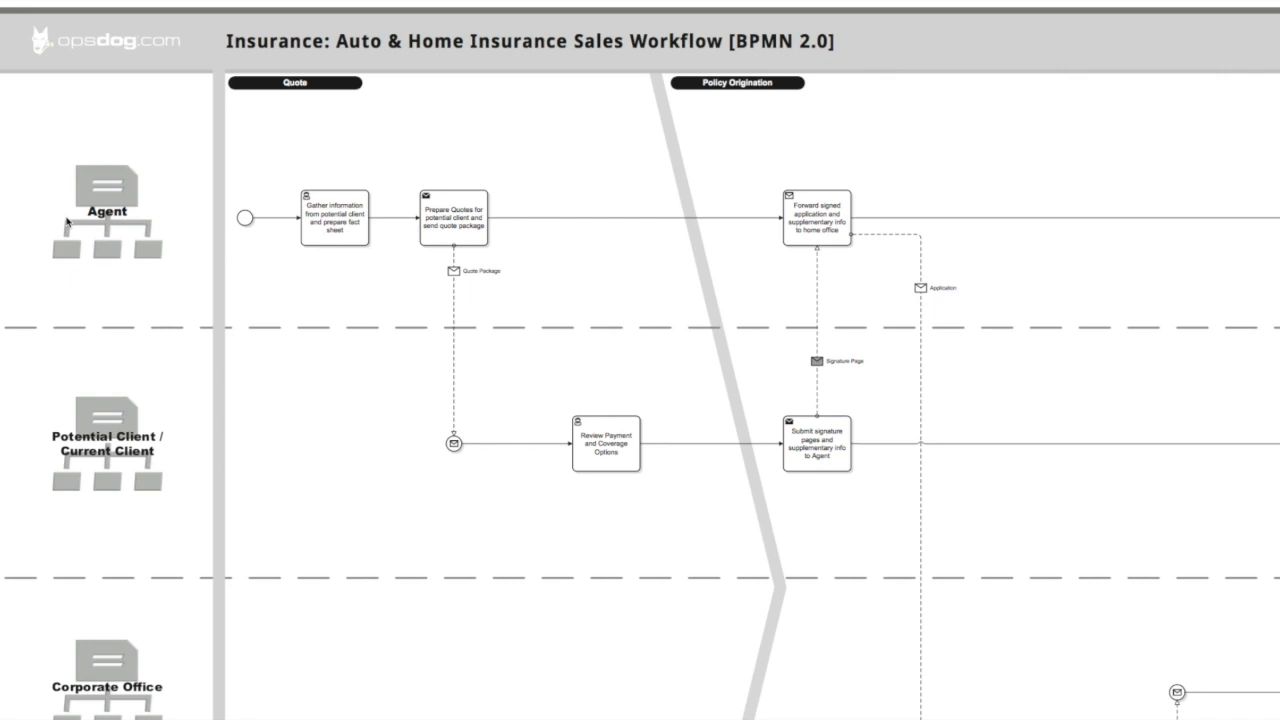
{"action": "mouse_move", "coordinate": [461, 239]}
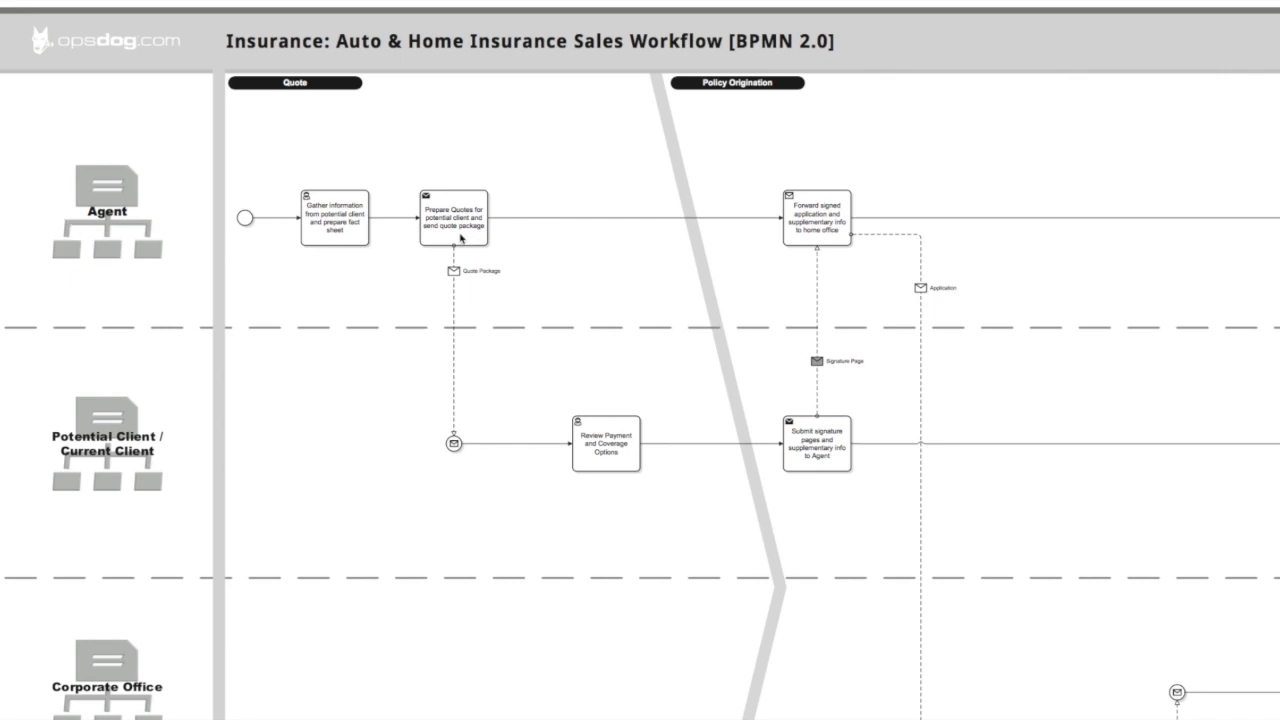
{"action": "mouse_move", "coordinate": [458, 224]}
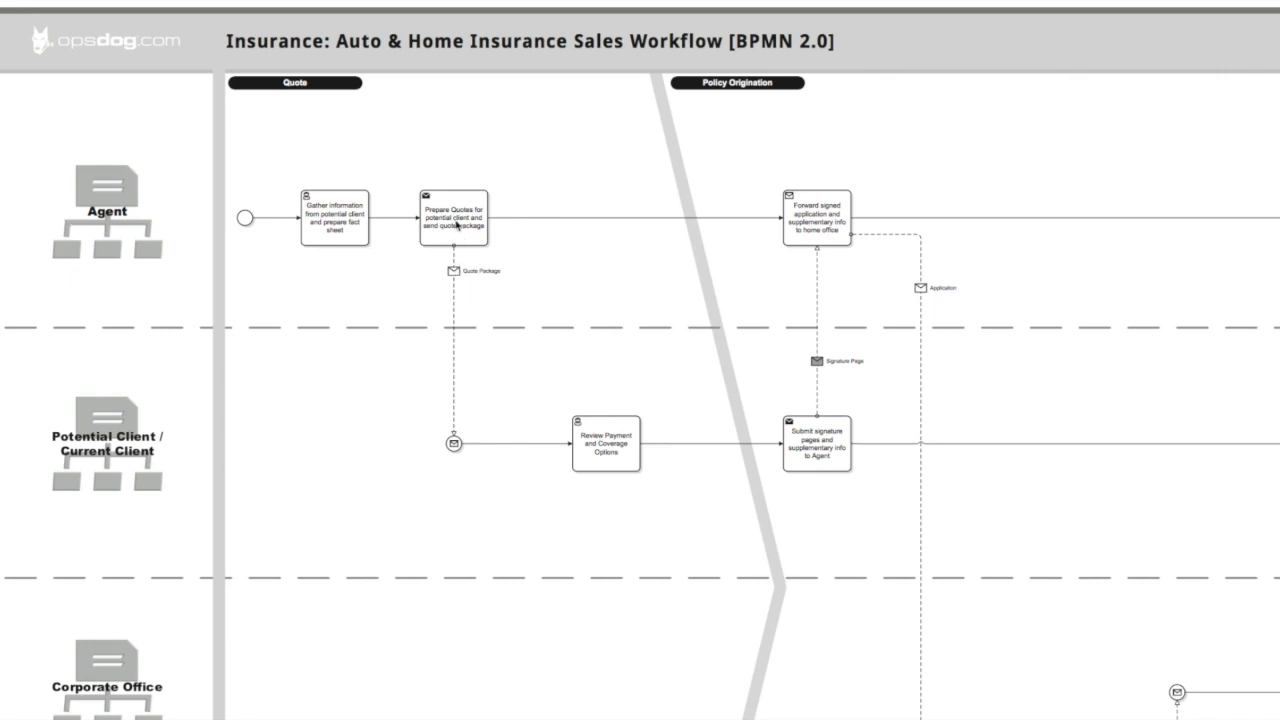
{"action": "mouse_move", "coordinate": [675, 397]}
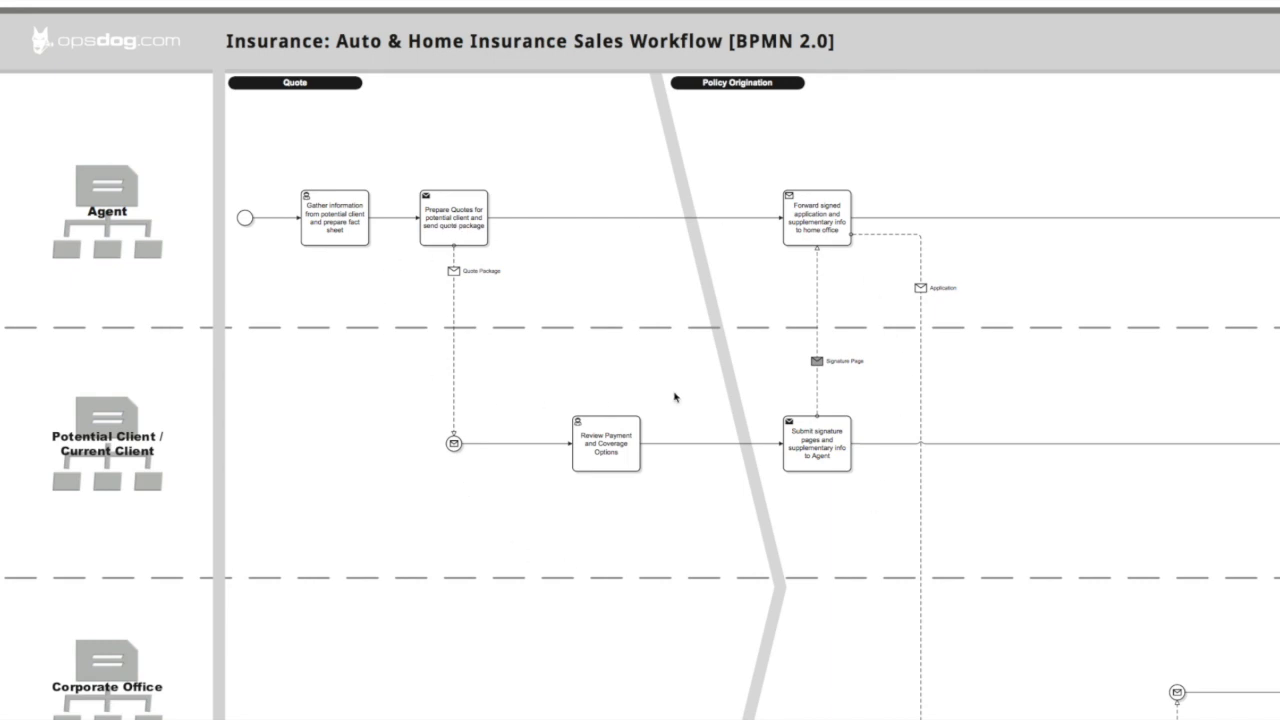
{"action": "mouse_move", "coordinate": [860, 377]}
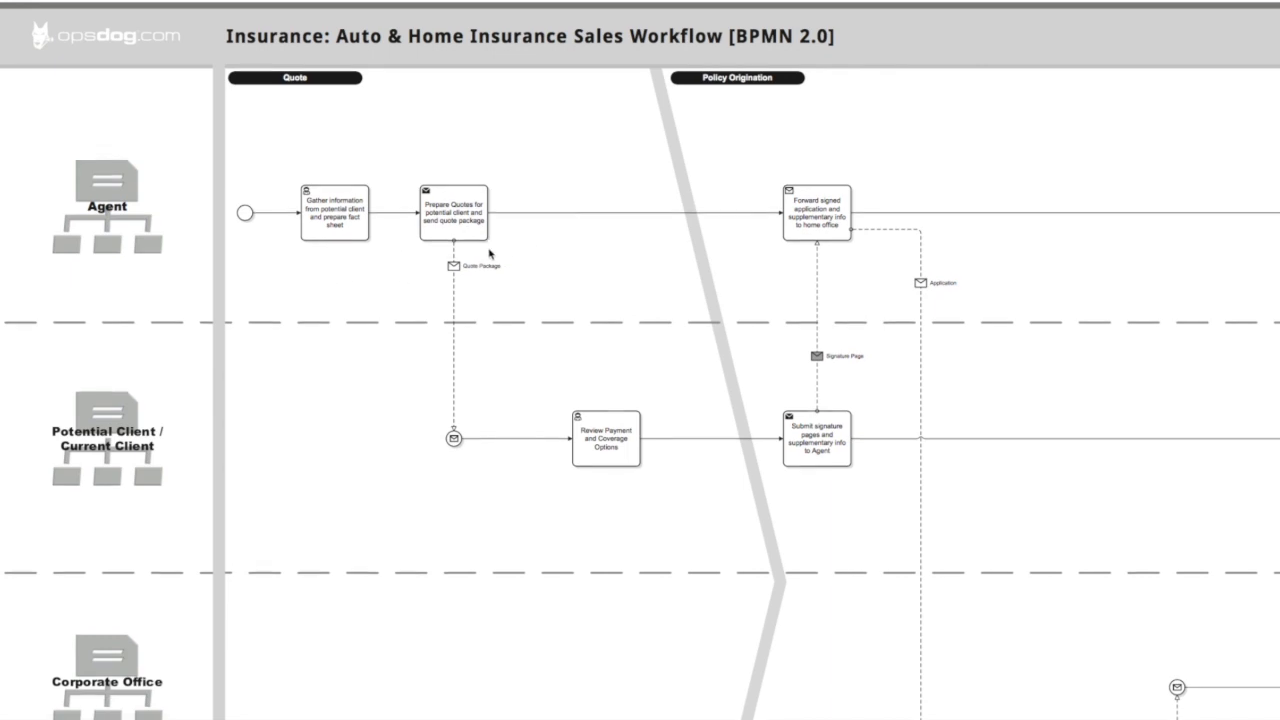
{"action": "scroll", "scroll_direction": "down", "scroll_amount": 3}
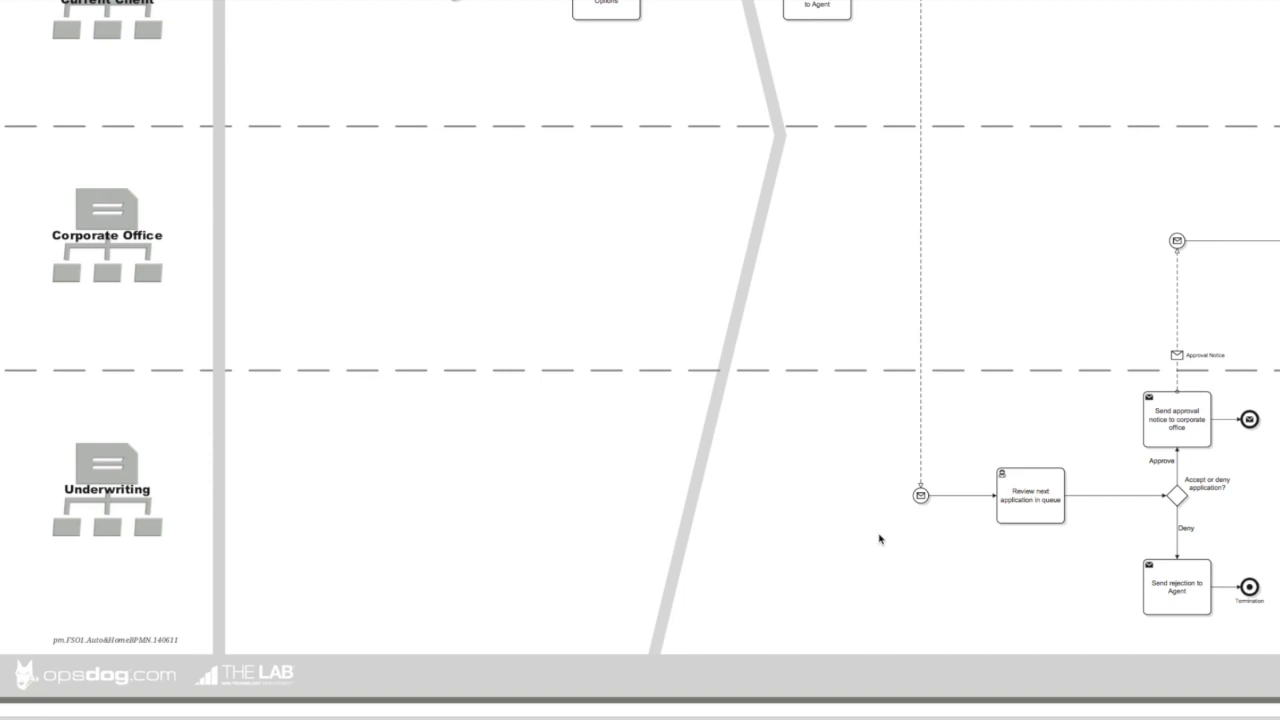
{"action": "mouse_move", "coordinate": [1067, 545]}
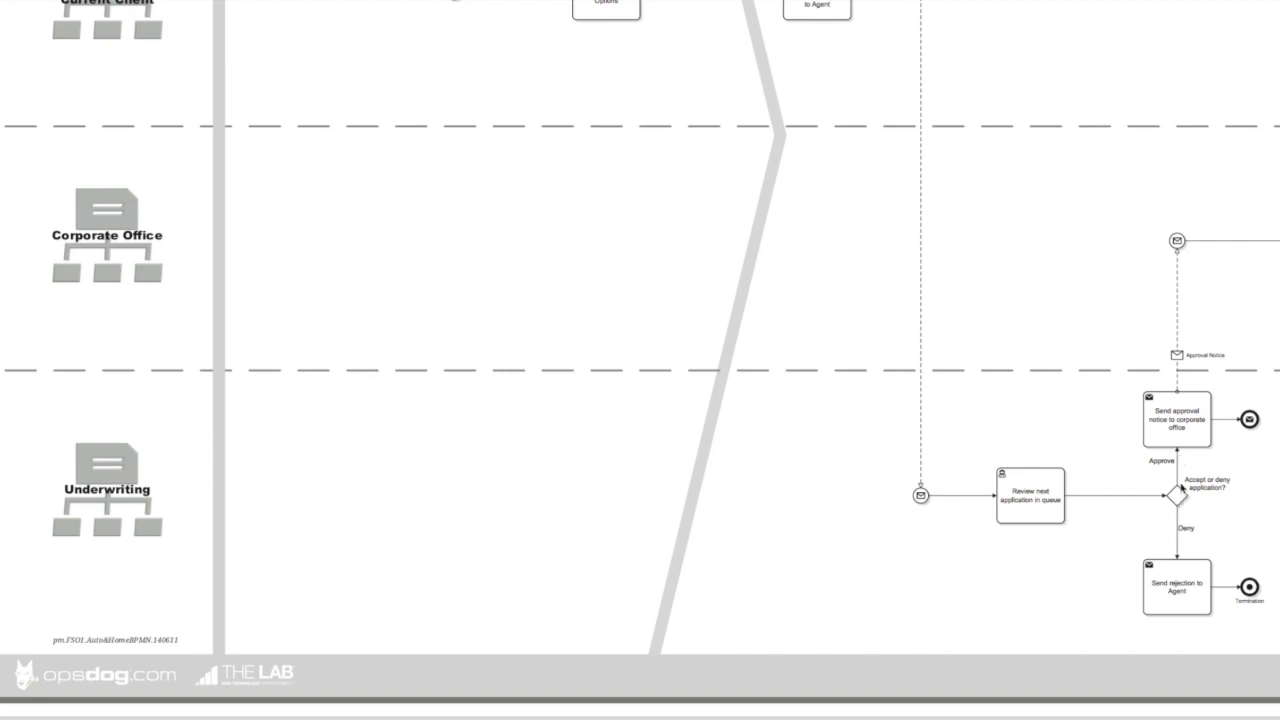
{"action": "mouse_move", "coordinate": [1180, 445]}
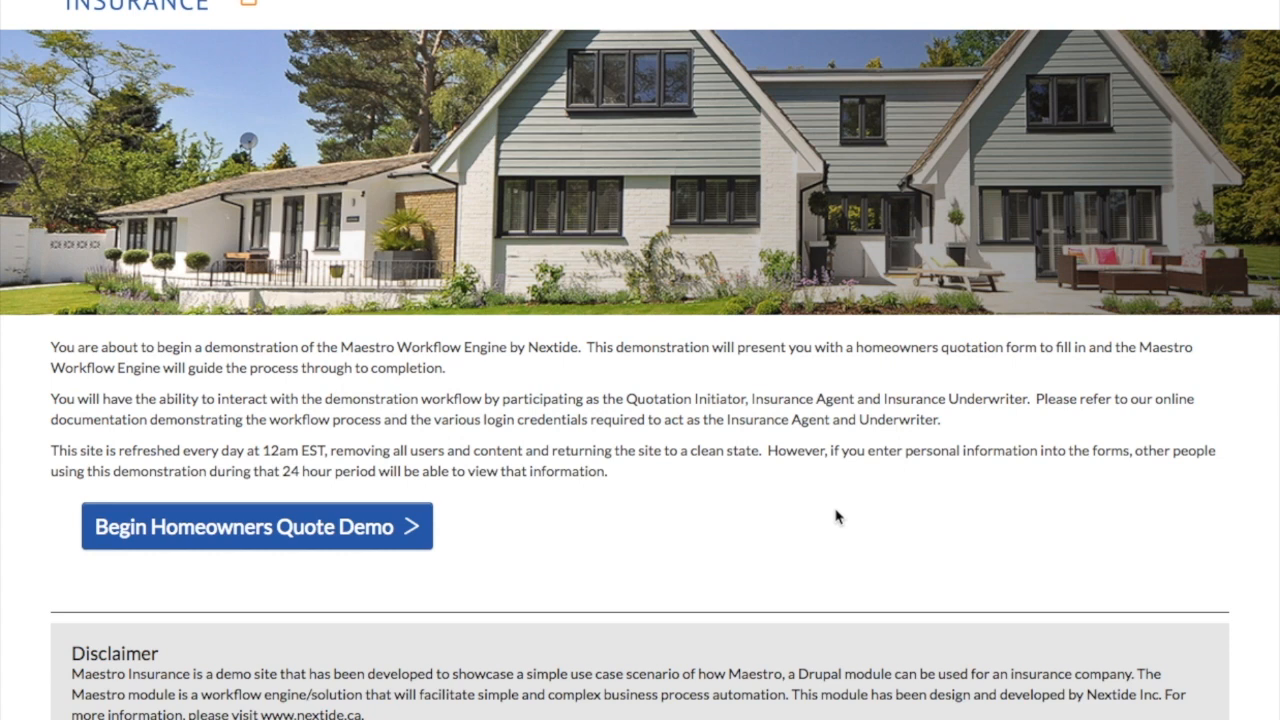
{"action": "mouse_move", "coordinate": [502, 413]}
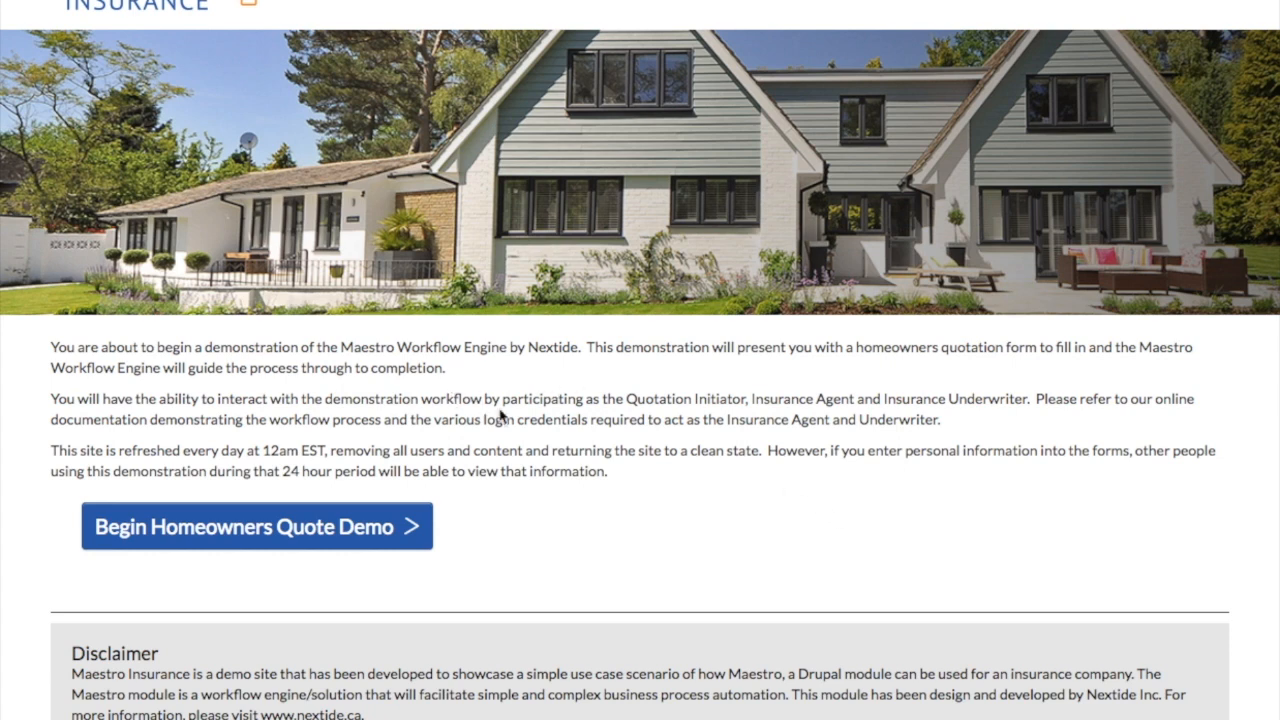
{"action": "mouse_move", "coordinate": [520, 383]}
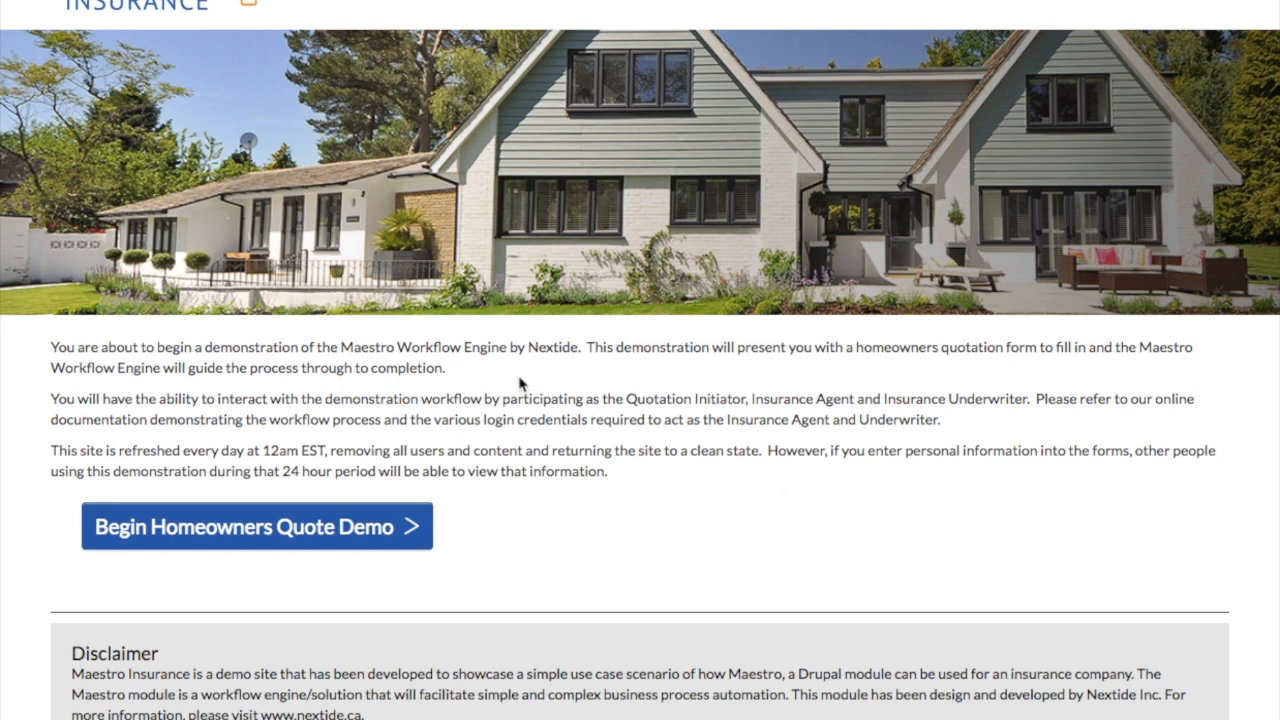
{"action": "mouse_move", "coordinate": [185, 530]}
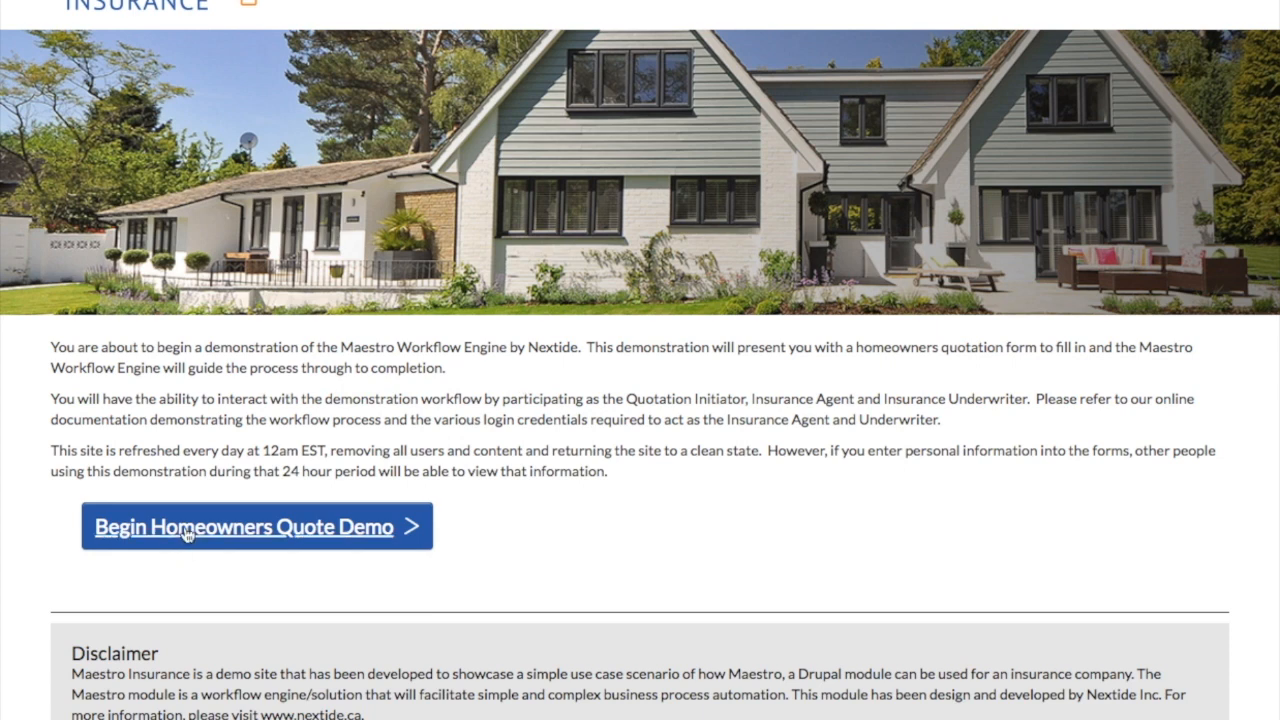
- Start the homeowners quote demo and mark homeowners insurance as currently in force
{"action": "left_click", "coordinate": [256, 526]}
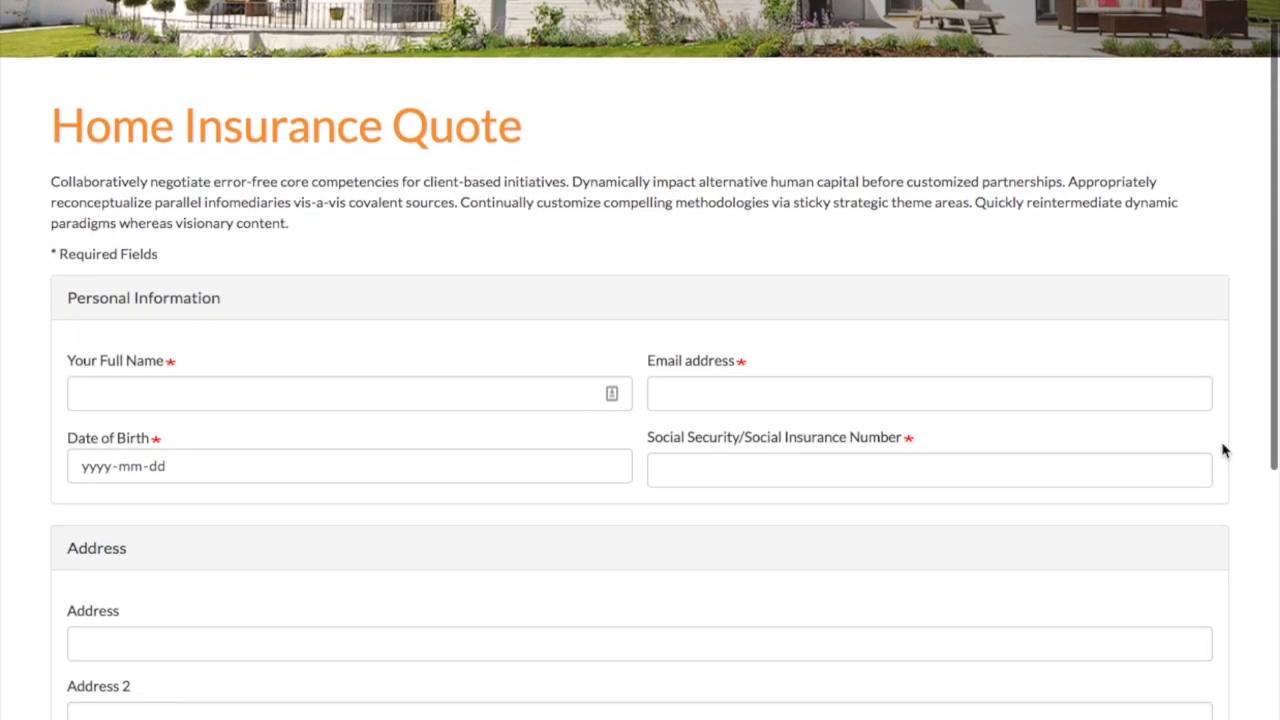
{"action": "scroll", "scroll_direction": "down", "scroll_amount": 3}
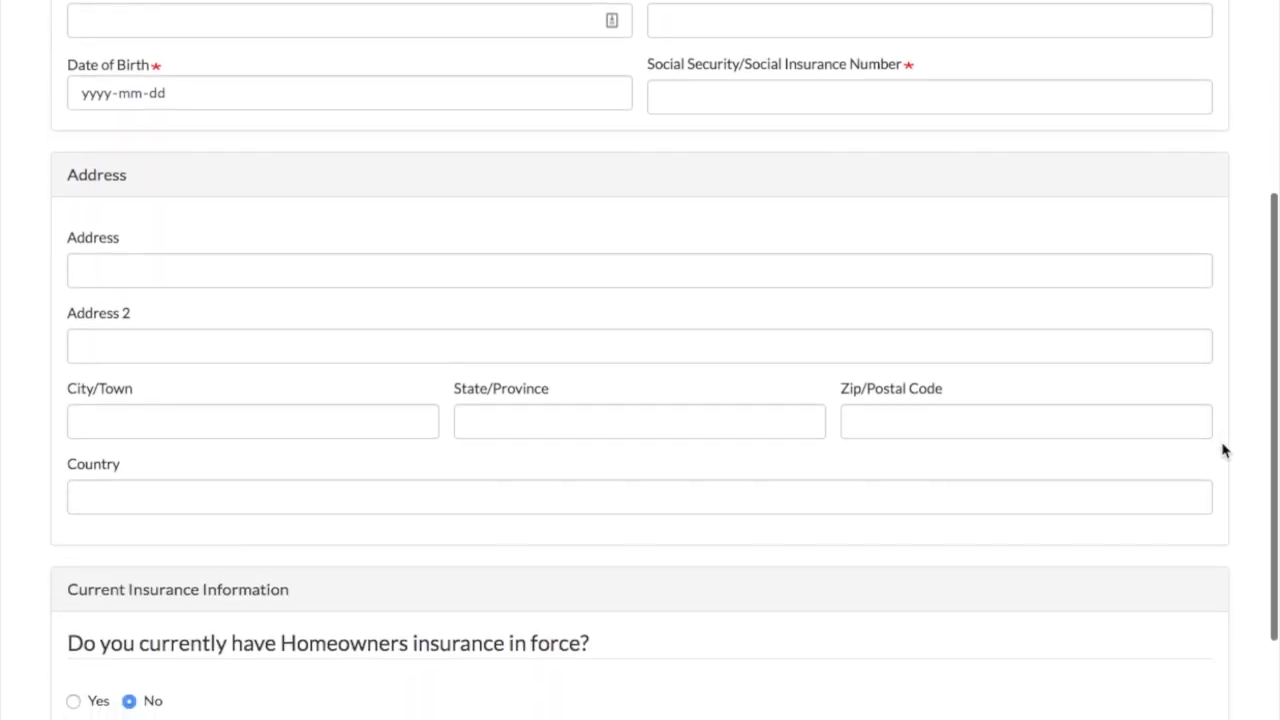
{"action": "scroll", "scroll_direction": "down", "scroll_amount": 3}
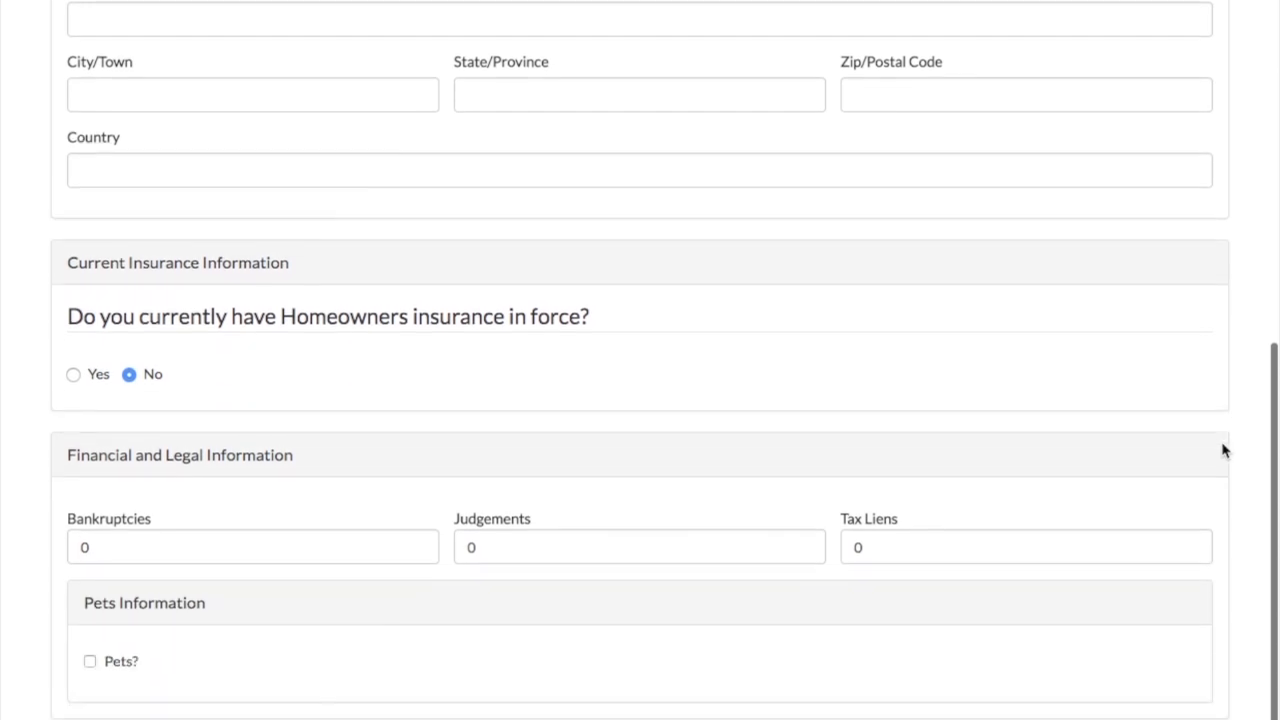
{"action": "scroll", "scroll_direction": "down", "scroll_amount": 3}
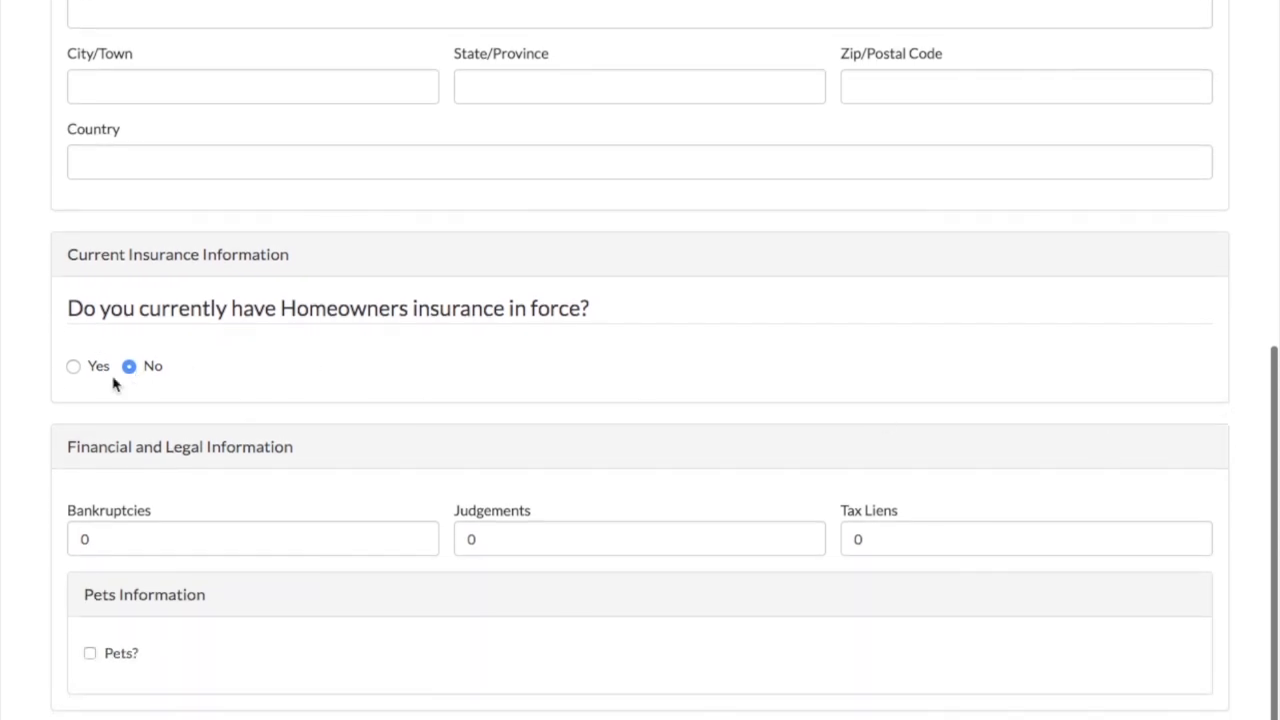
{"action": "left_click", "coordinate": [73, 366]}
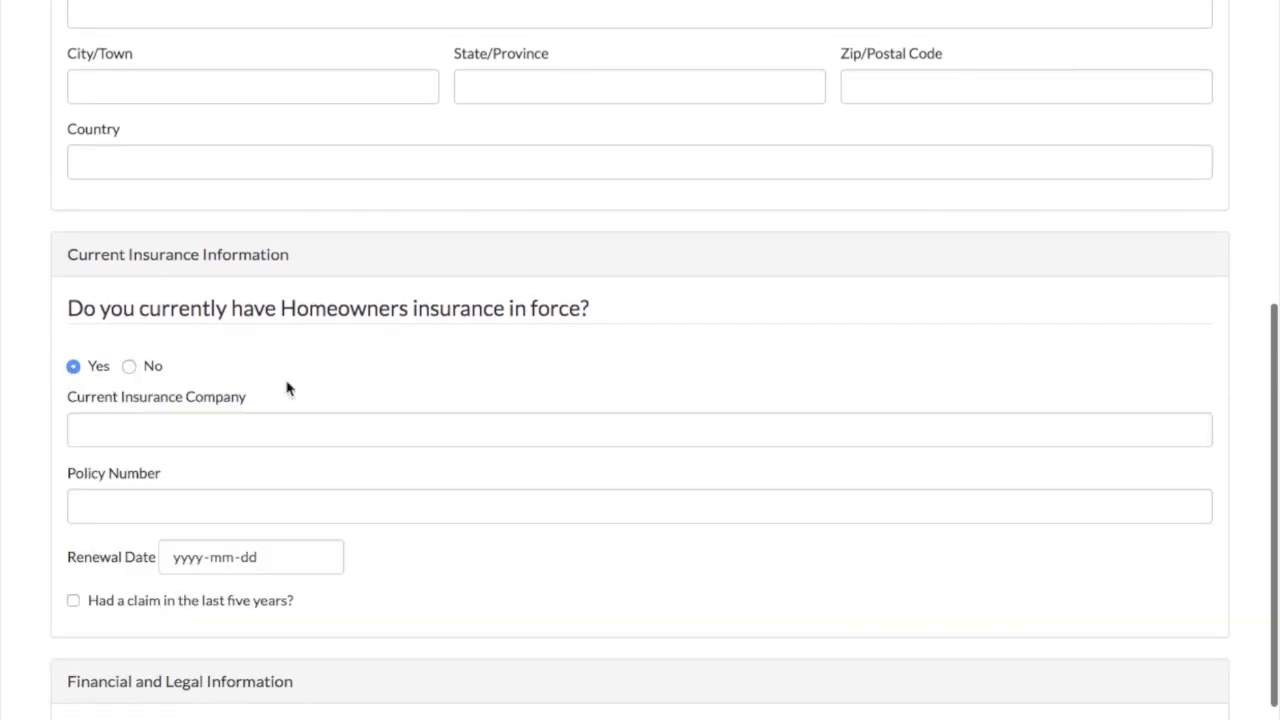
{"action": "mouse_move", "coordinate": [509, 587]}
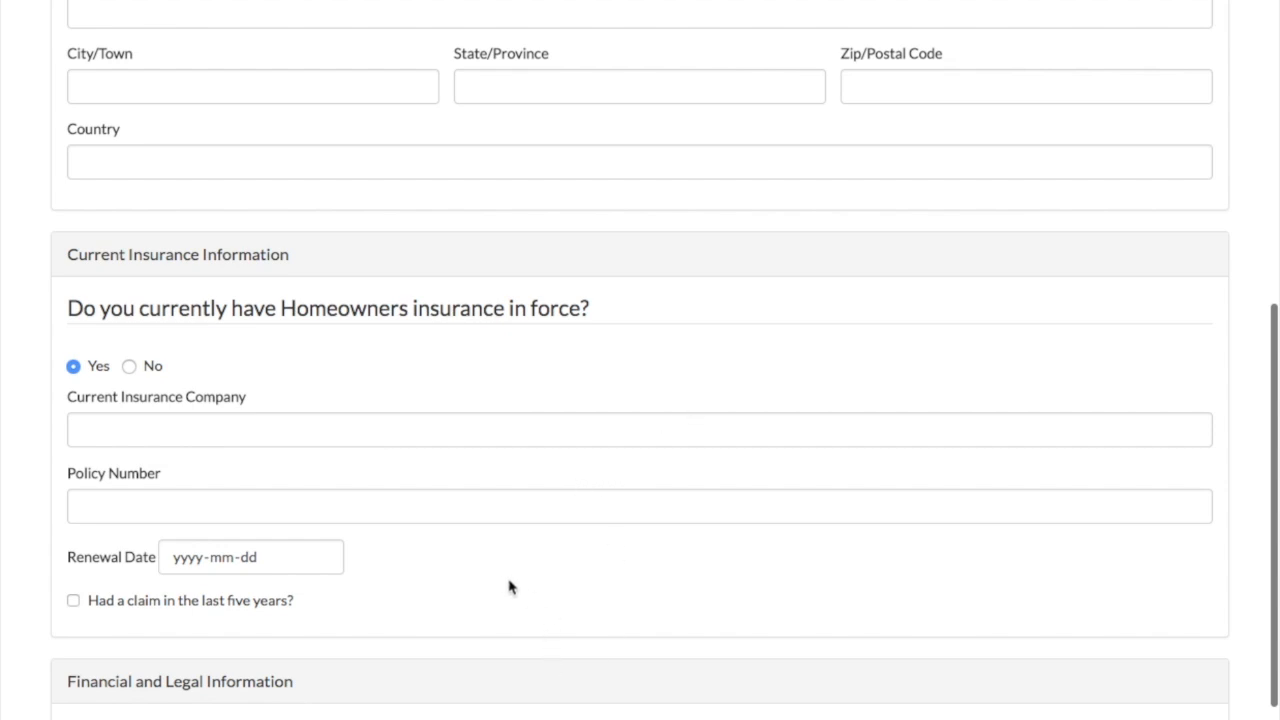
{"action": "mouse_move", "coordinate": [486, 565]}
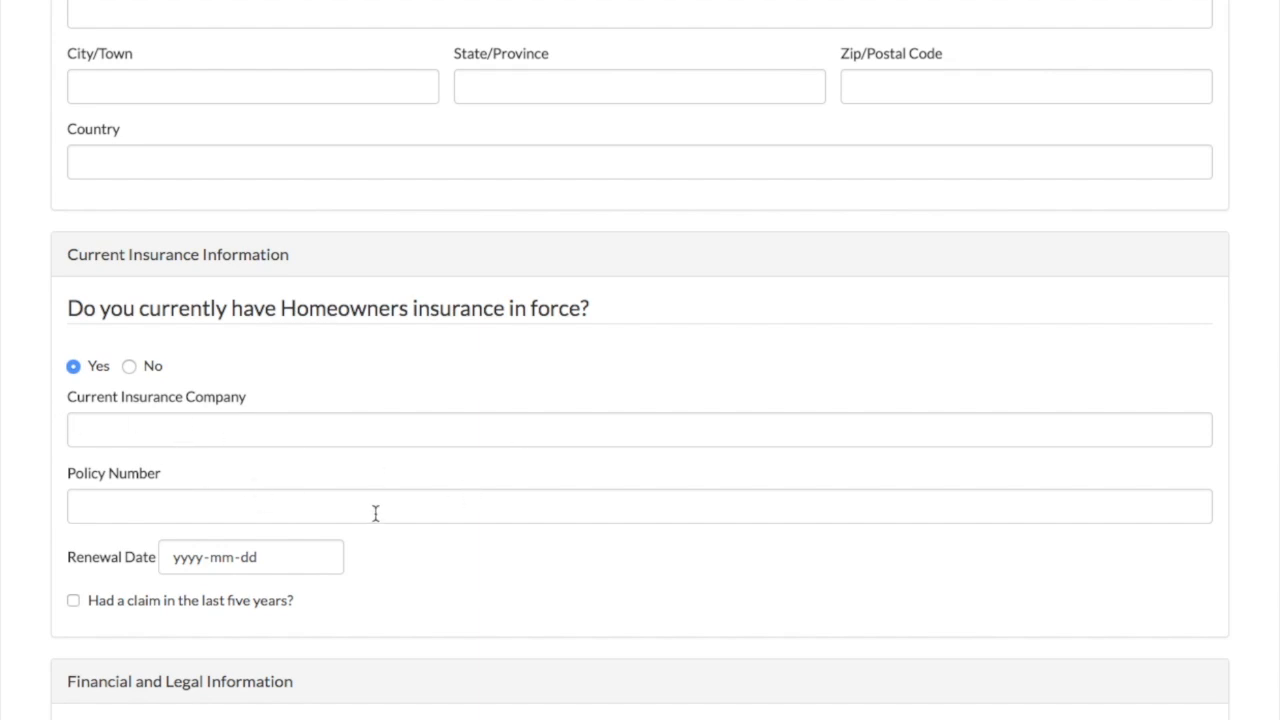
- Record a claim in the last five years and indicate the household has pets
{"action": "scroll", "scroll_direction": "down", "scroll_amount": 3}
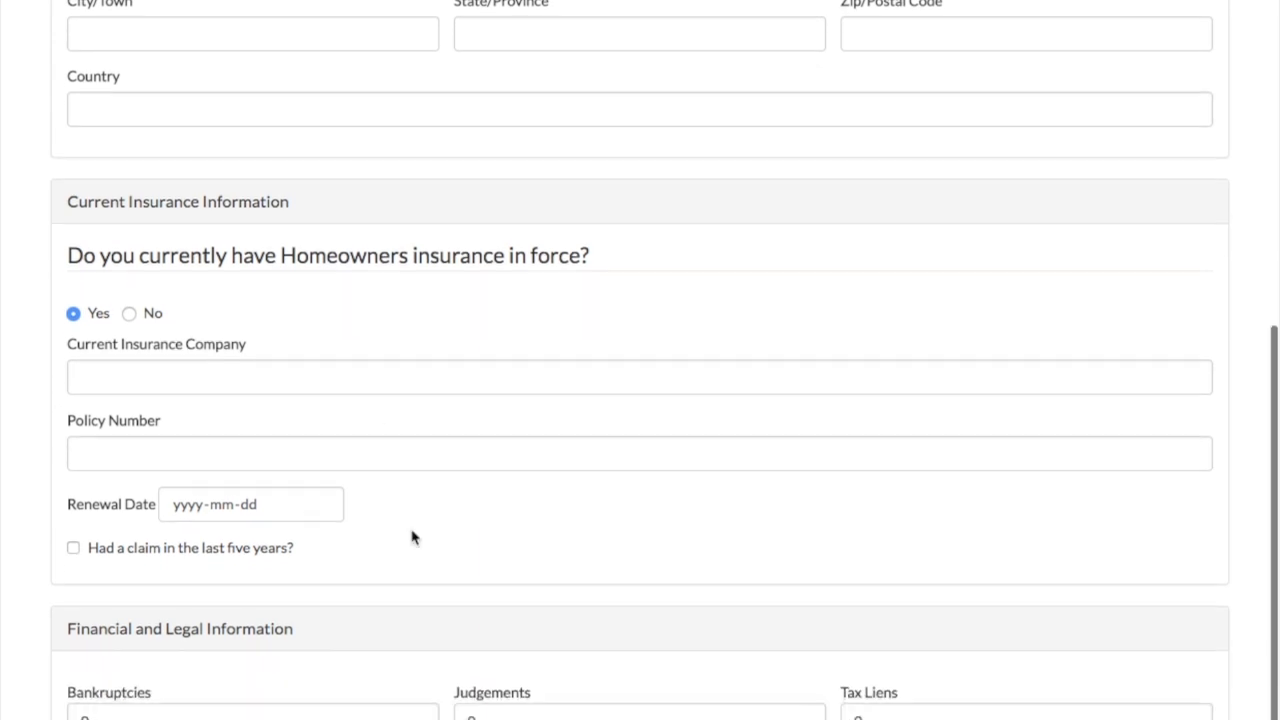
{"action": "left_click", "coordinate": [73, 547]}
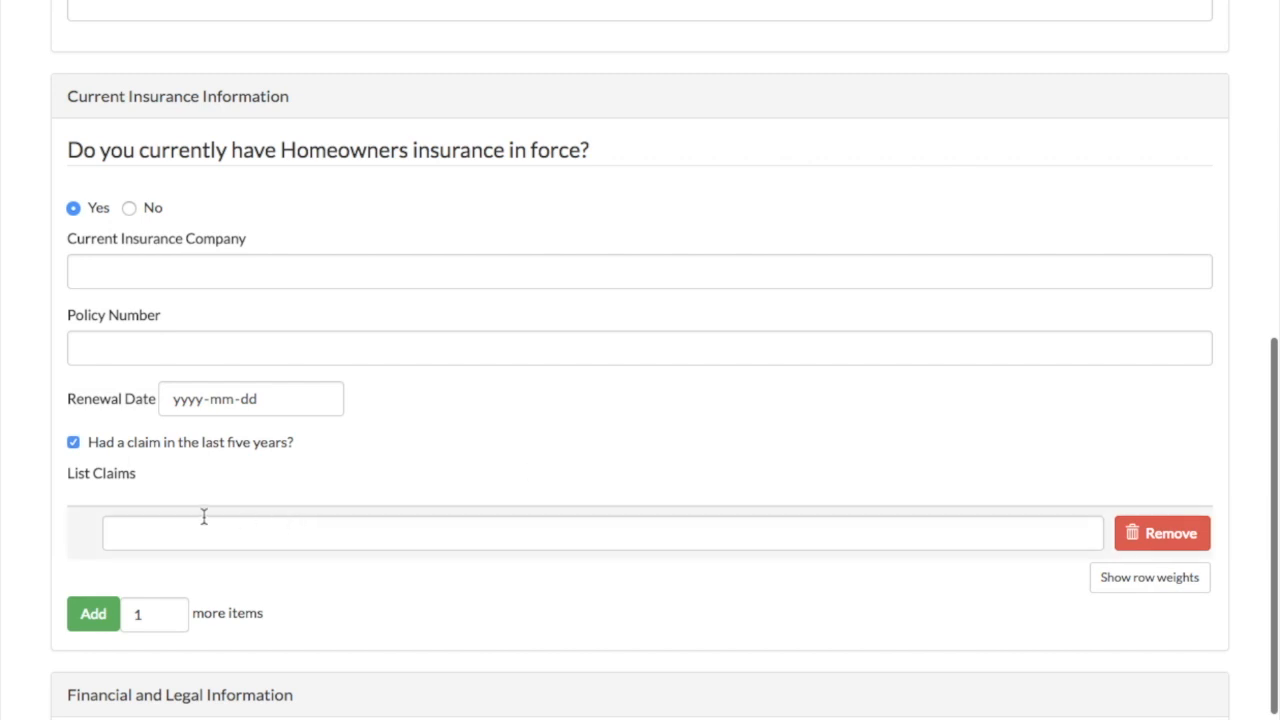
{"action": "mouse_move", "coordinate": [437, 535]}
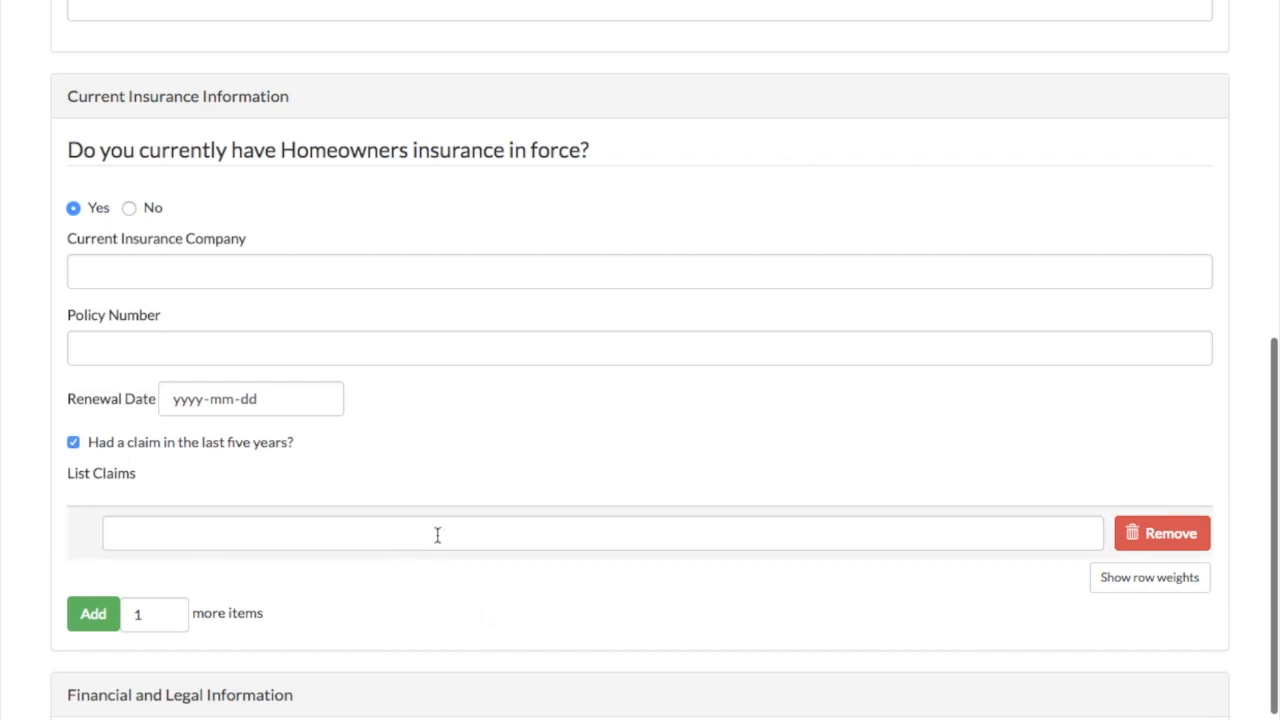
{"action": "scroll", "scroll_direction": "down", "scroll_amount": 3}
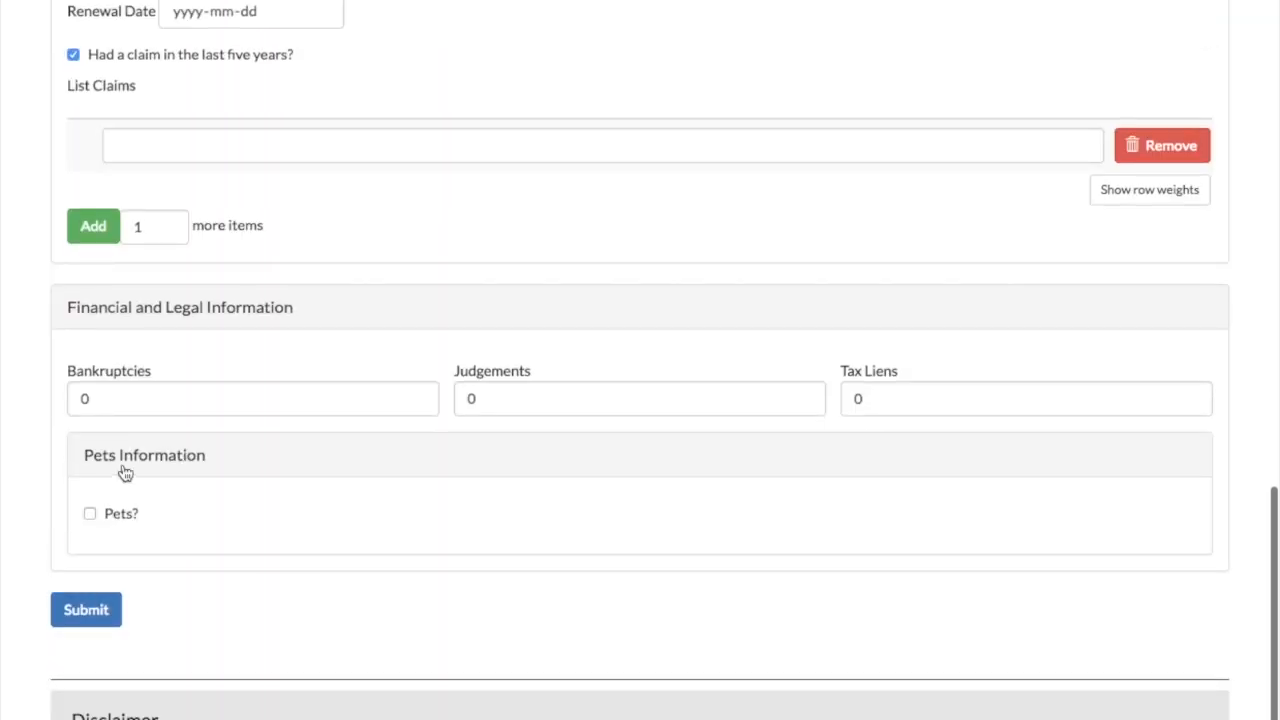
{"action": "left_click", "coordinate": [90, 513]}
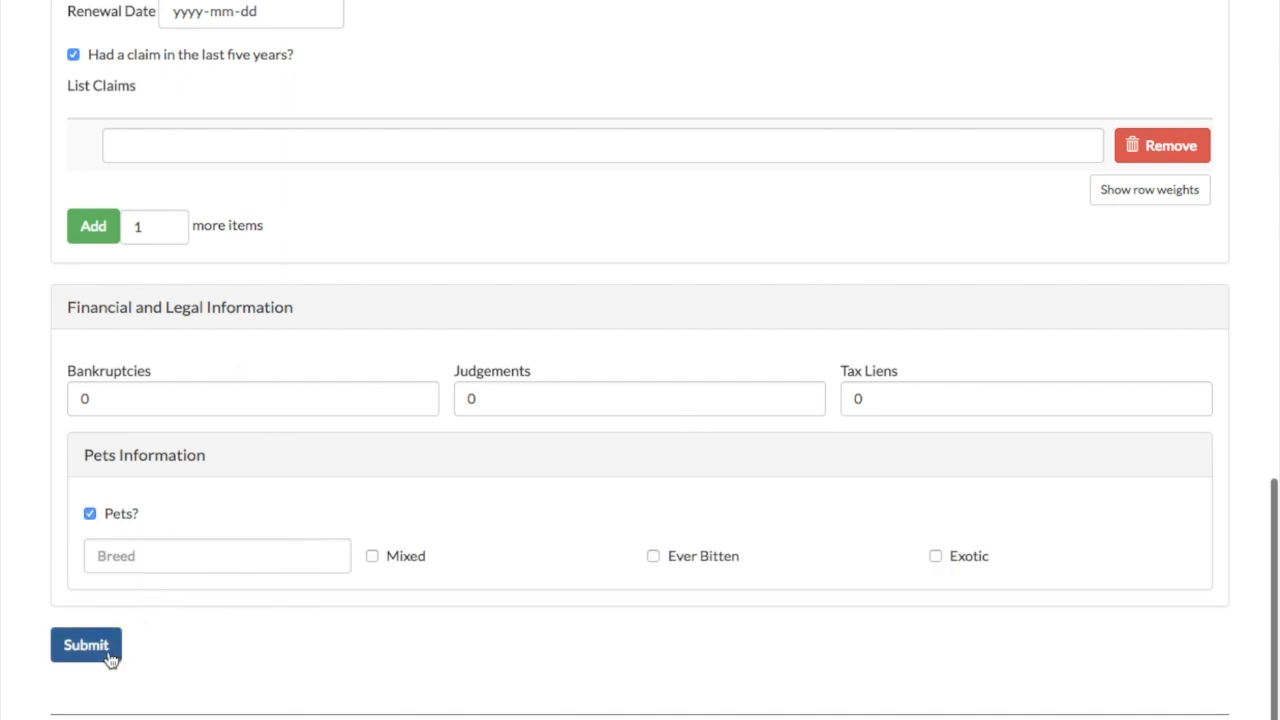
{"action": "mouse_move", "coordinate": [186, 655]}
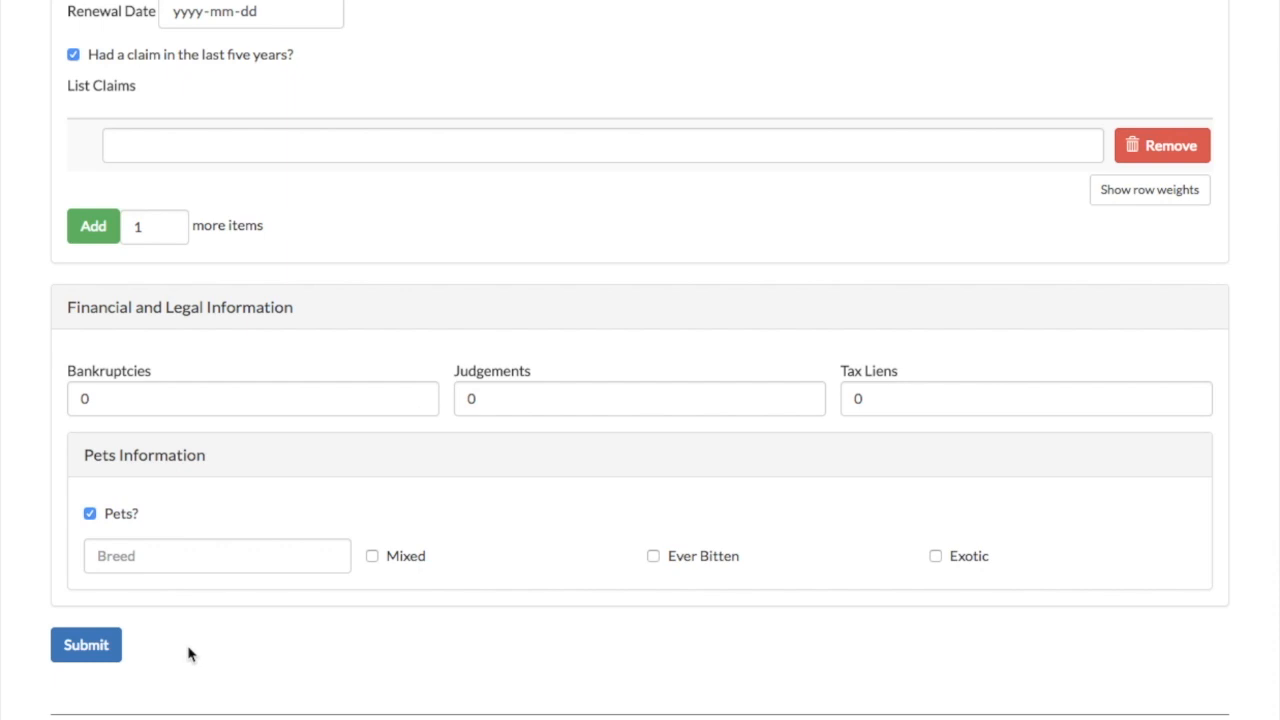
{"action": "mouse_move", "coordinate": [205, 645]}
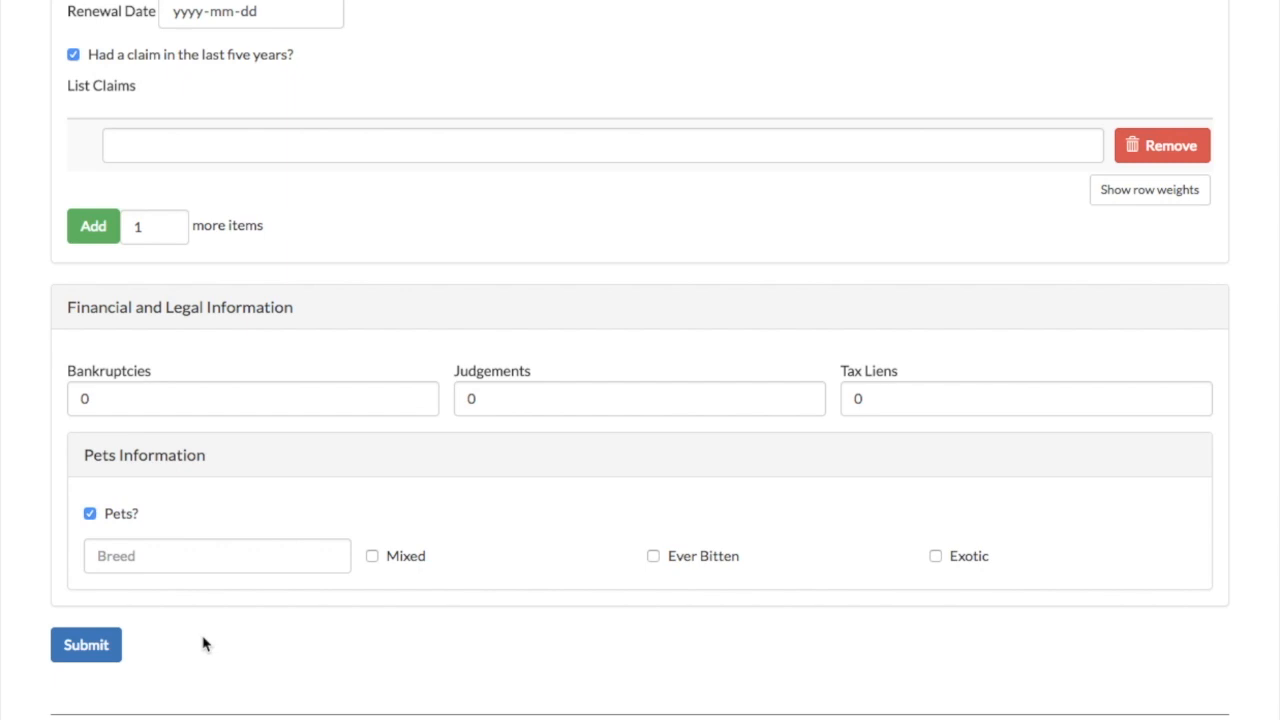
{"action": "mouse_move", "coordinate": [256, 642]}
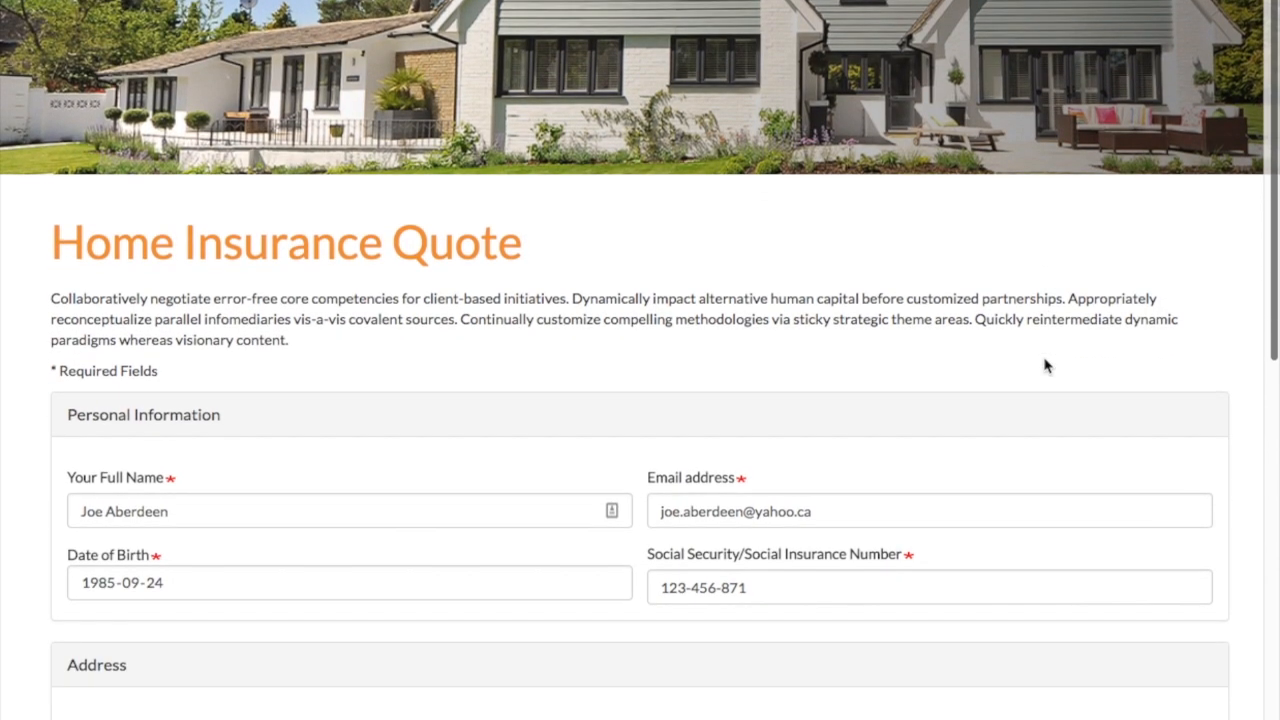
- Submit the completed home insurance quote request with the Golden Retriever pet details
{"action": "scroll", "scroll_direction": "down", "scroll_amount": 3}
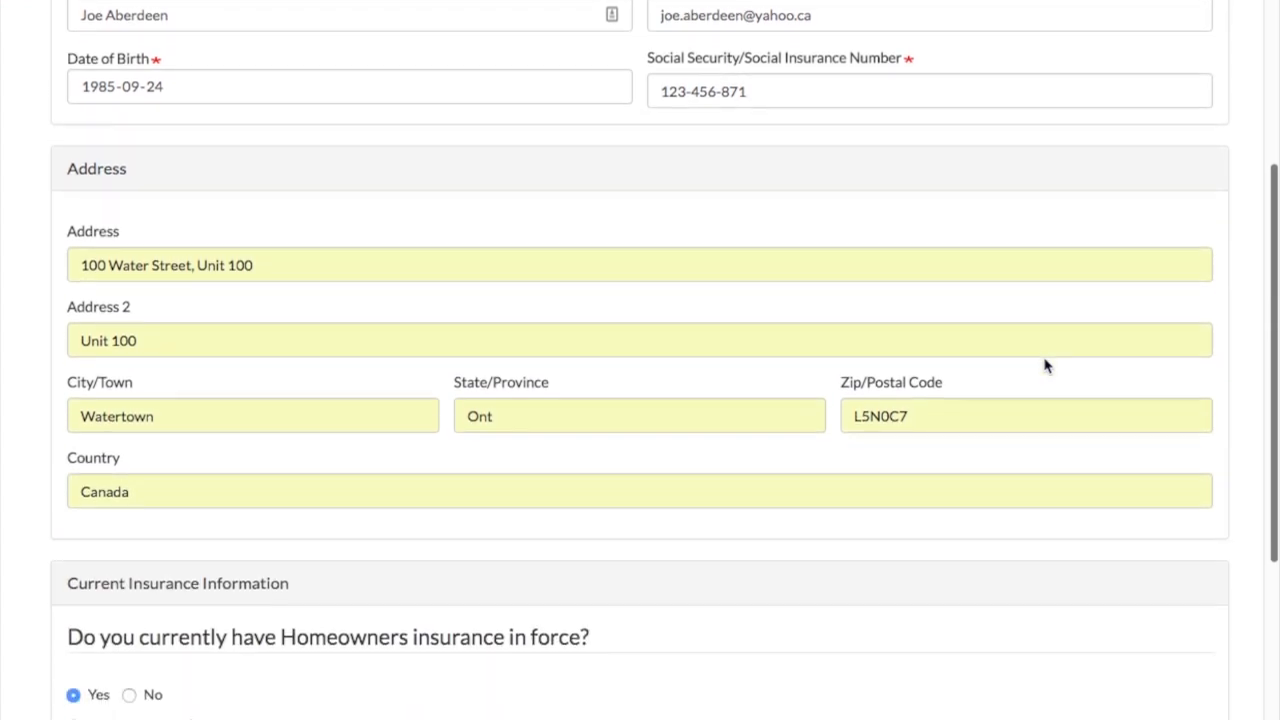
{"action": "scroll", "scroll_direction": "down", "scroll_amount": 3}
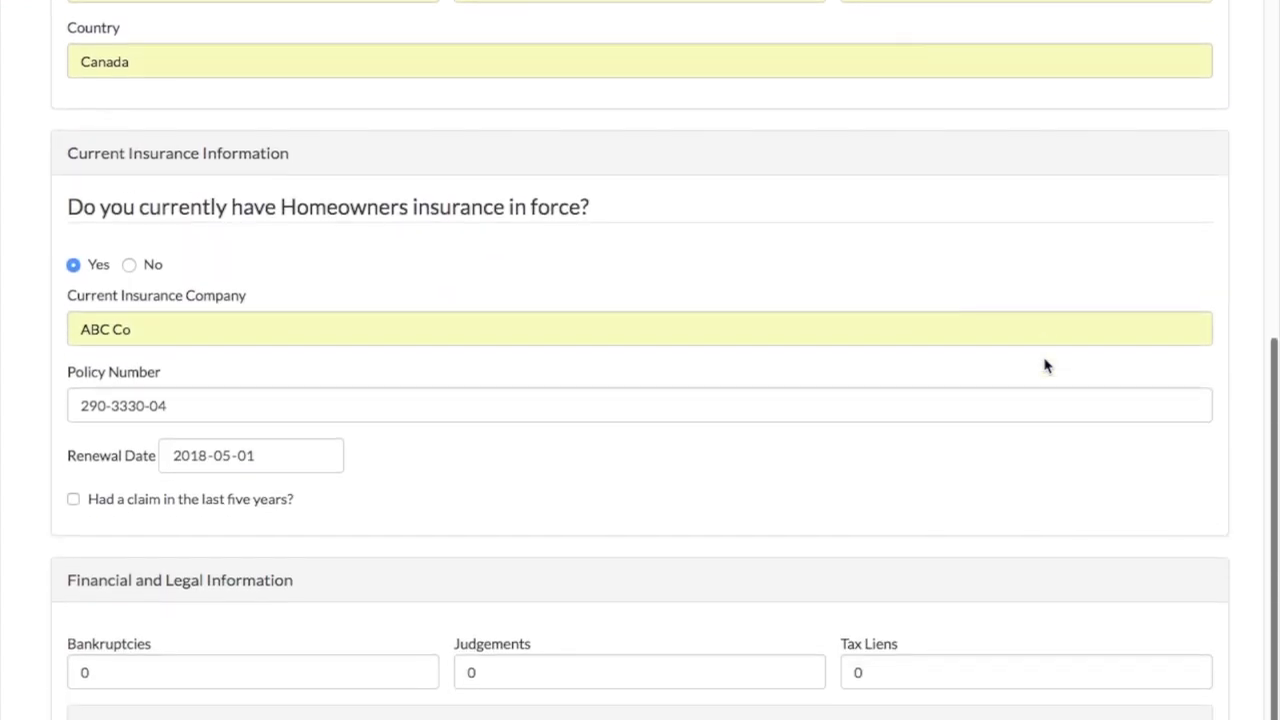
{"action": "scroll", "scroll_direction": "down", "scroll_amount": 3}
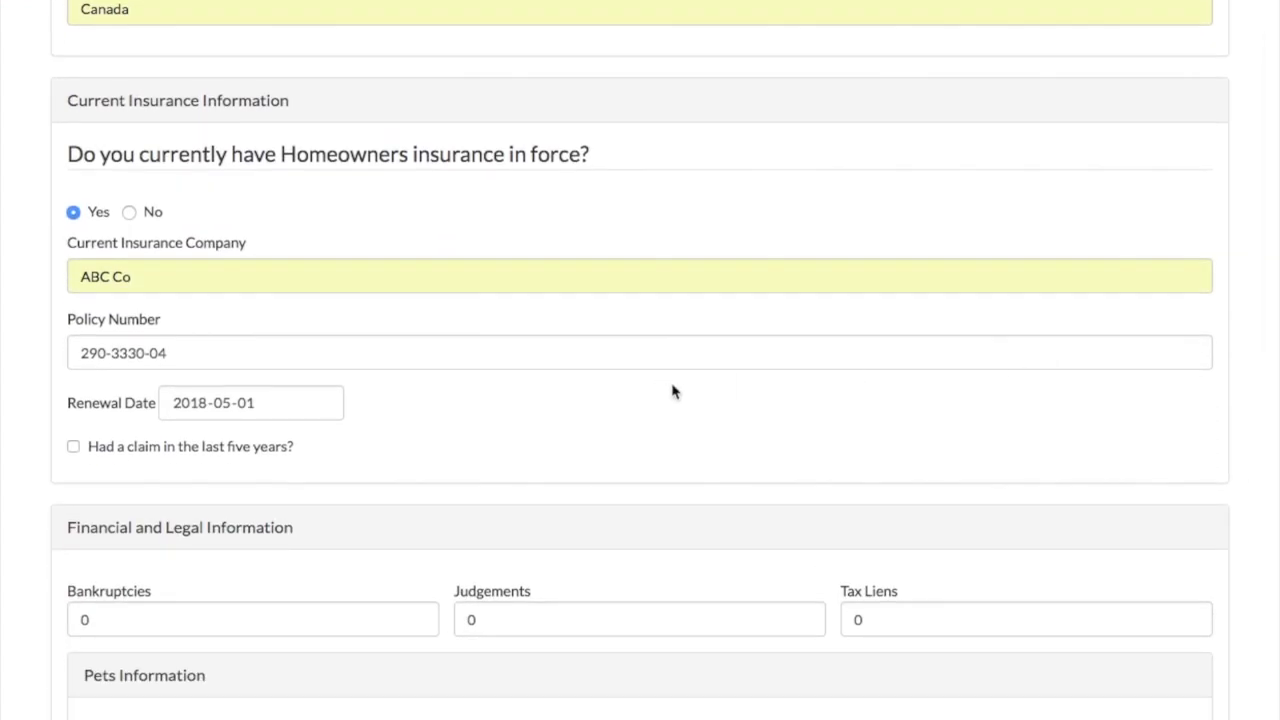
{"action": "scroll", "scroll_direction": "down", "scroll_amount": 3}
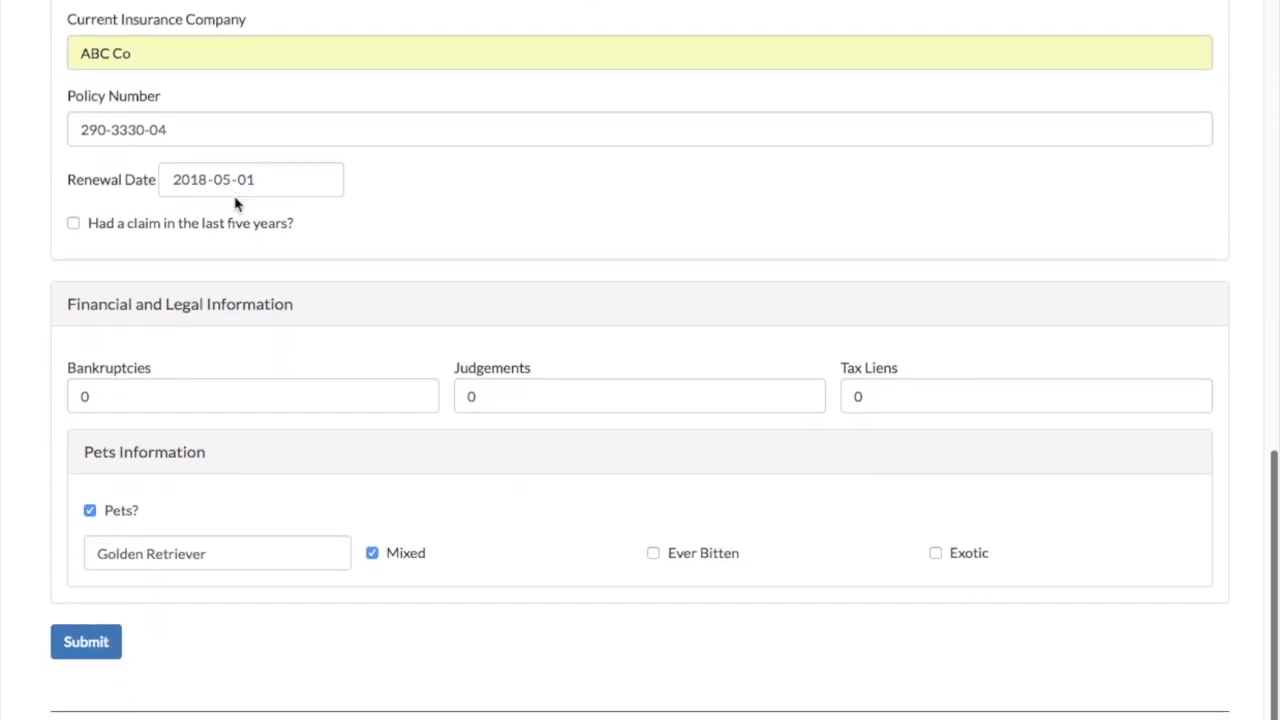
{"action": "scroll", "scroll_direction": "down", "scroll_amount": 3}
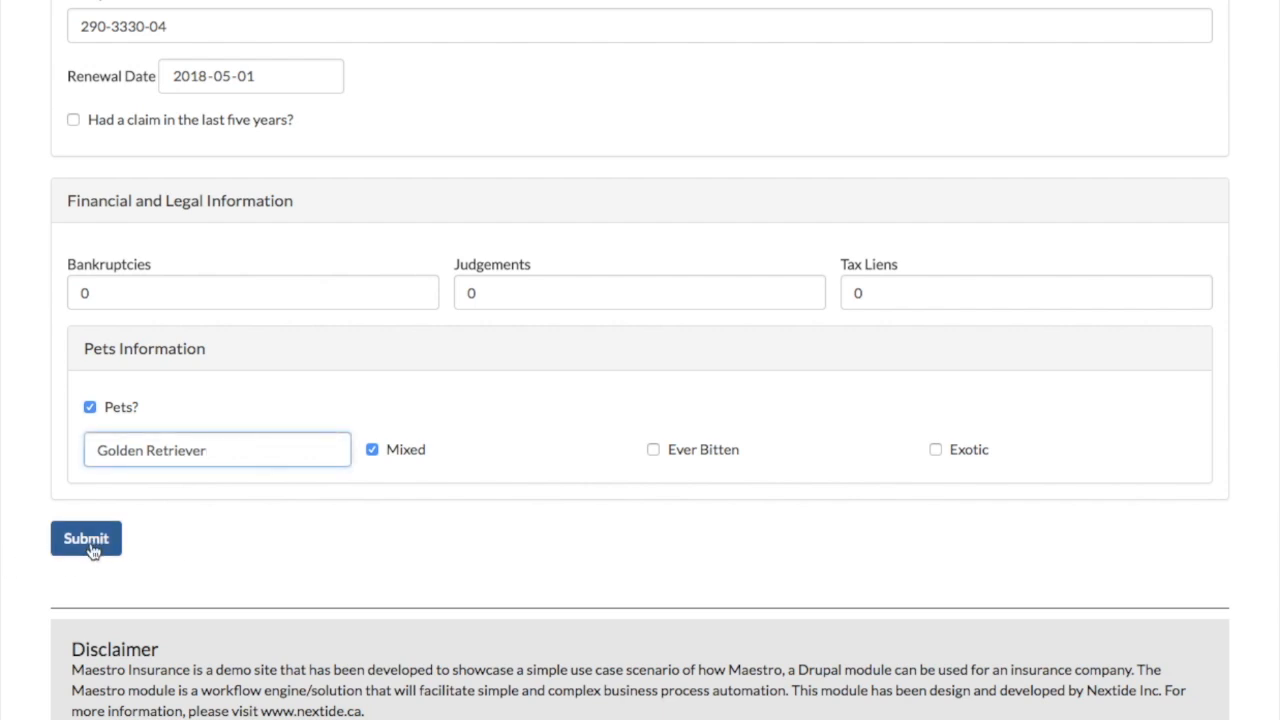
{"action": "left_click", "coordinate": [86, 538]}
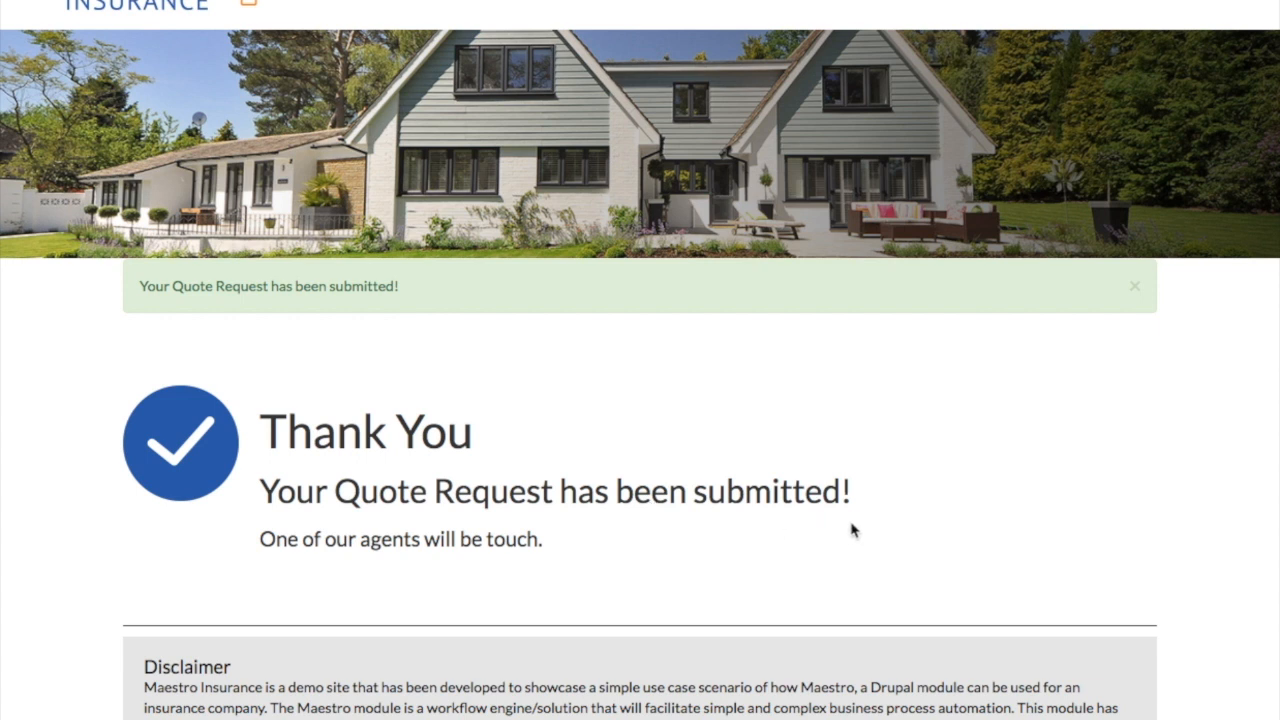
{"action": "mouse_move", "coordinate": [716, 544]}
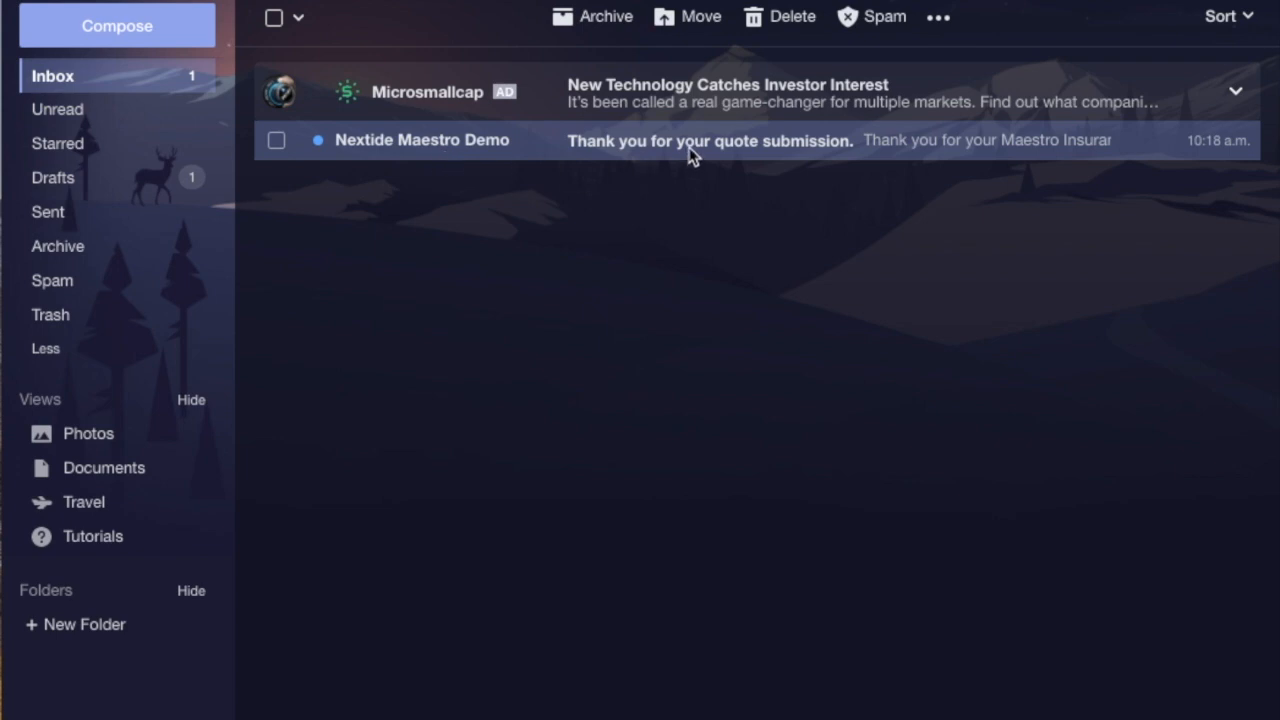
- Open the 'Thank you for your quote submission.' email and follow its 'by clicking here.' link
{"action": "left_click", "coordinate": [710, 140]}
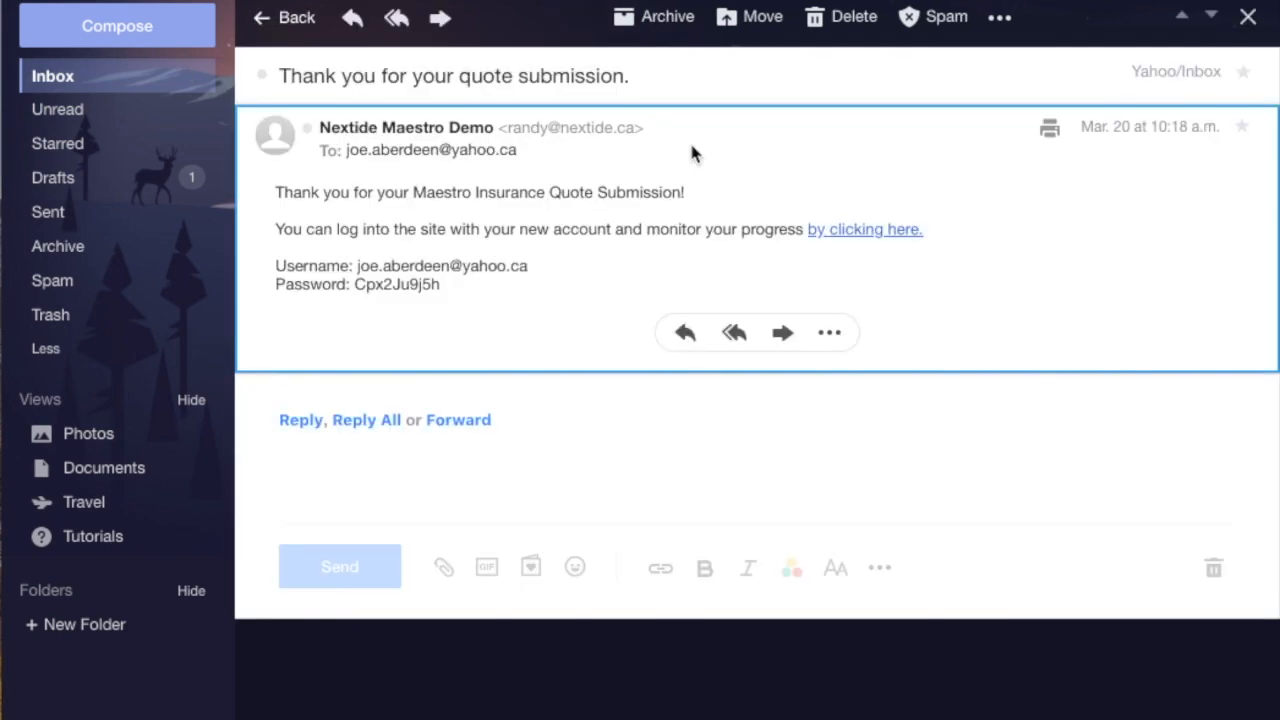
{"action": "mouse_move", "coordinate": [590, 345]}
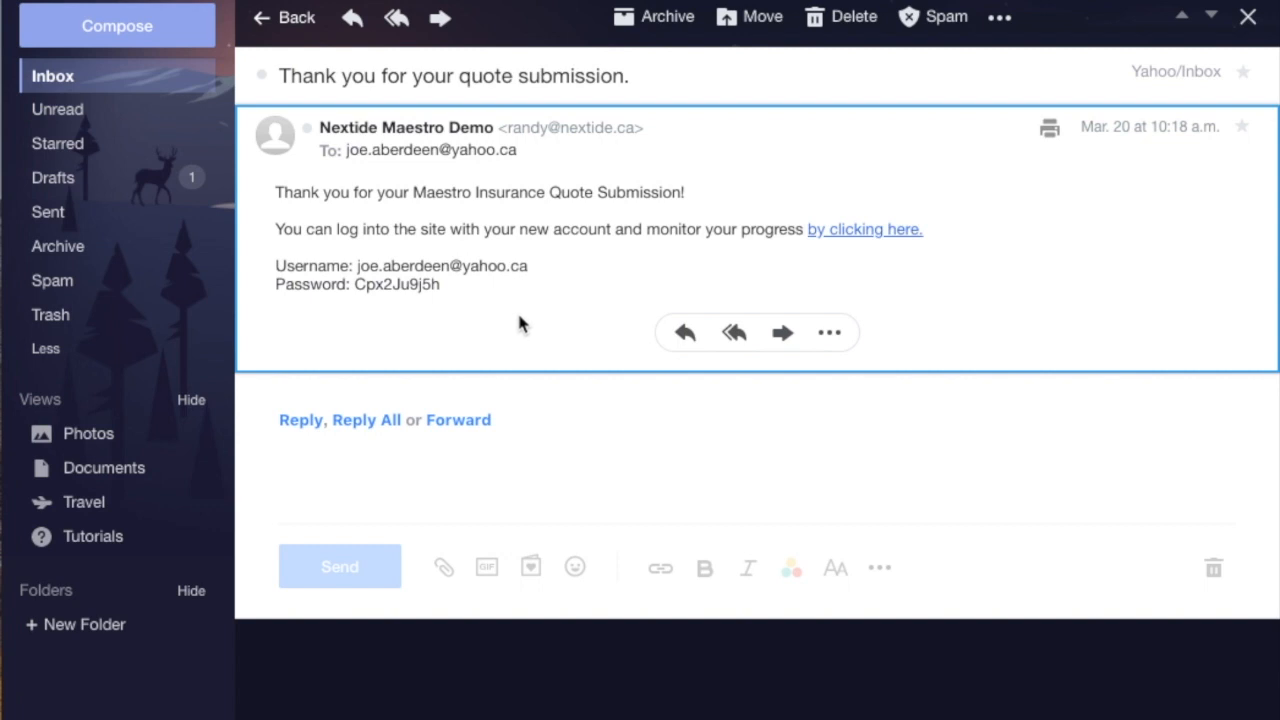
{"action": "mouse_move", "coordinate": [852, 257]}
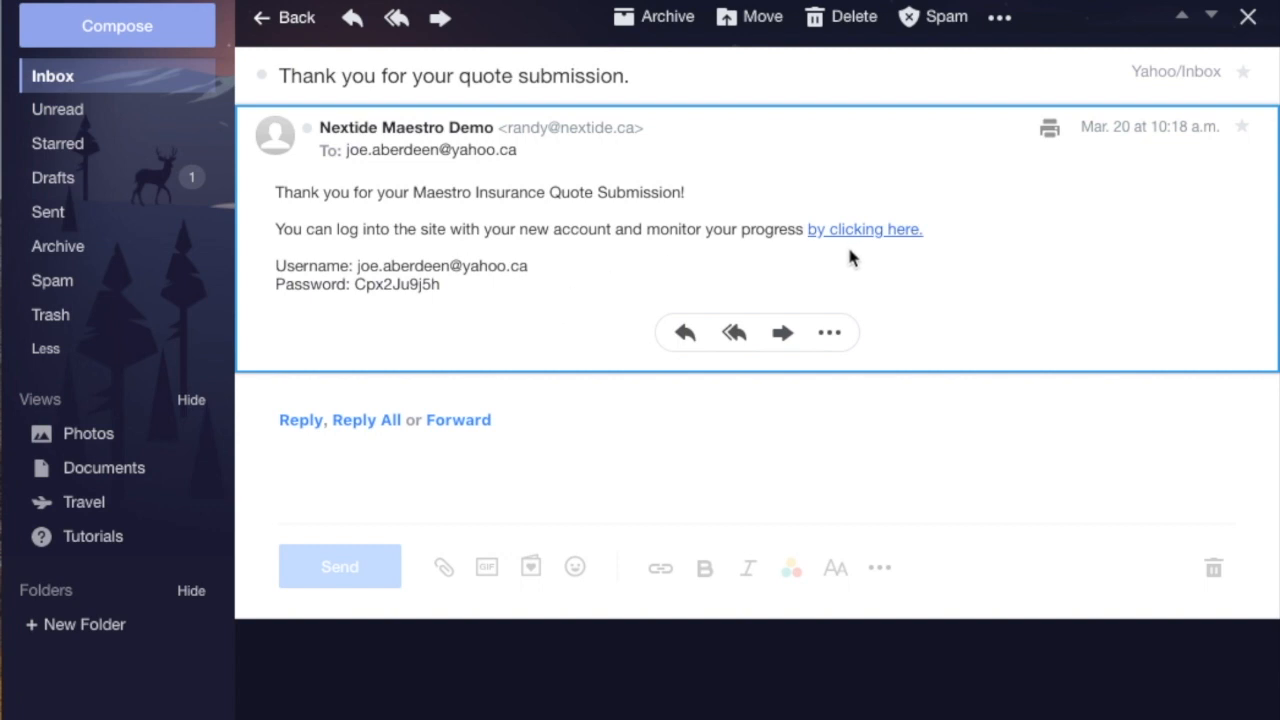
{"action": "mouse_move", "coordinate": [870, 258]}
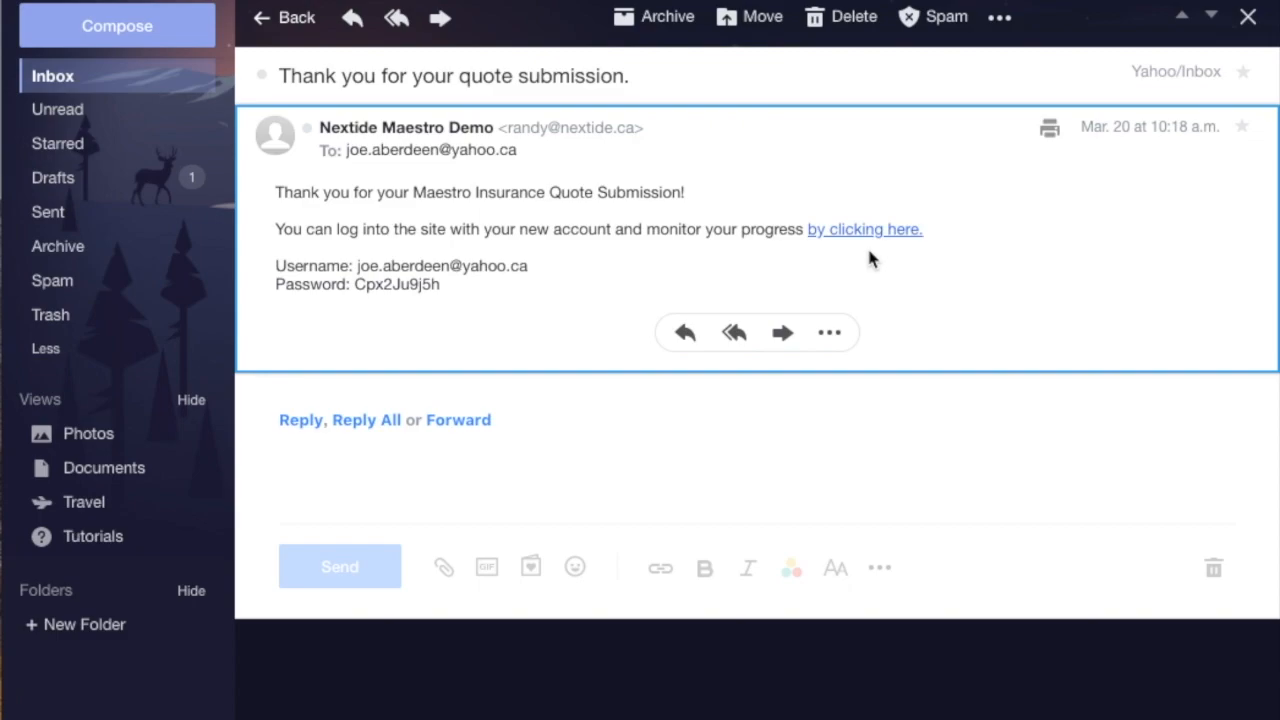
{"action": "left_click", "coordinate": [864, 229]}
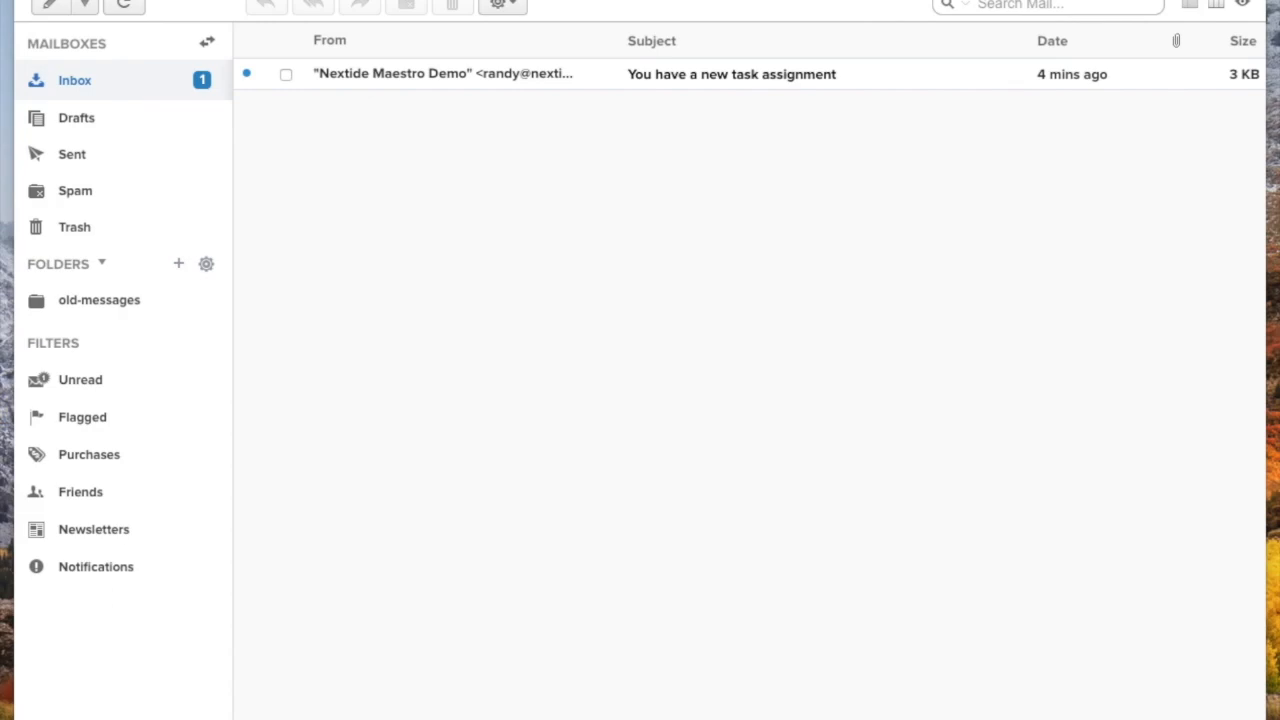
{"action": "mouse_move", "coordinate": [380, 104]}
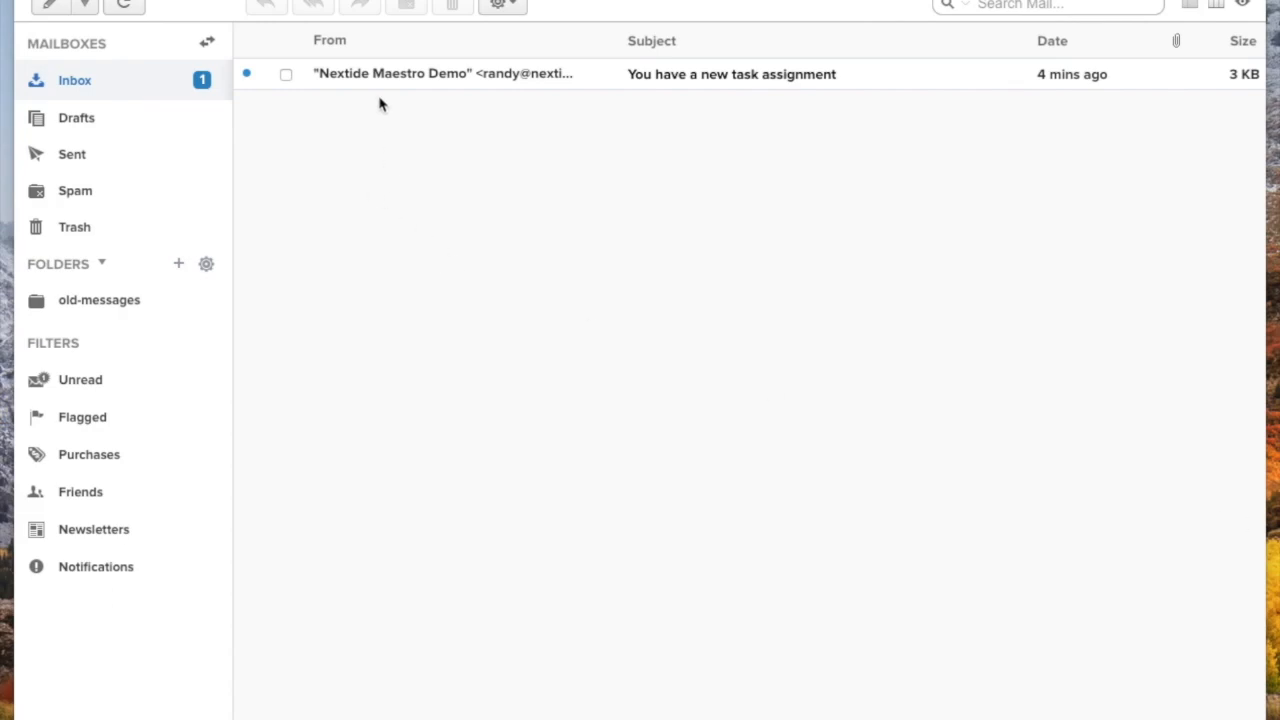
{"action": "mouse_move", "coordinate": [697, 86]}
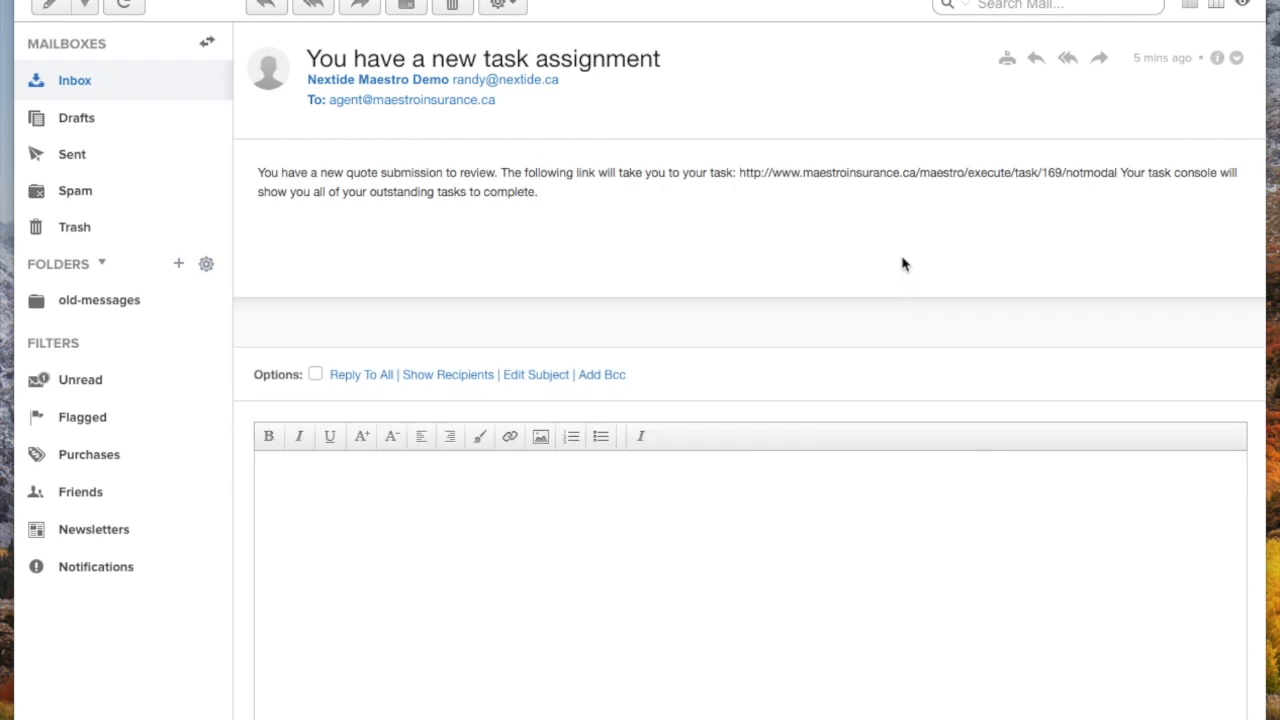
{"action": "mouse_move", "coordinate": [869, 255]}
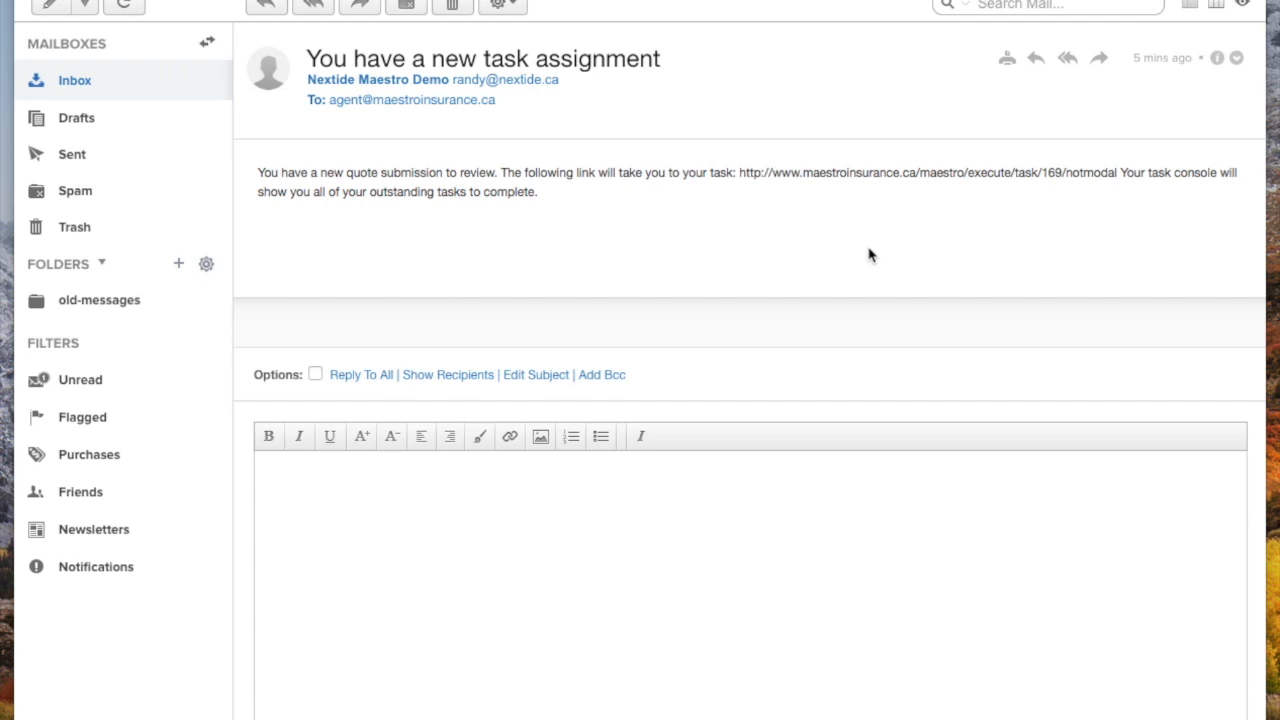
{"action": "mouse_move", "coordinate": [782, 267]}
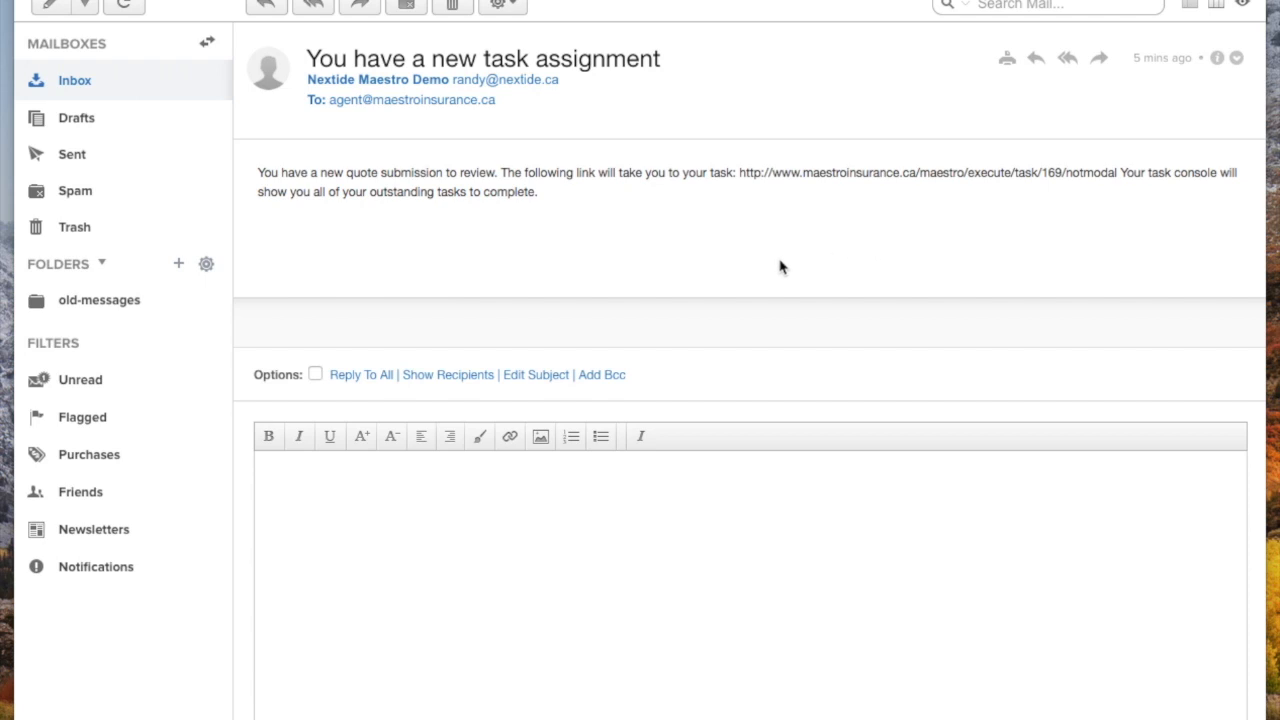
{"action": "mouse_move", "coordinate": [655, 273]}
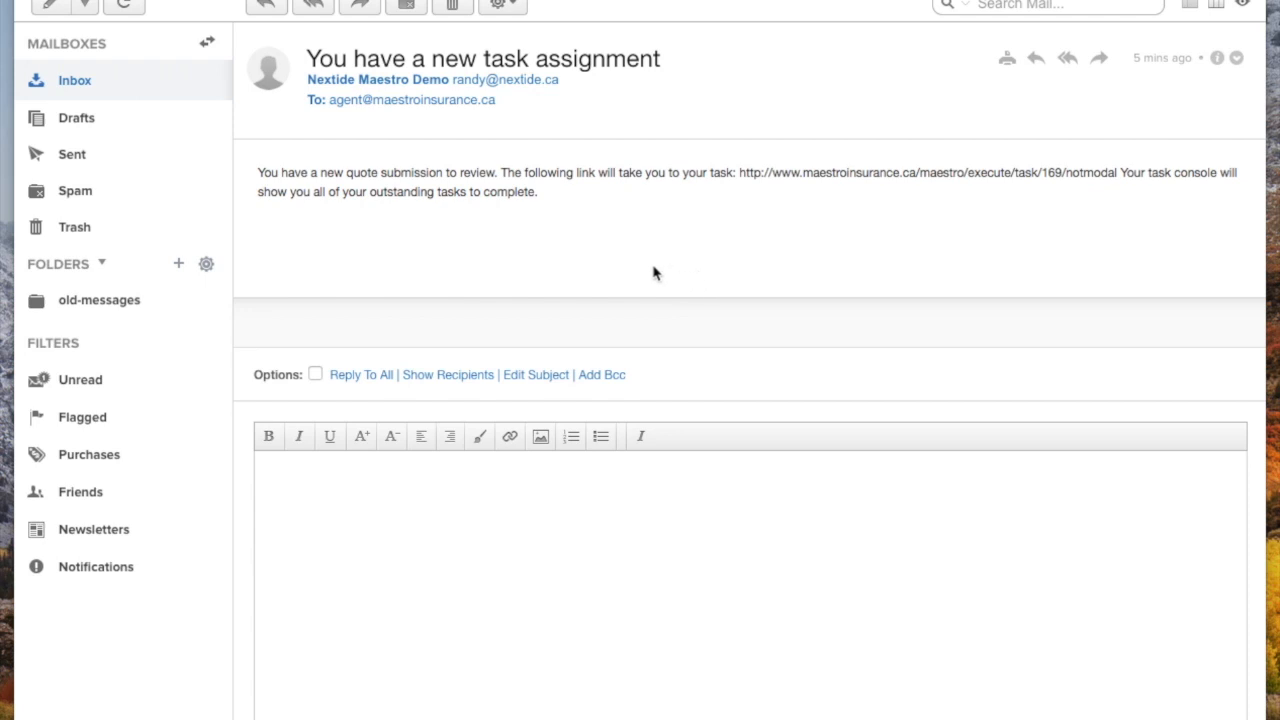
{"action": "mouse_move", "coordinate": [1028, 194]}
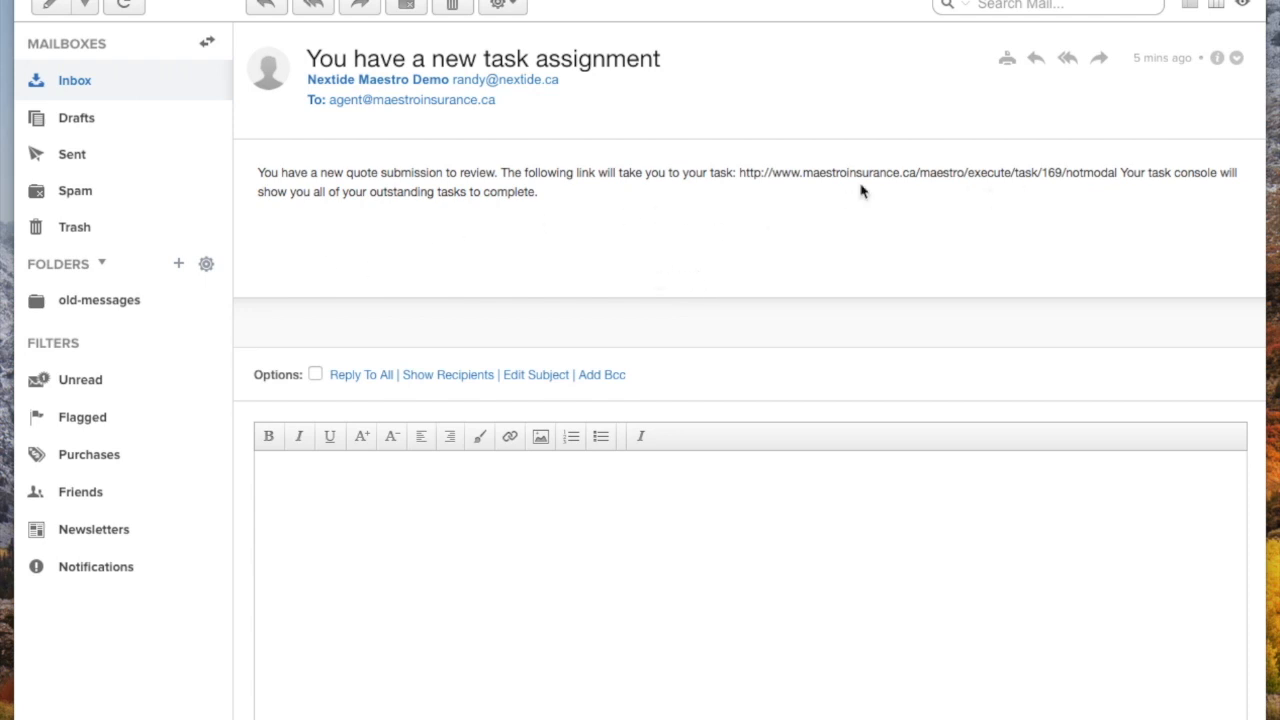
{"action": "mouse_move", "coordinate": [1024, 193]}
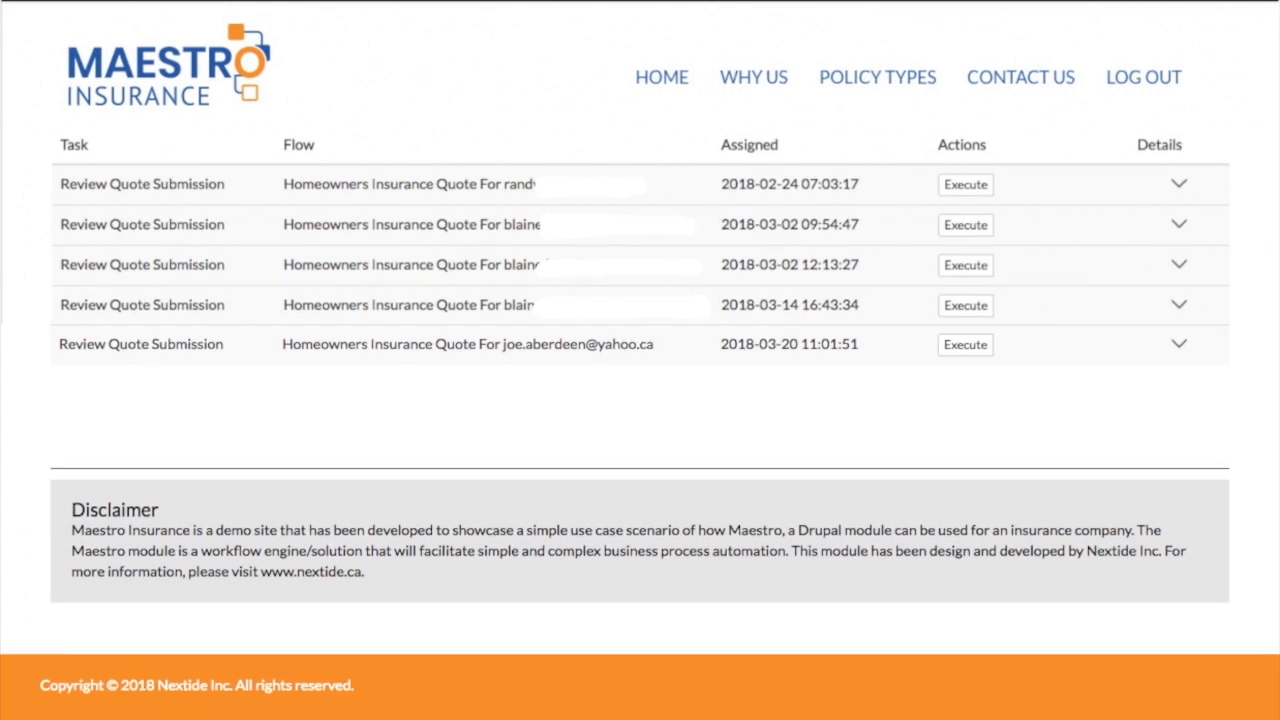
{"action": "mouse_move", "coordinate": [619, 377]}
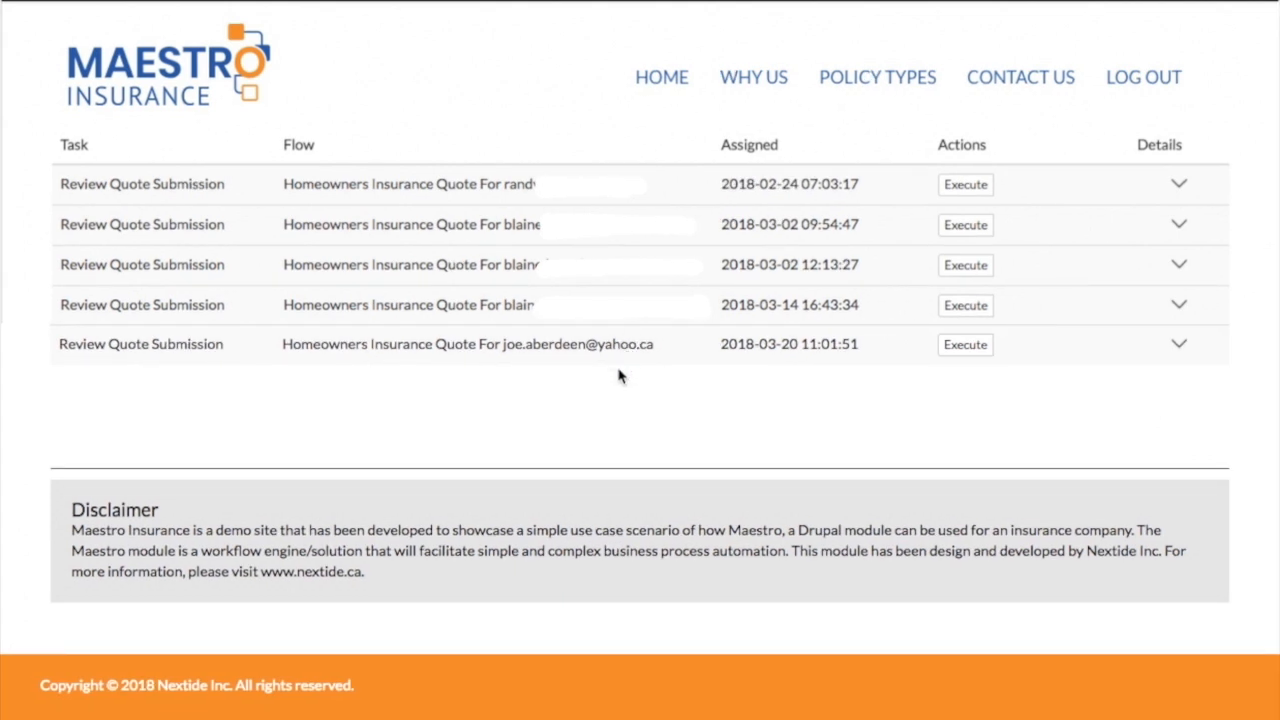
{"action": "mouse_move", "coordinate": [728, 358]}
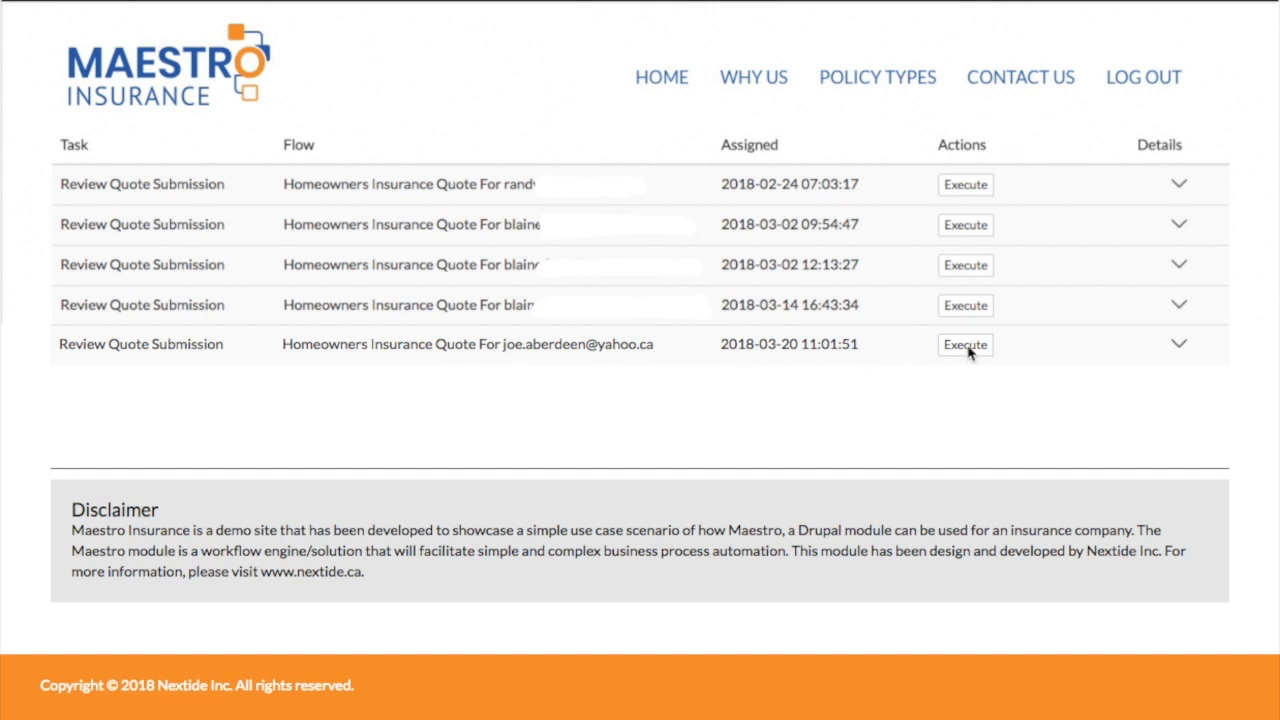
- Execute the Review Quote Submission task dated 2018-03-20
{"action": "left_click", "coordinate": [965, 344]}
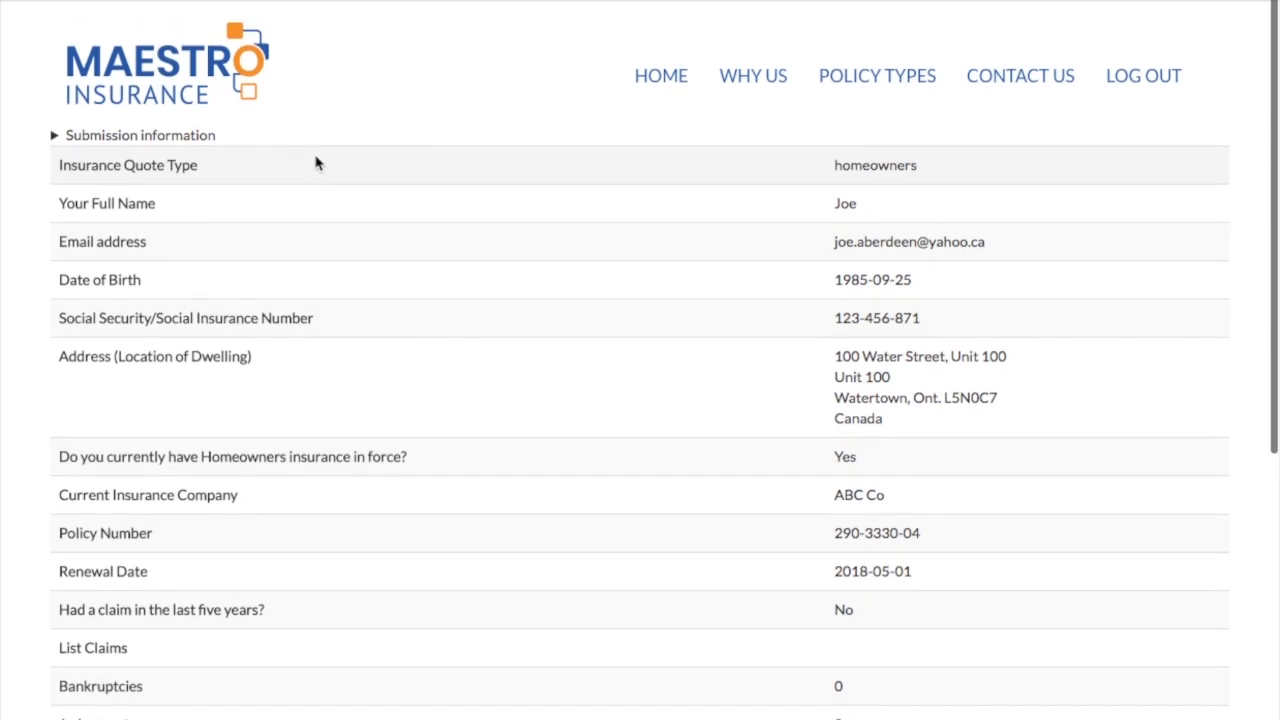
{"action": "mouse_move", "coordinate": [452, 397]}
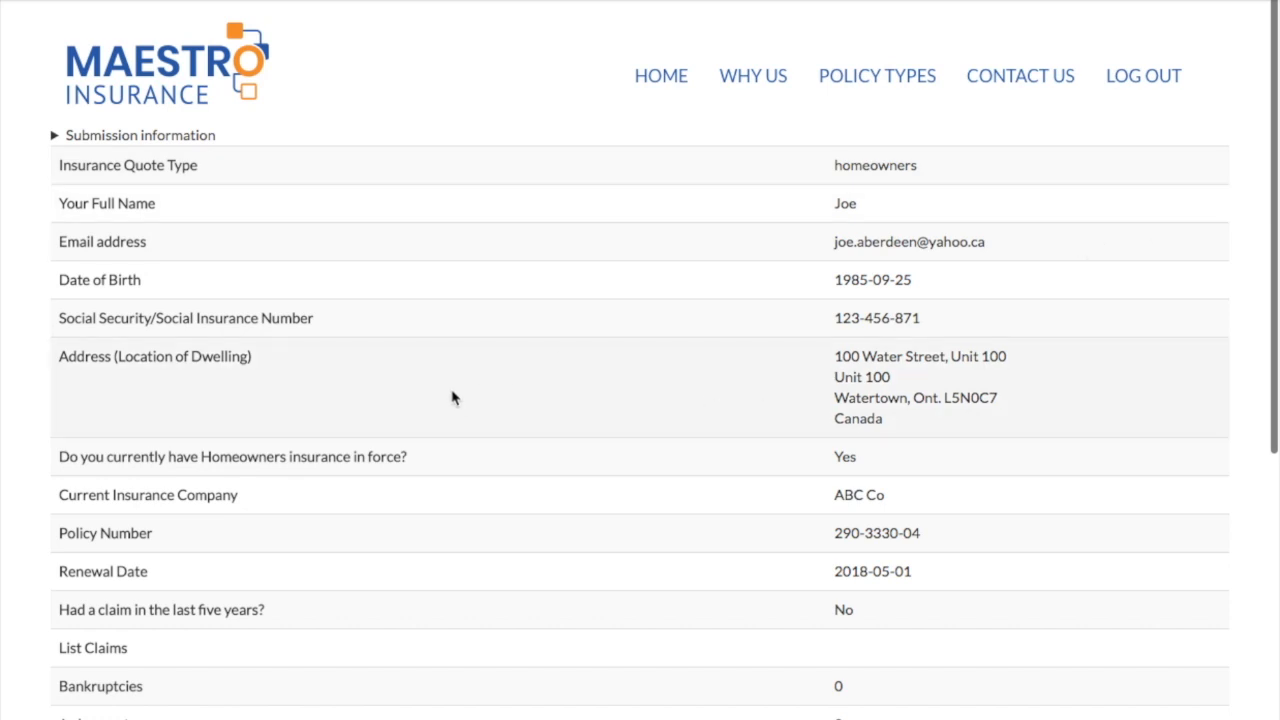
{"action": "scroll", "scroll_direction": "down", "scroll_amount": 3}
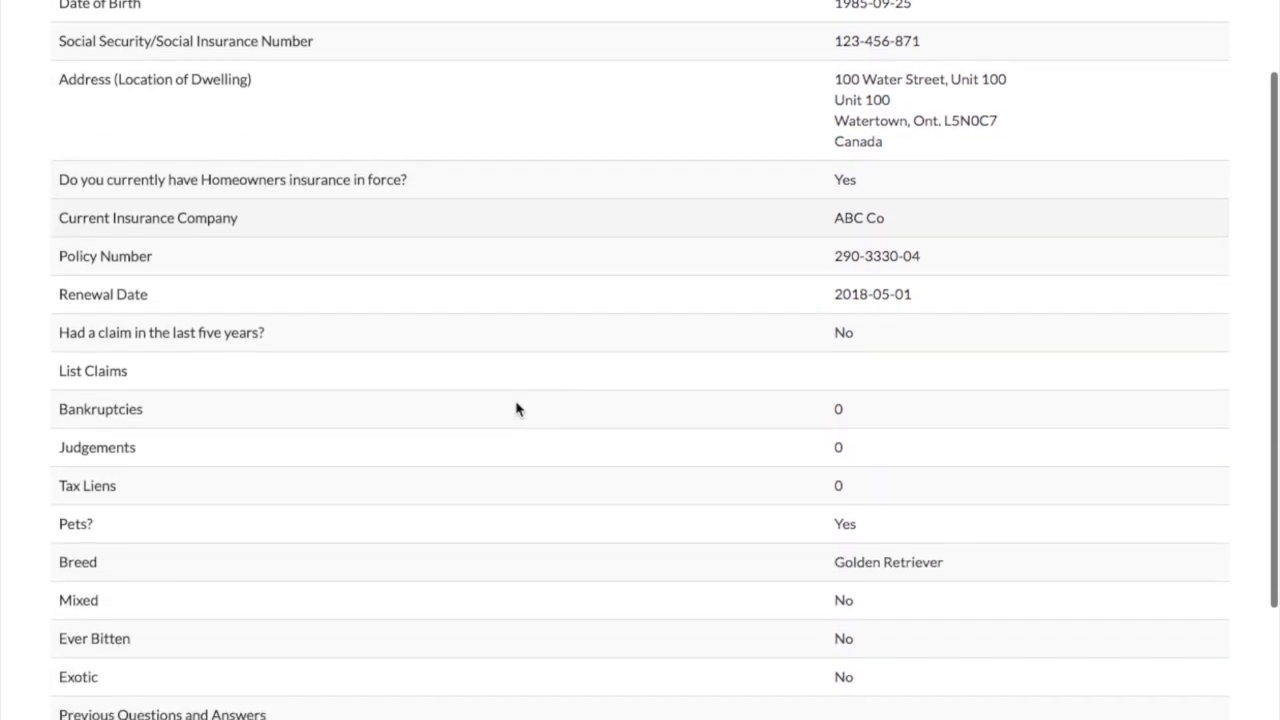
{"action": "scroll", "scroll_direction": "down", "scroll_amount": 3}
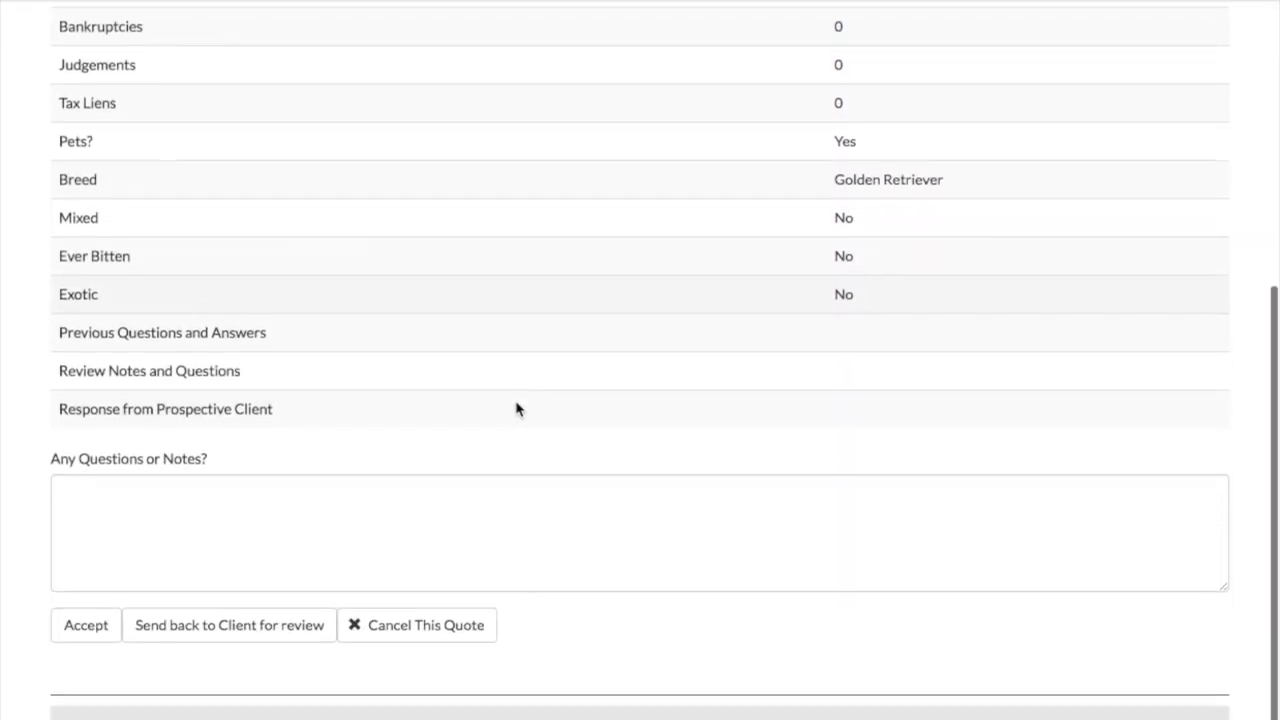
{"action": "scroll", "scroll_direction": "down", "scroll_amount": 3}
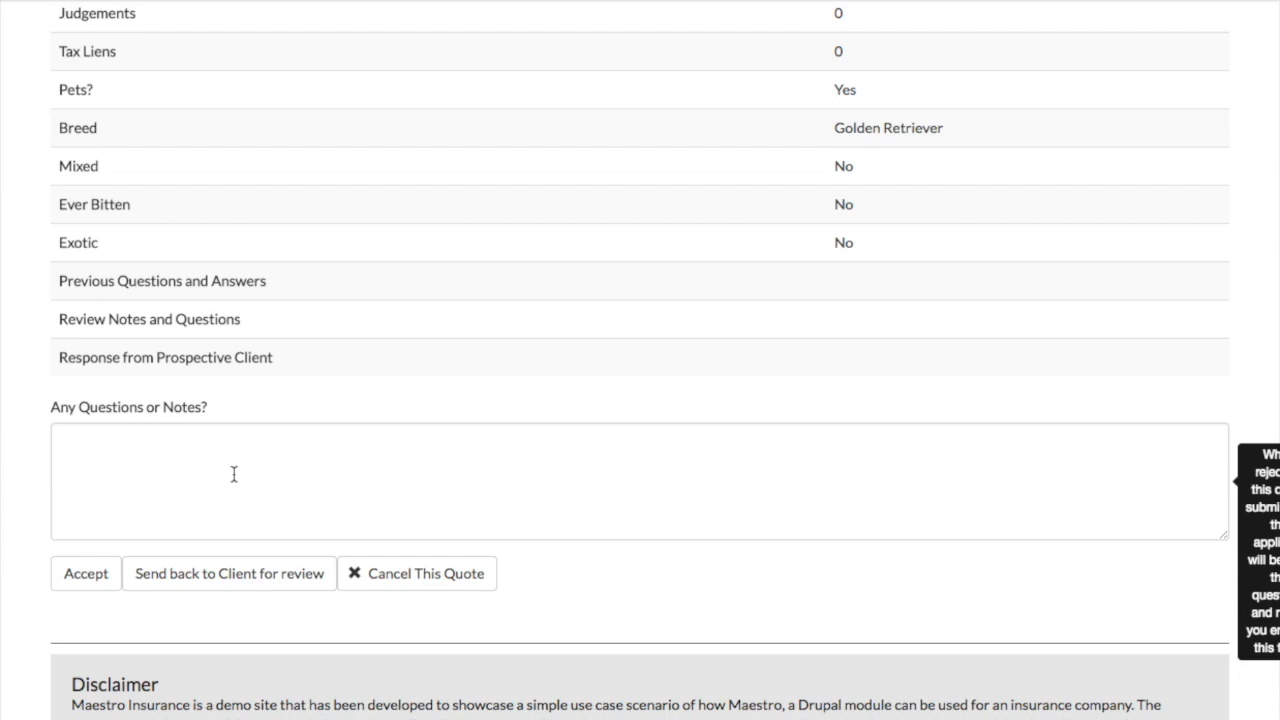
{"action": "mouse_move", "coordinate": [179, 475]}
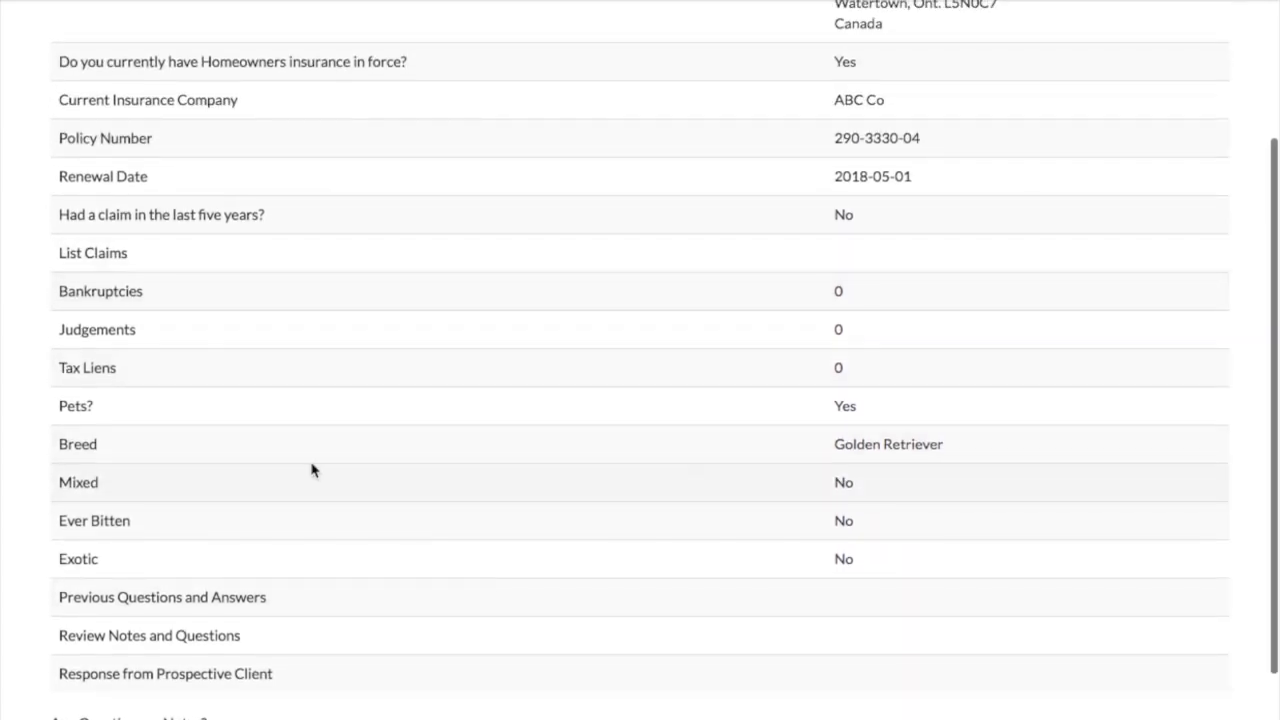
{"action": "scroll", "scroll_direction": "down", "scroll_amount": 3}
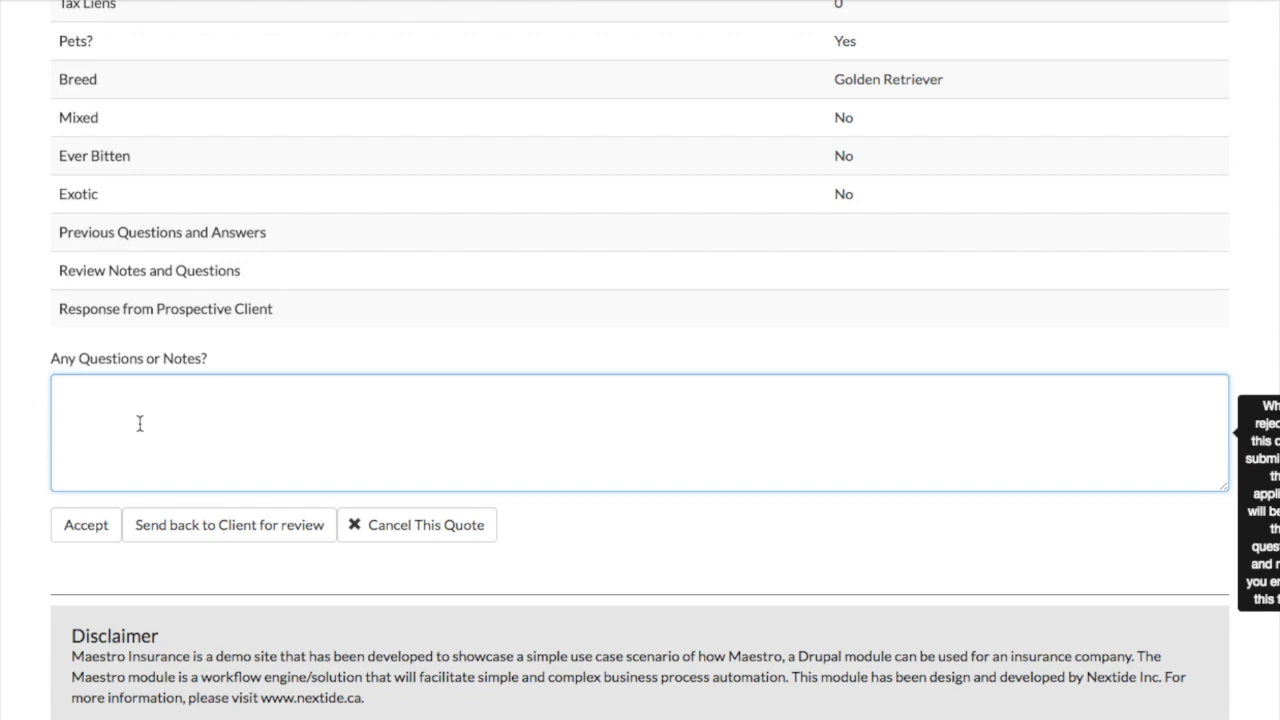
- Note 'Are you sure you have not had any claims in the past 5 years' and send back to client
{"action": "type", "text": "Are you sure you have not had any claims in the past 5 years - please confirm."}
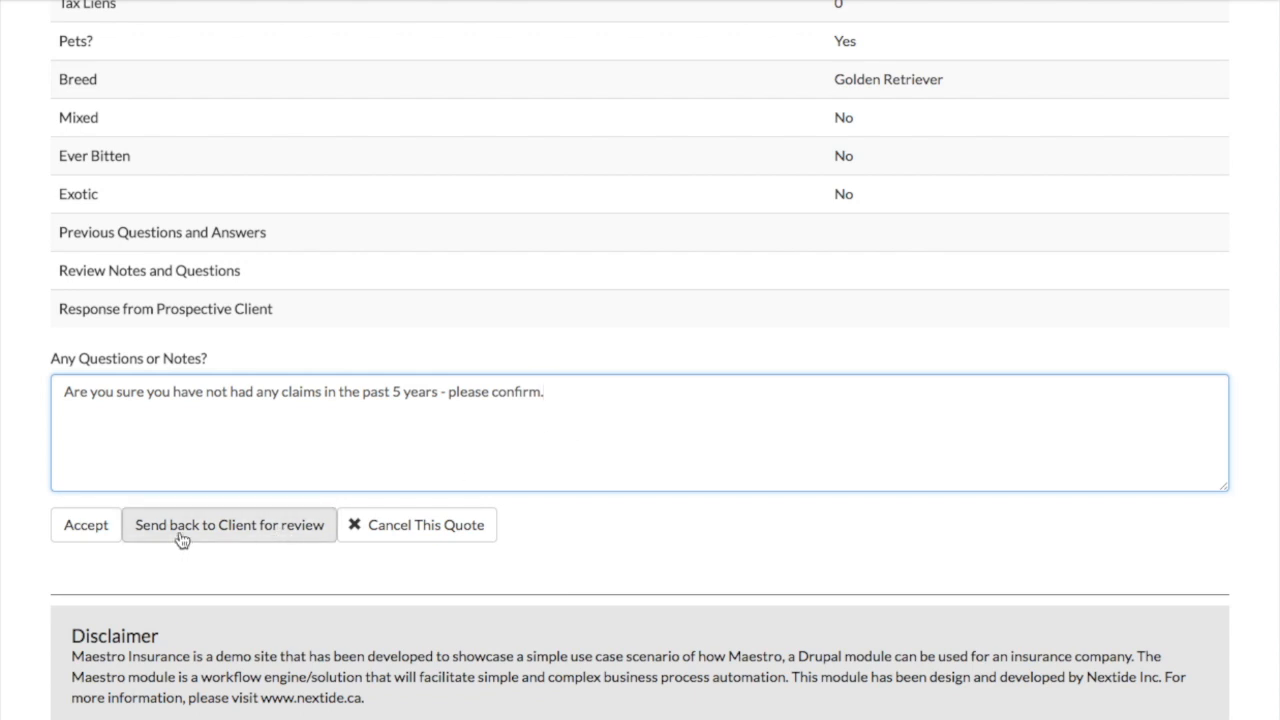
{"action": "mouse_move", "coordinate": [90, 560]}
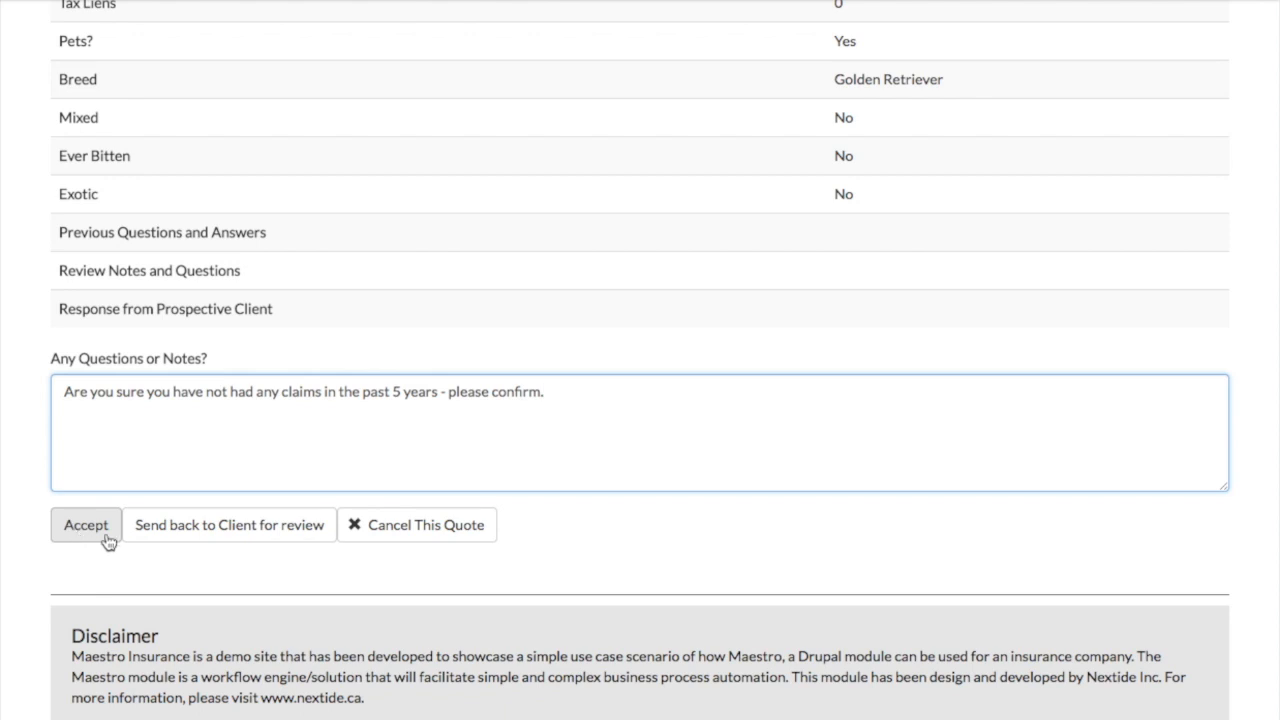
{"action": "mouse_move", "coordinate": [229, 525]}
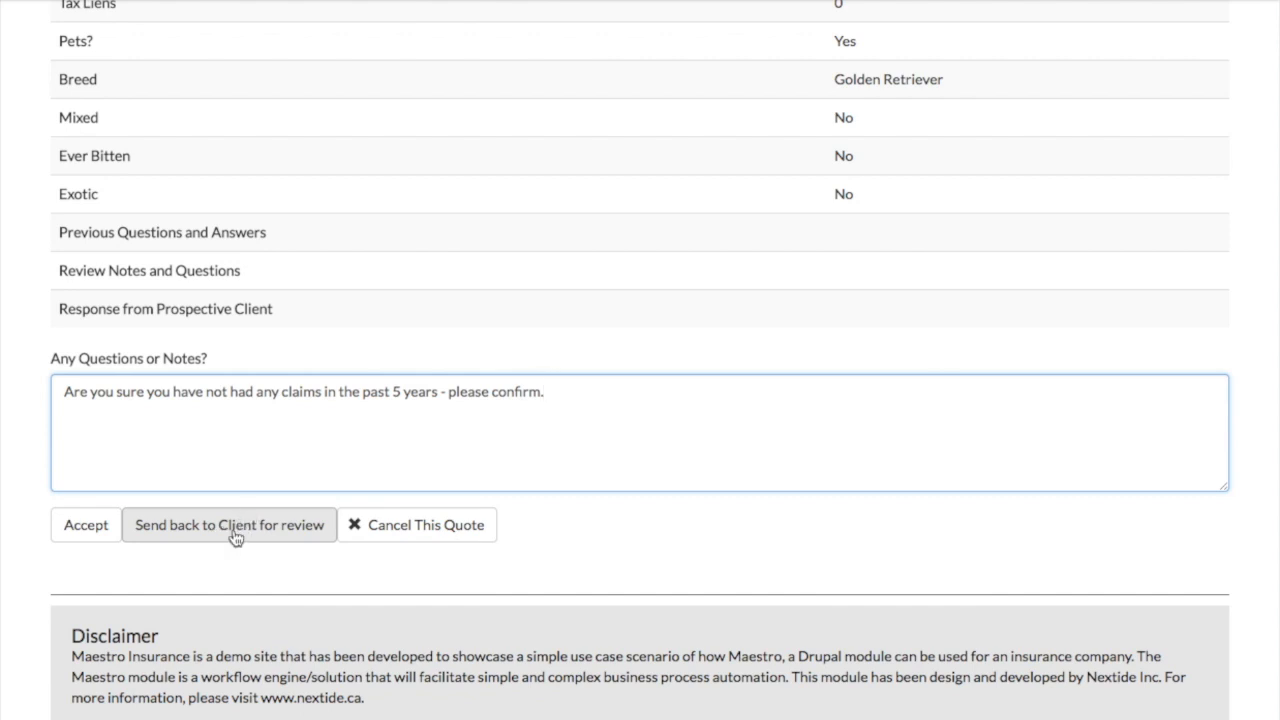
{"action": "left_click", "coordinate": [545, 391]}
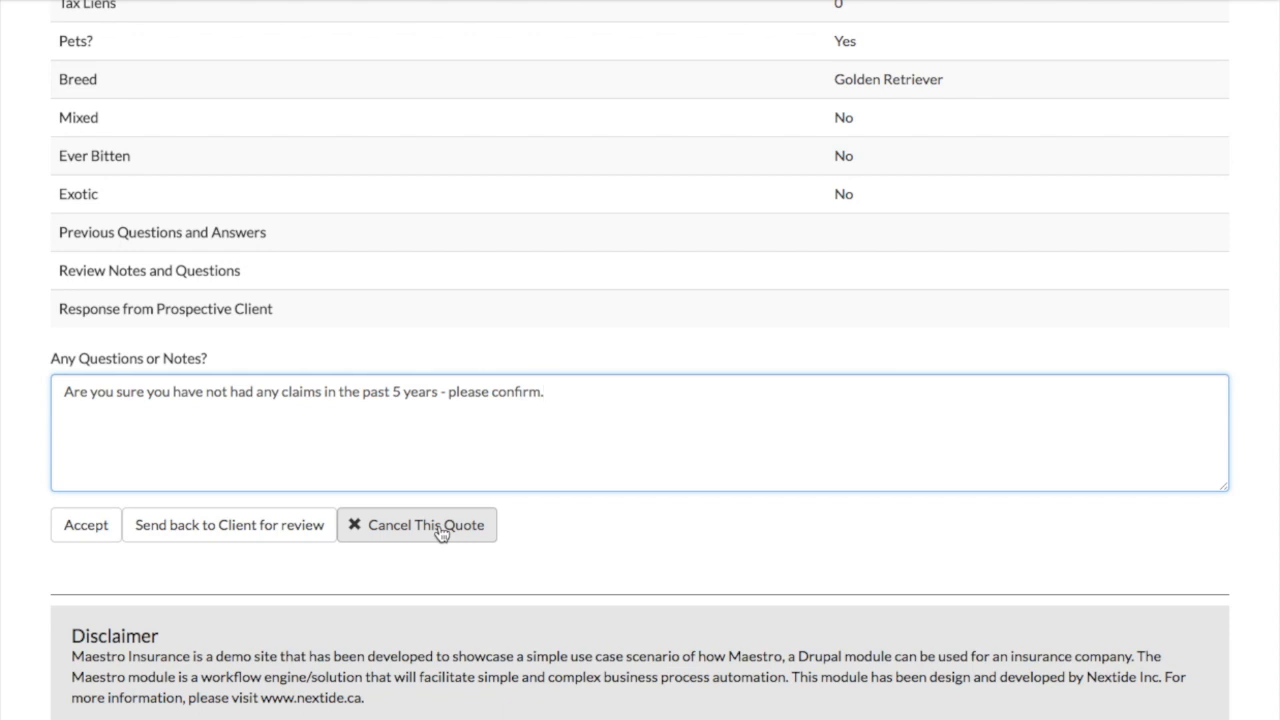
{"action": "mouse_move", "coordinate": [395, 533]}
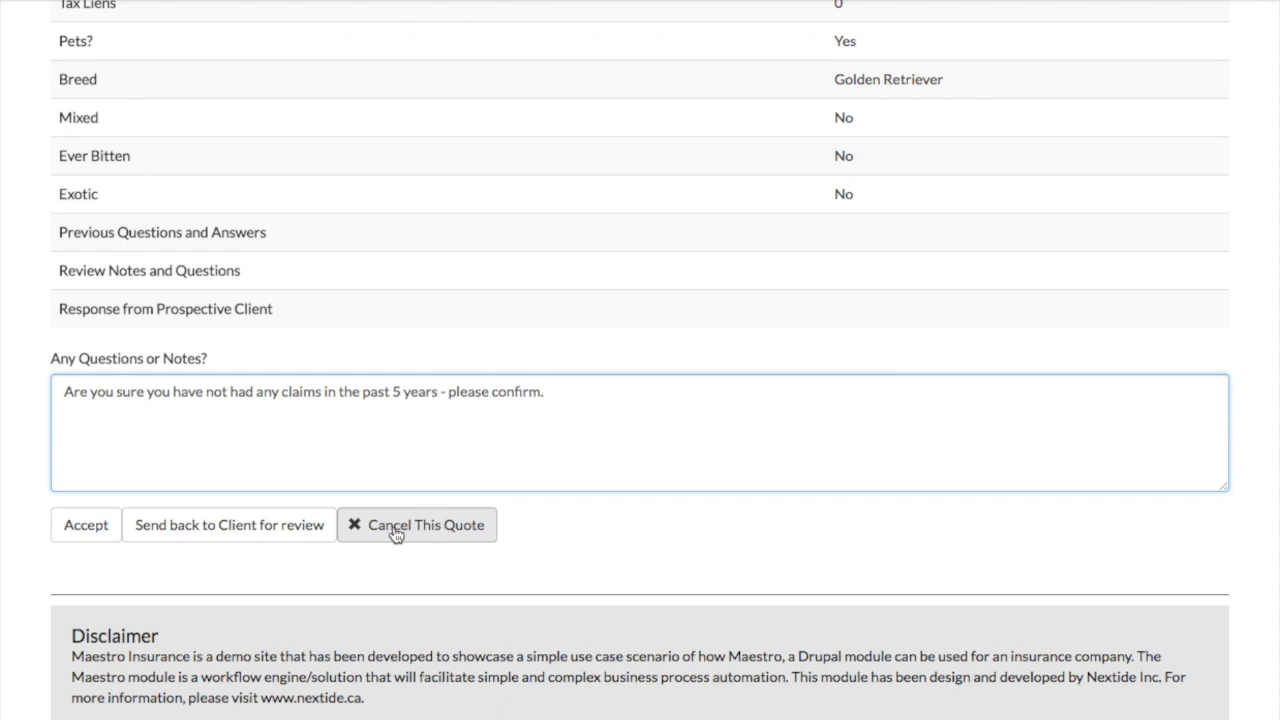
{"action": "mouse_move", "coordinate": [229, 525]}
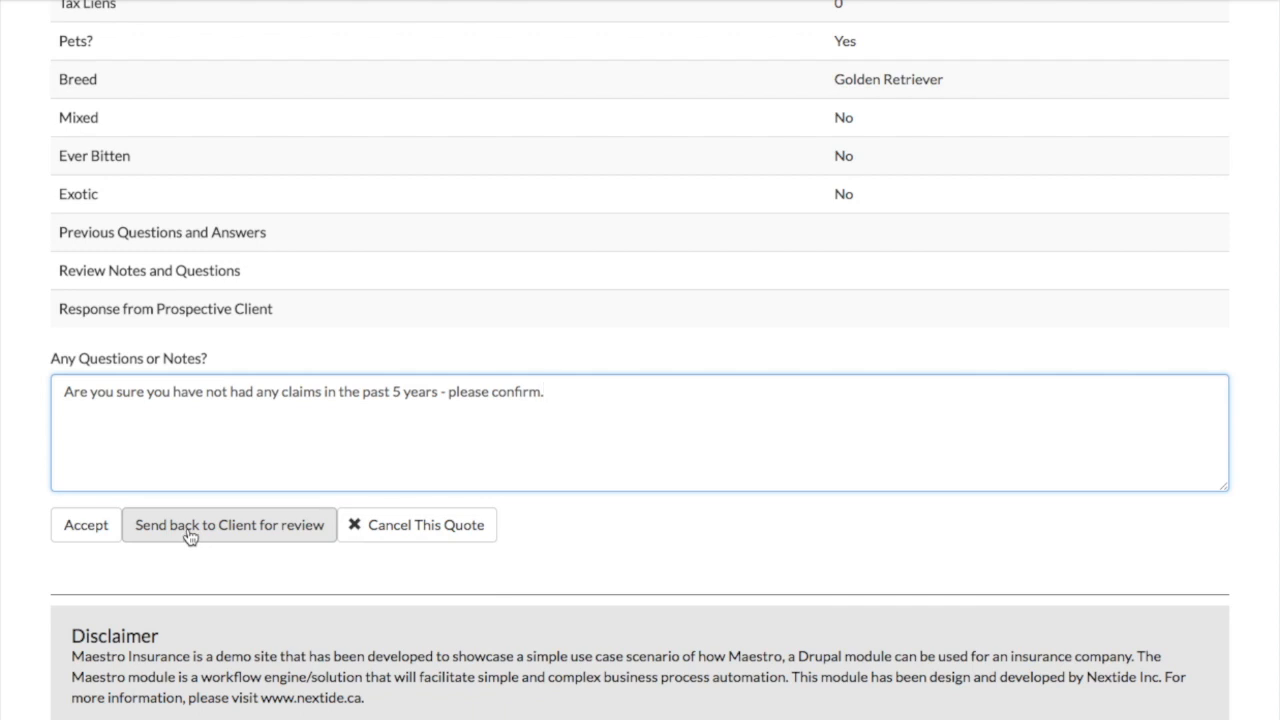
{"action": "left_click", "coordinate": [229, 525]}
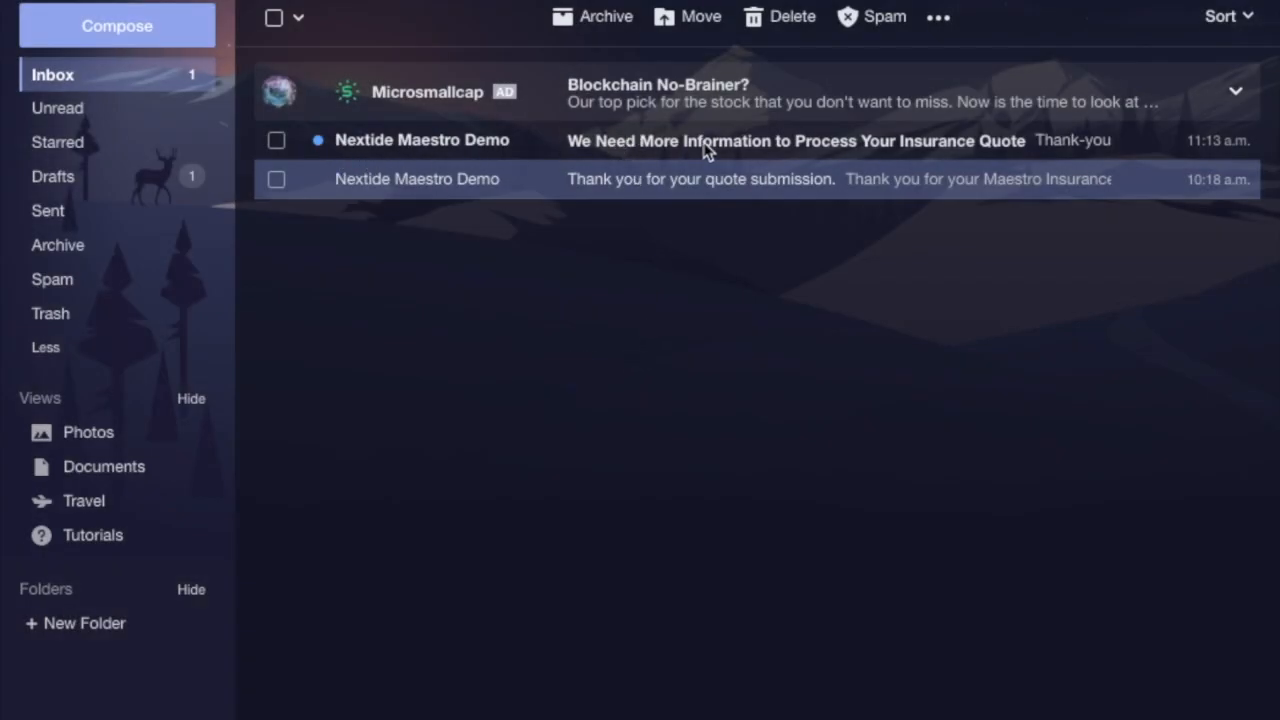
{"action": "mouse_move", "coordinate": [658, 157]}
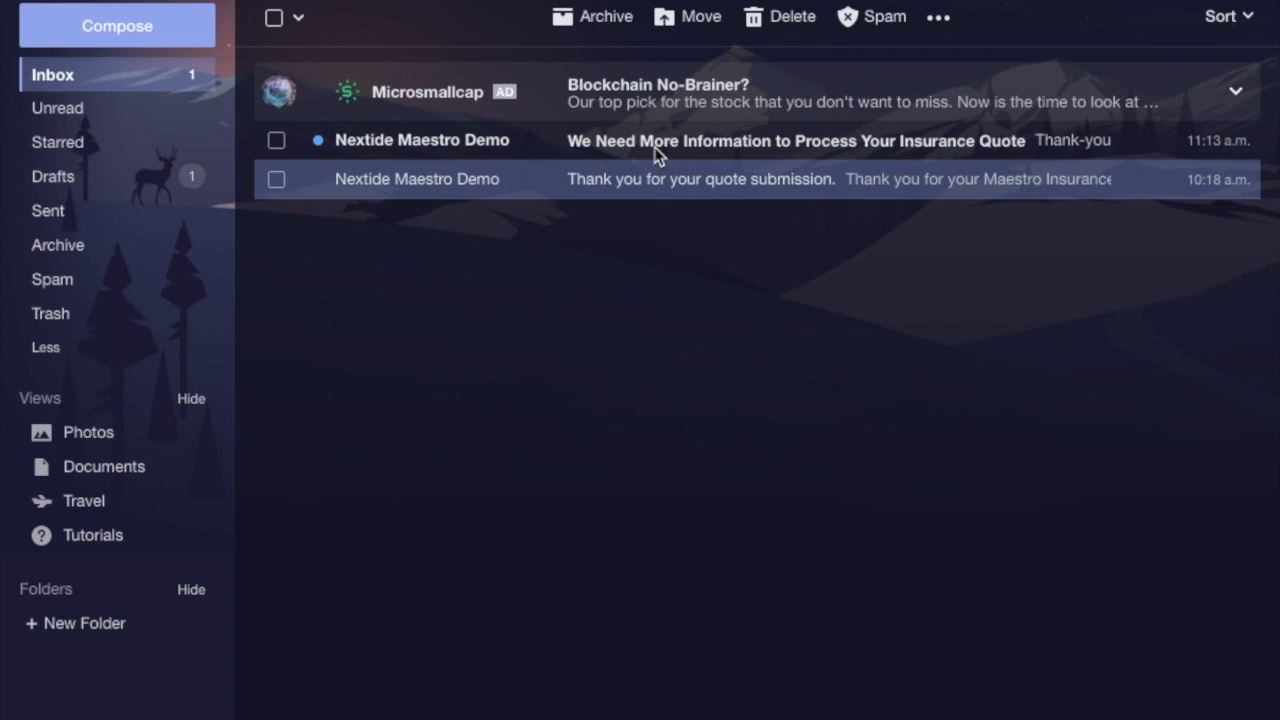
- Open the 'We Need More Information to Process Your Insurance Quote' email
{"action": "left_click", "coordinate": [795, 140]}
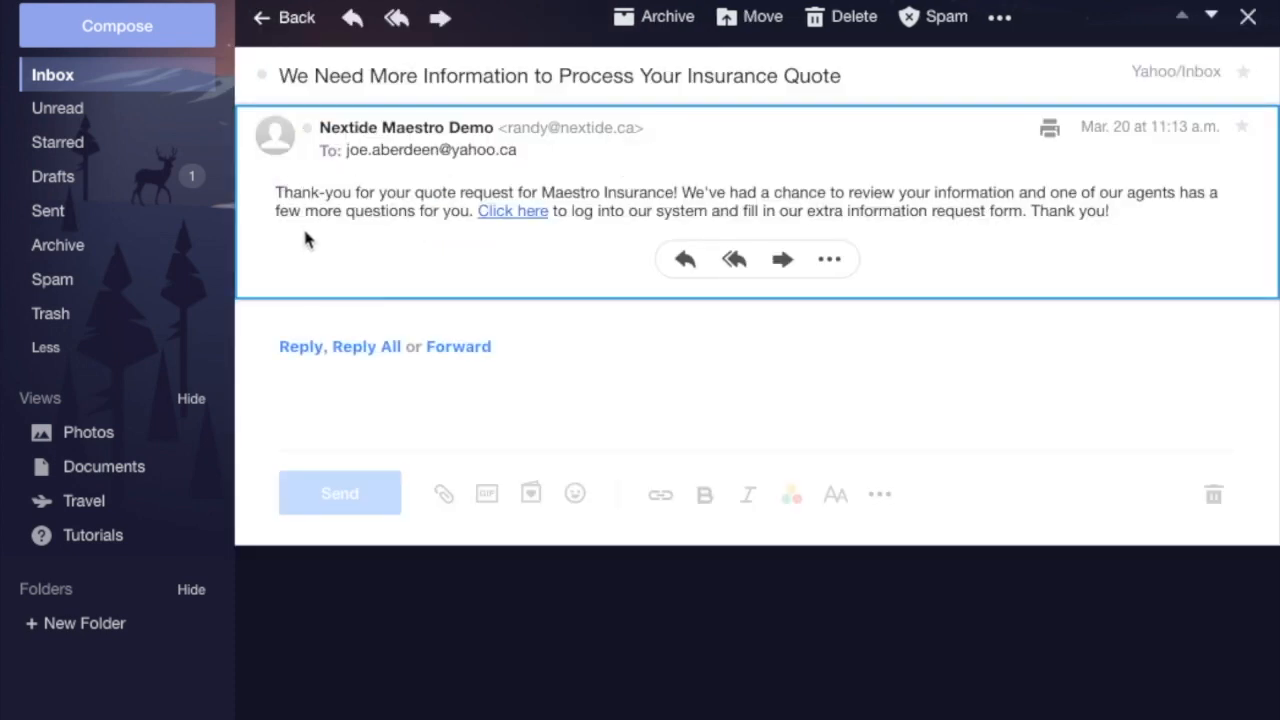
{"action": "mouse_move", "coordinate": [575, 270]}
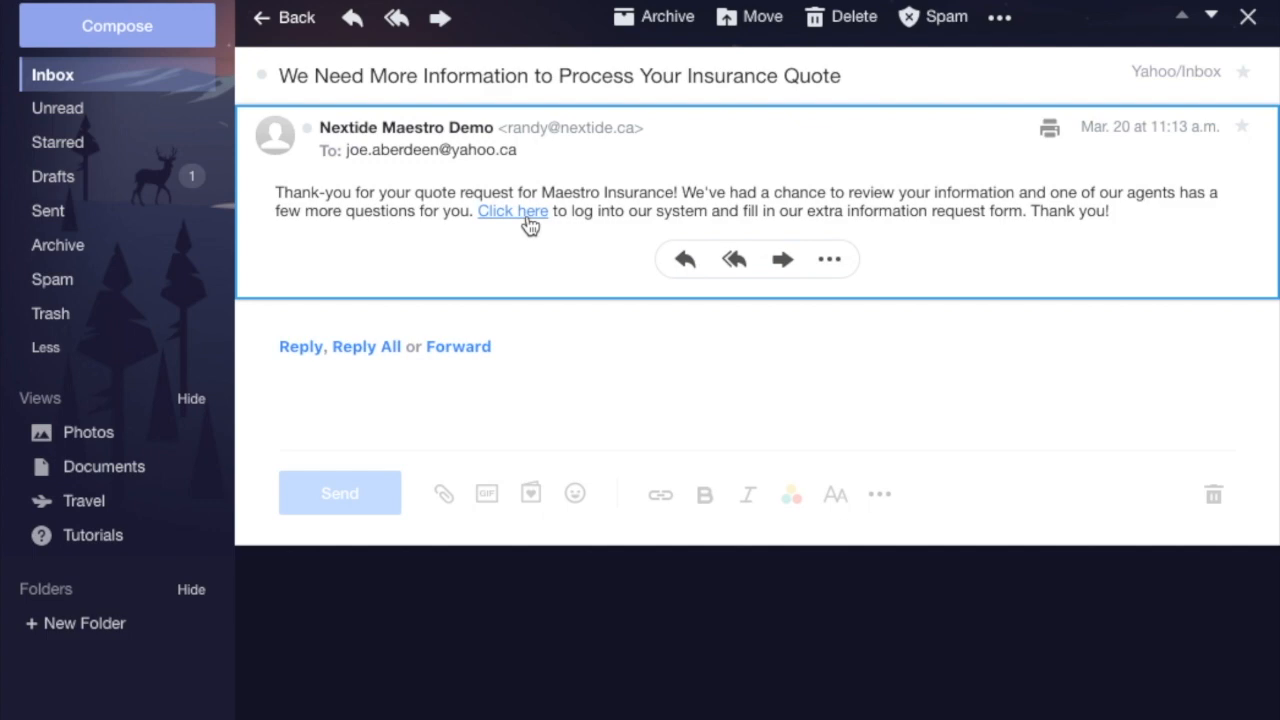
- Follow the email's 'Click here' link to the quote tracker at Agent Questions for You
{"action": "left_click", "coordinate": [512, 211]}
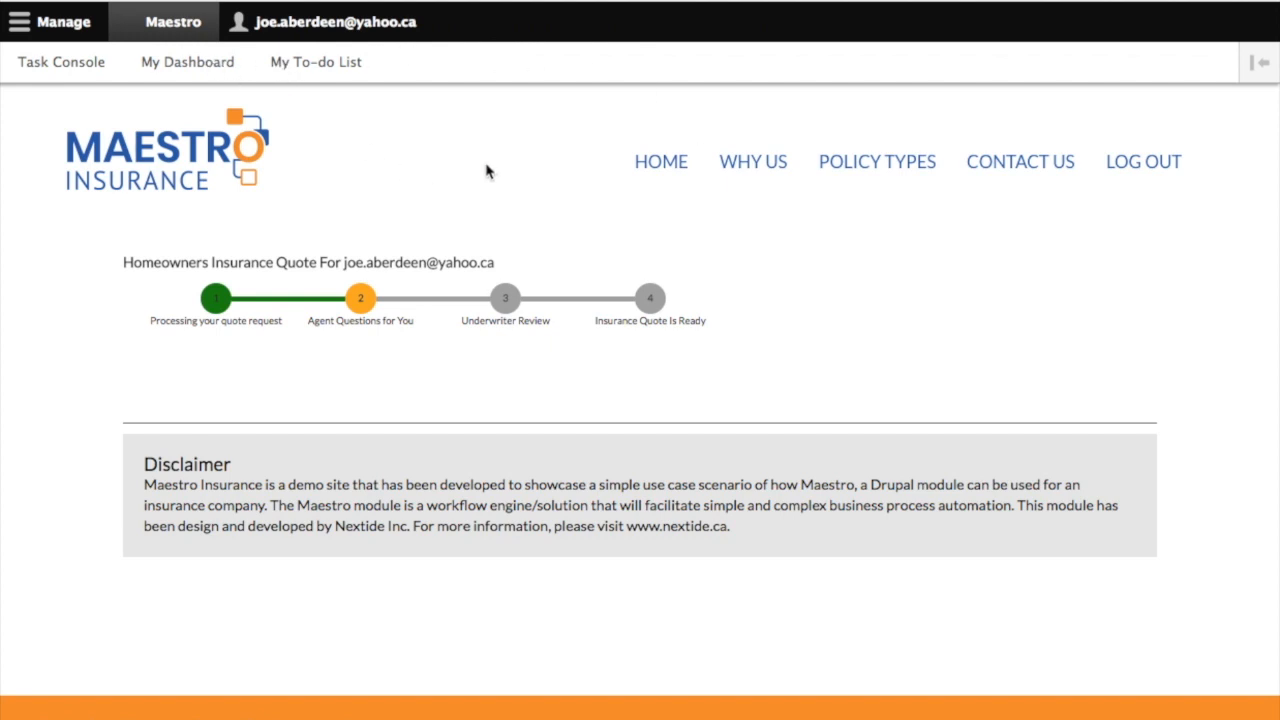
{"action": "mouse_move", "coordinate": [753, 349]}
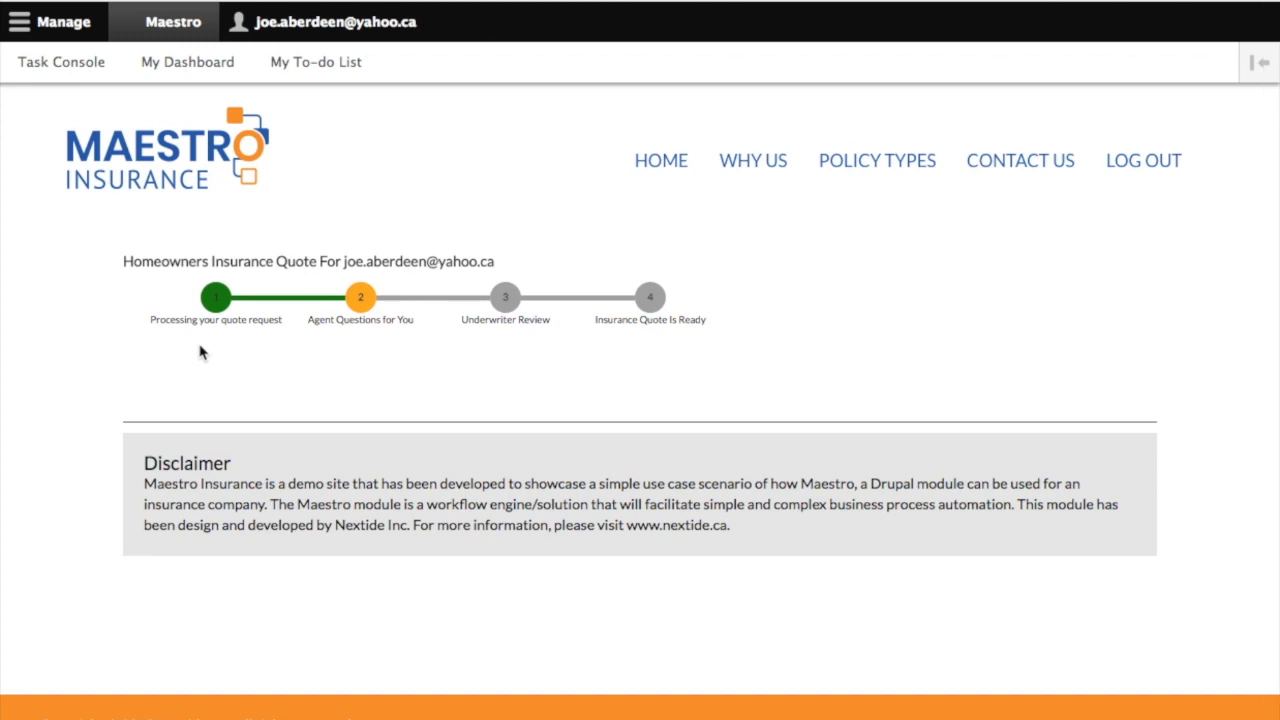
{"action": "mouse_move", "coordinate": [209, 343]}
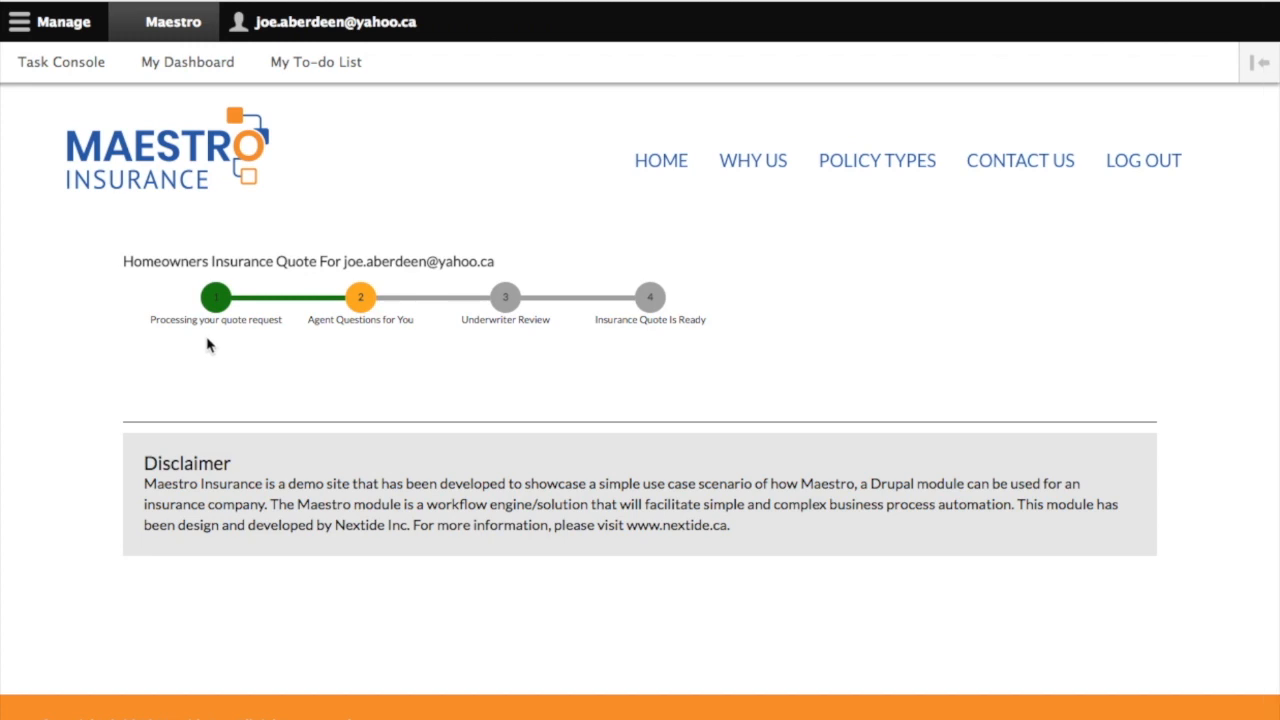
{"action": "mouse_move", "coordinate": [378, 313]}
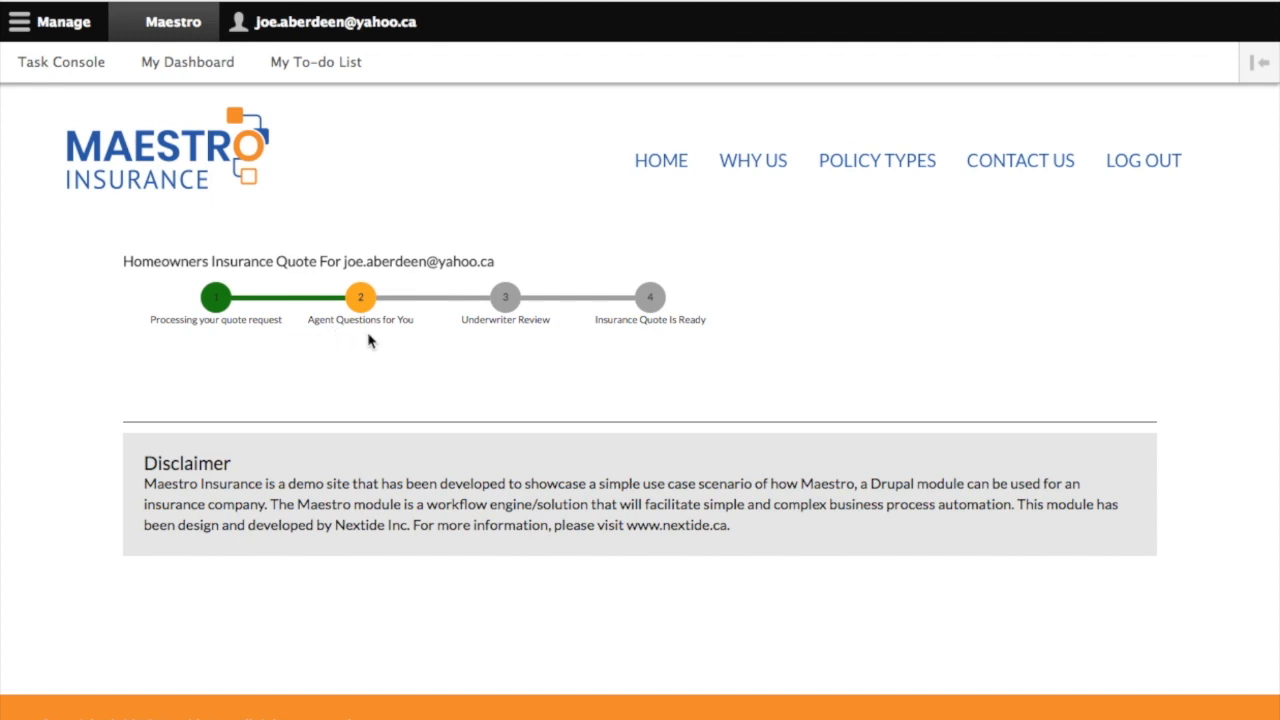
{"action": "mouse_move", "coordinate": [40, 52]}
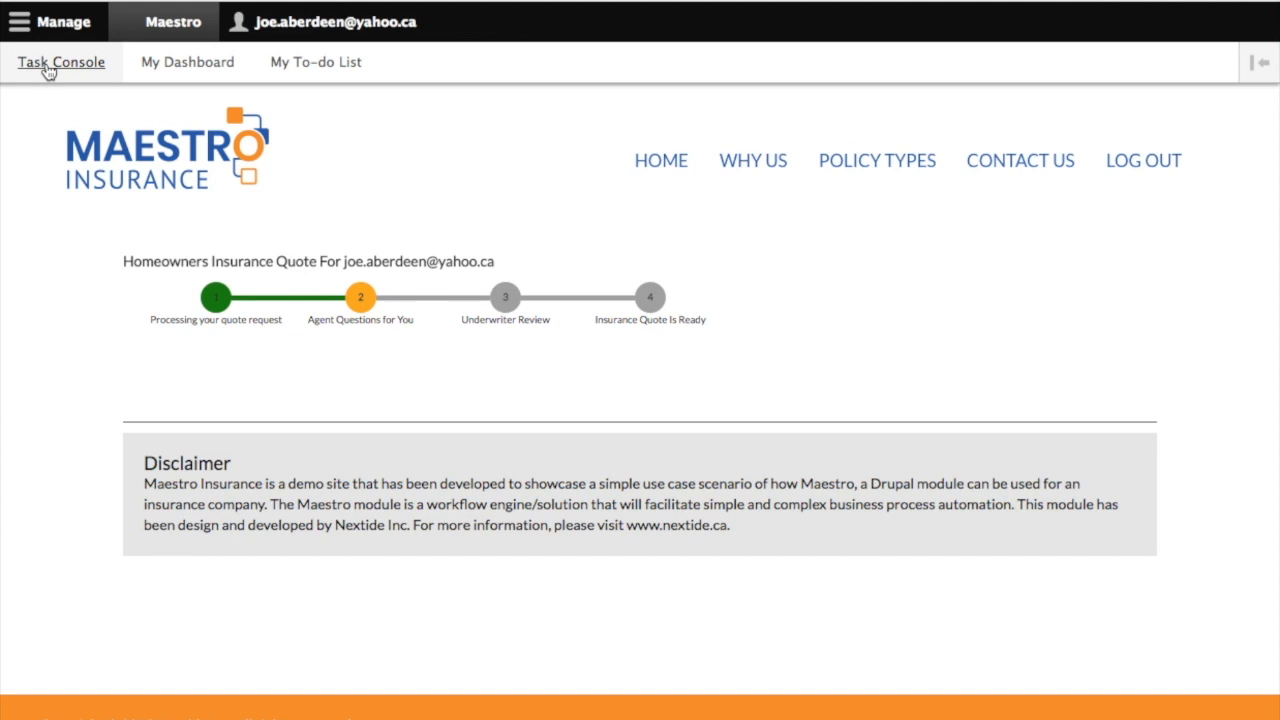
- Answer the Need Clarification task: no claims in 7 years since the ABC Co policy
{"action": "left_click", "coordinate": [60, 61]}
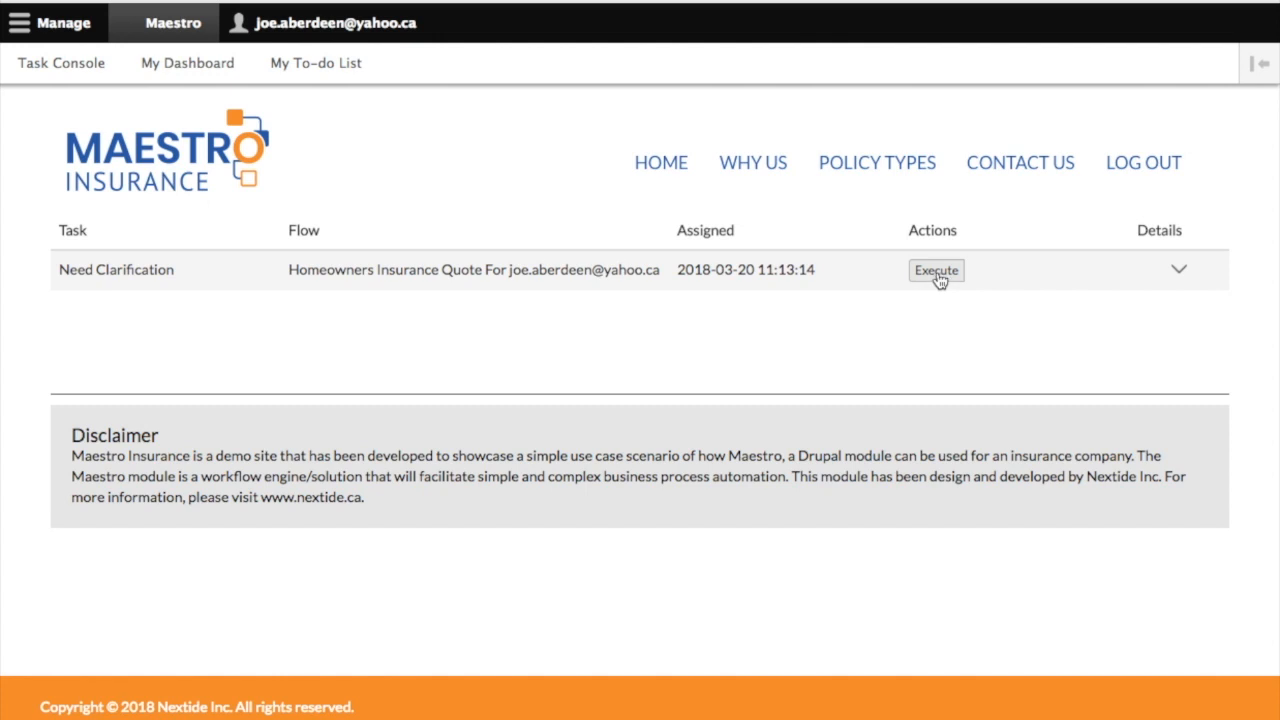
{"action": "left_click", "coordinate": [936, 270]}
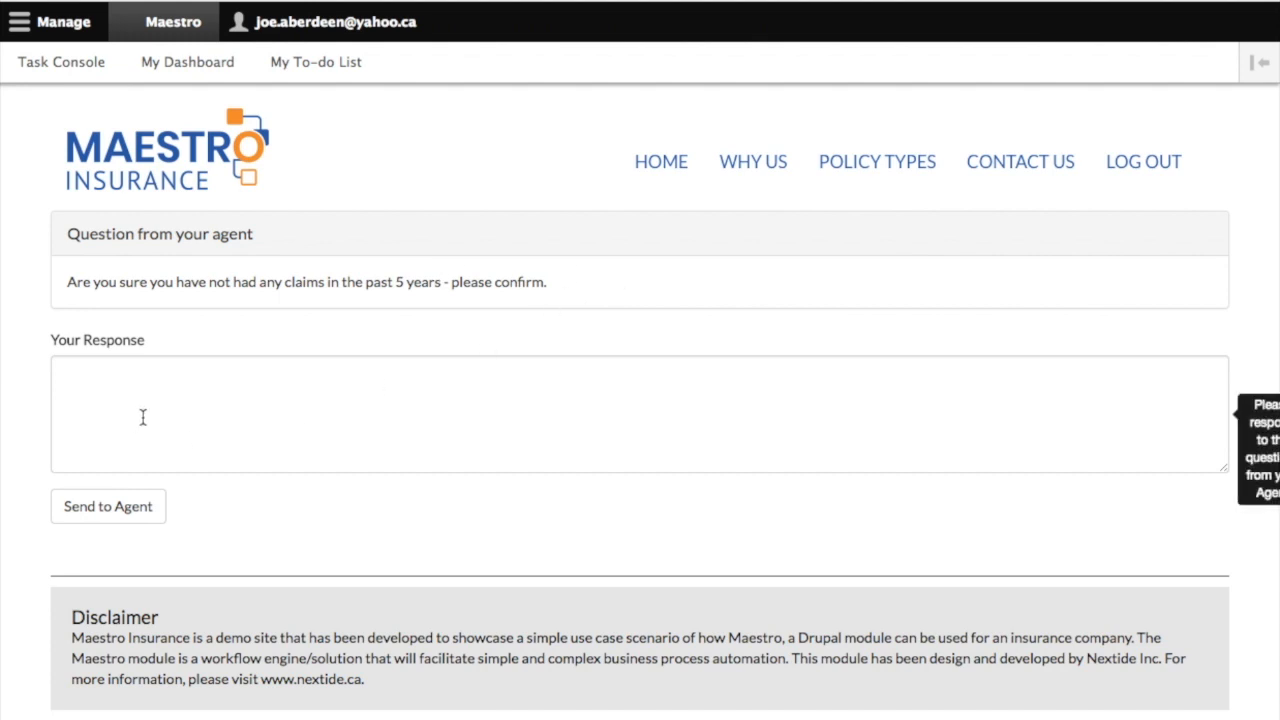
{"action": "mouse_move", "coordinate": [207, 423]}
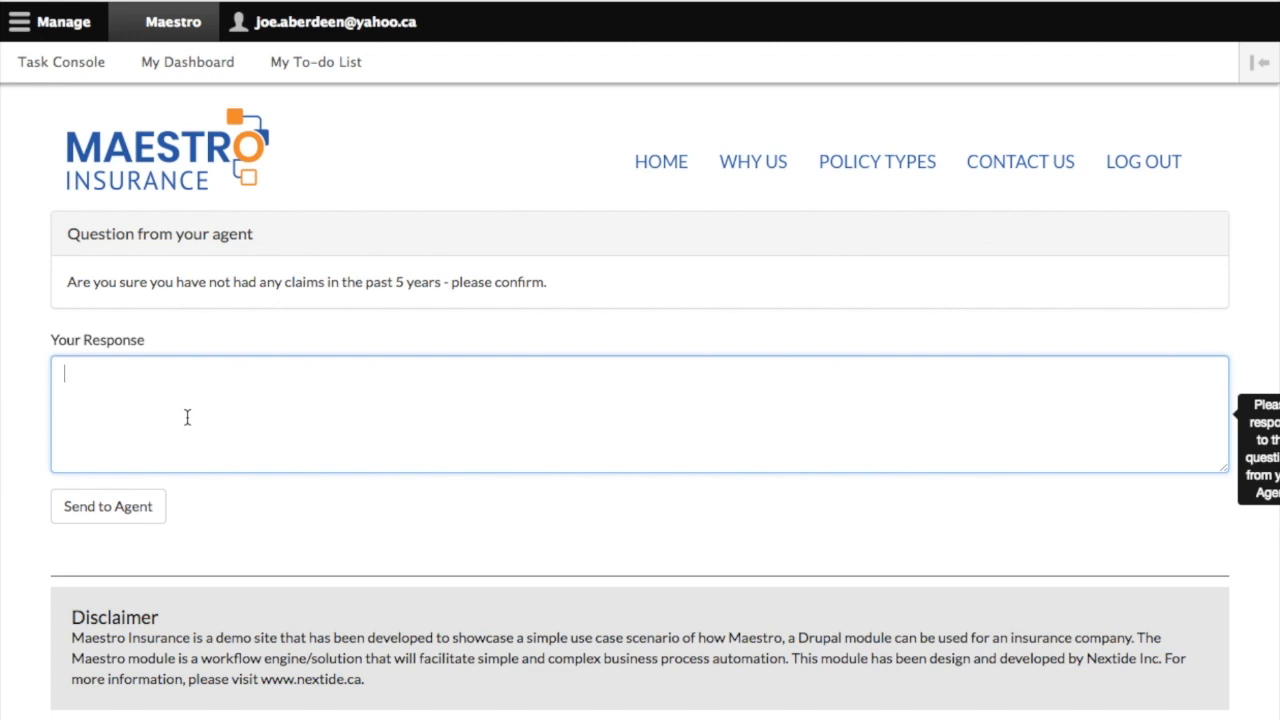
{"action": "type", "text": "No, we have not had any claims in the past 7 years since our policy with ABC Co"}
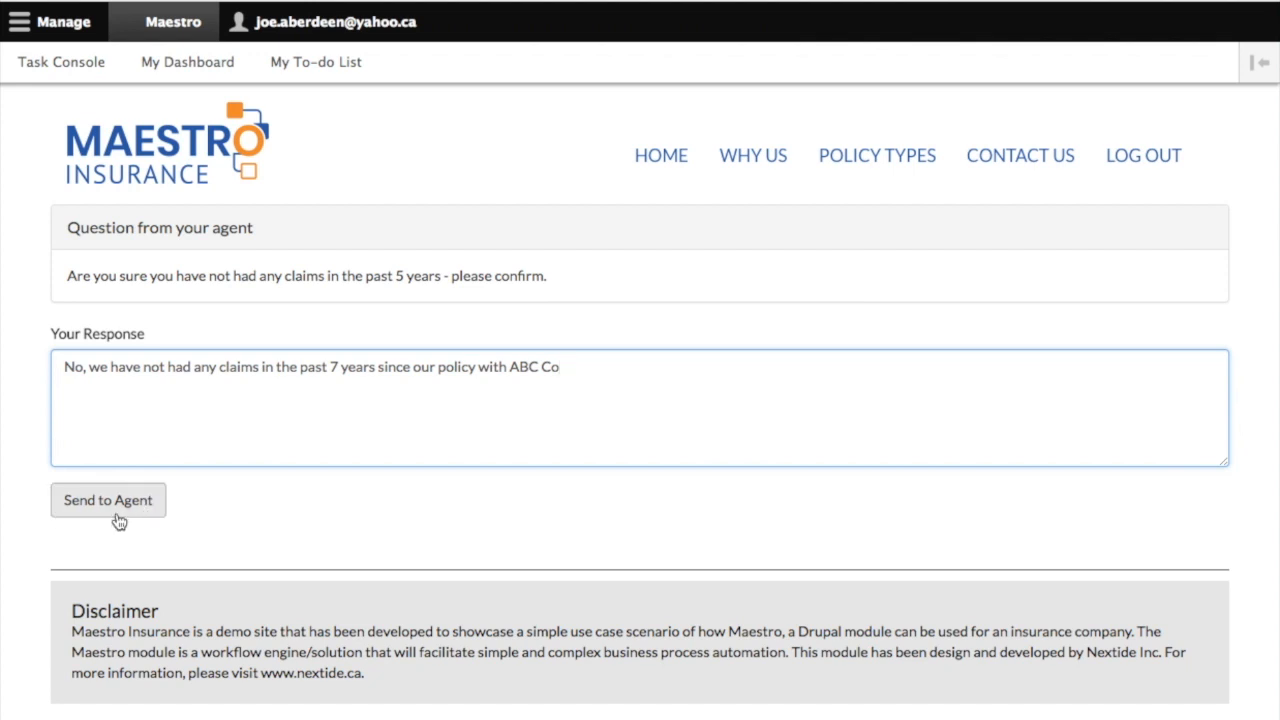
{"action": "mouse_move", "coordinate": [118, 515]}
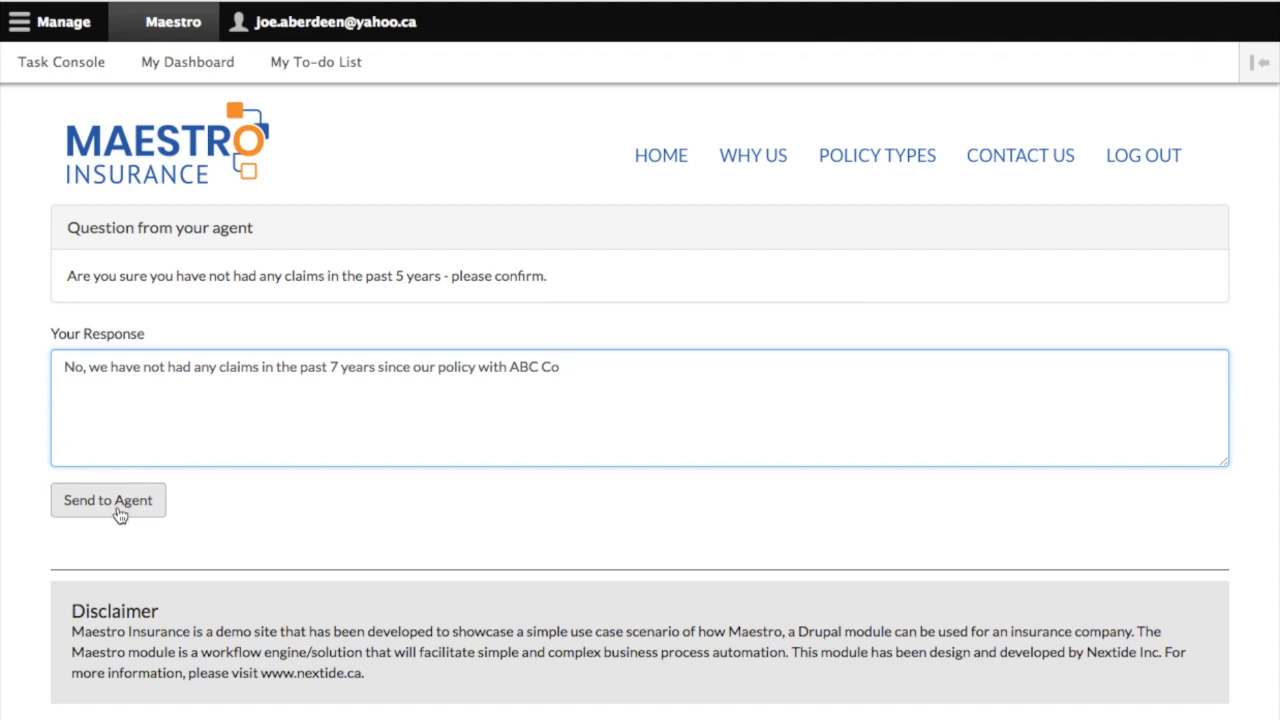
{"action": "left_click", "coordinate": [107, 500]}
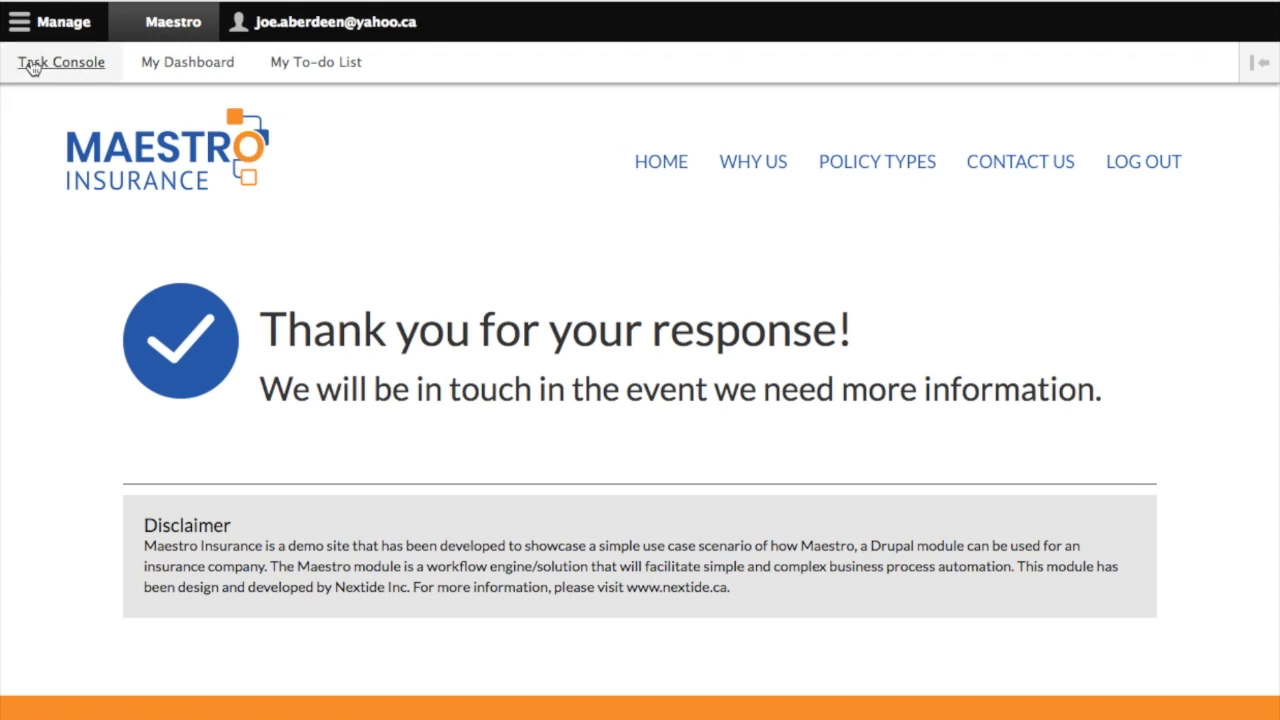
- Confirm the client task list is empty and view the quote tracker at Agent review
{"action": "left_click", "coordinate": [60, 61]}
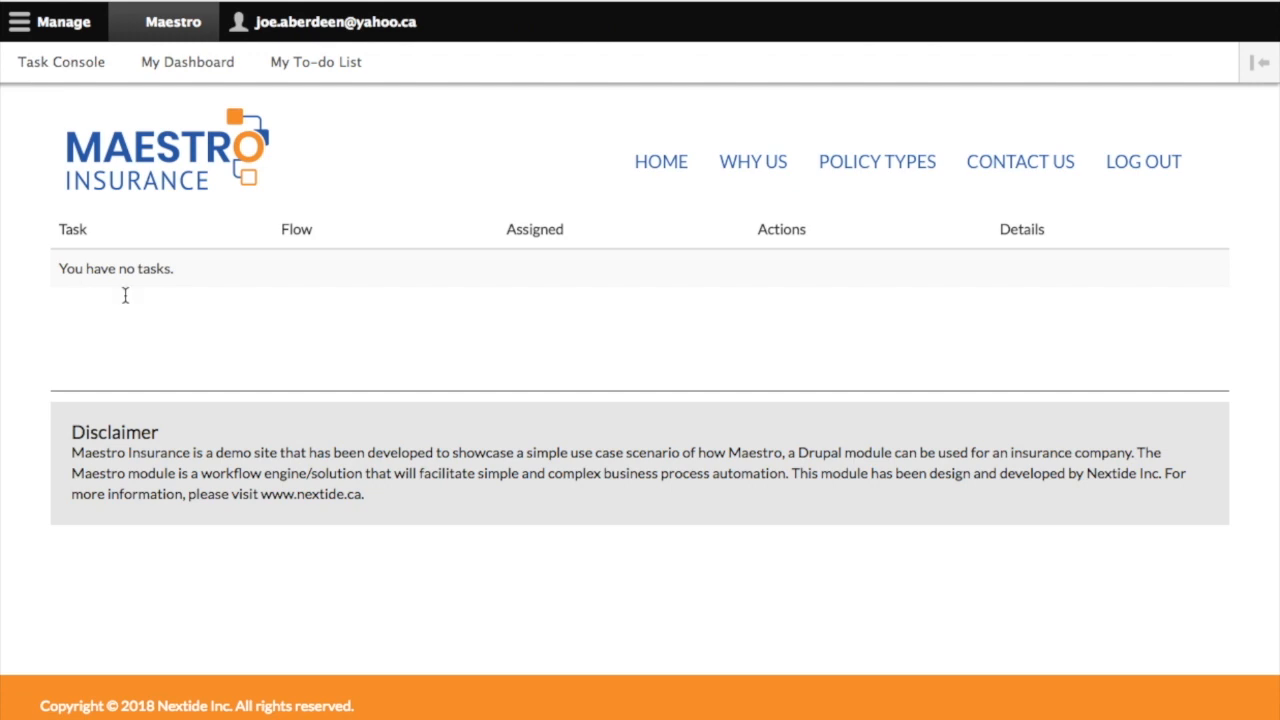
{"action": "left_click", "coordinate": [186, 61]}
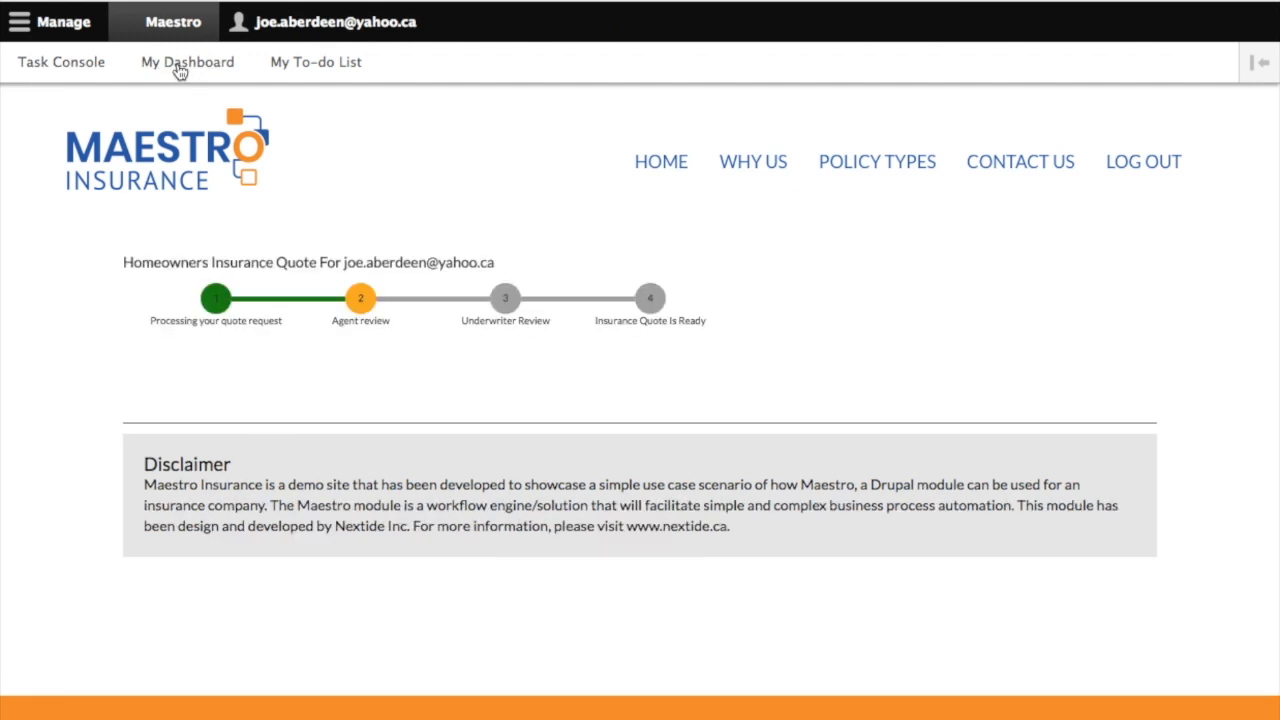
{"action": "mouse_move", "coordinate": [350, 365]}
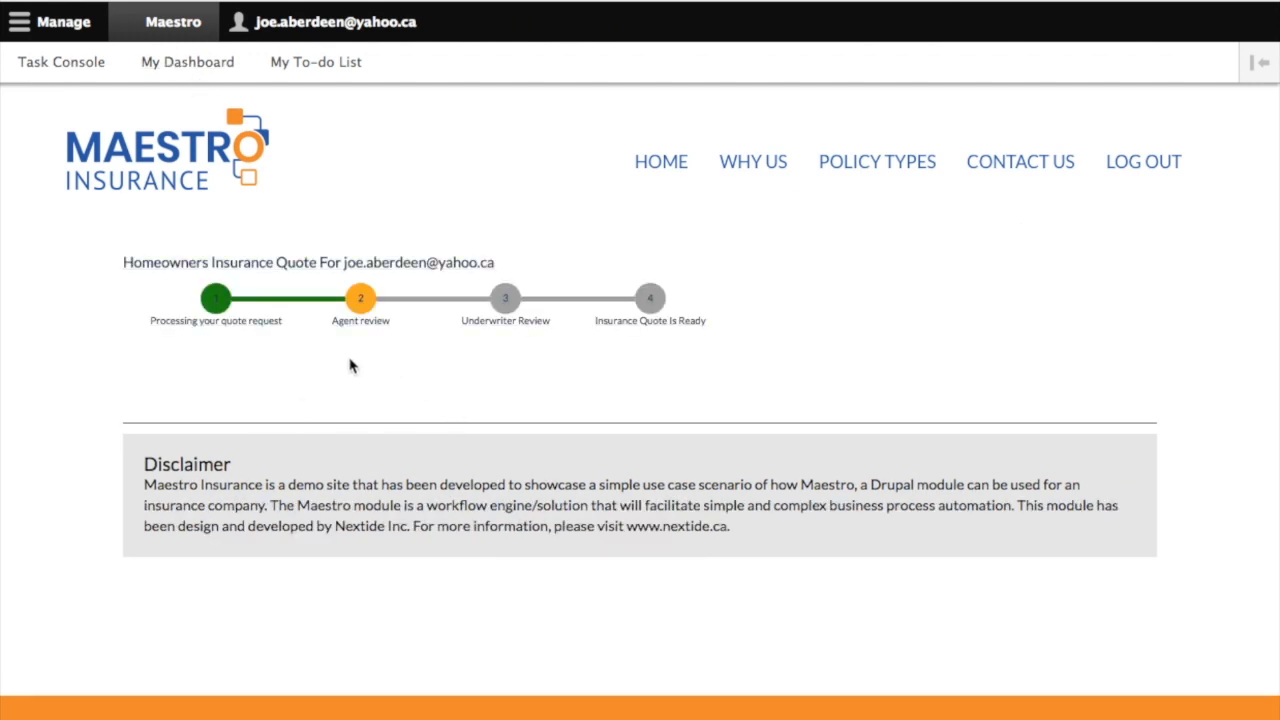
{"action": "mouse_move", "coordinate": [366, 353]}
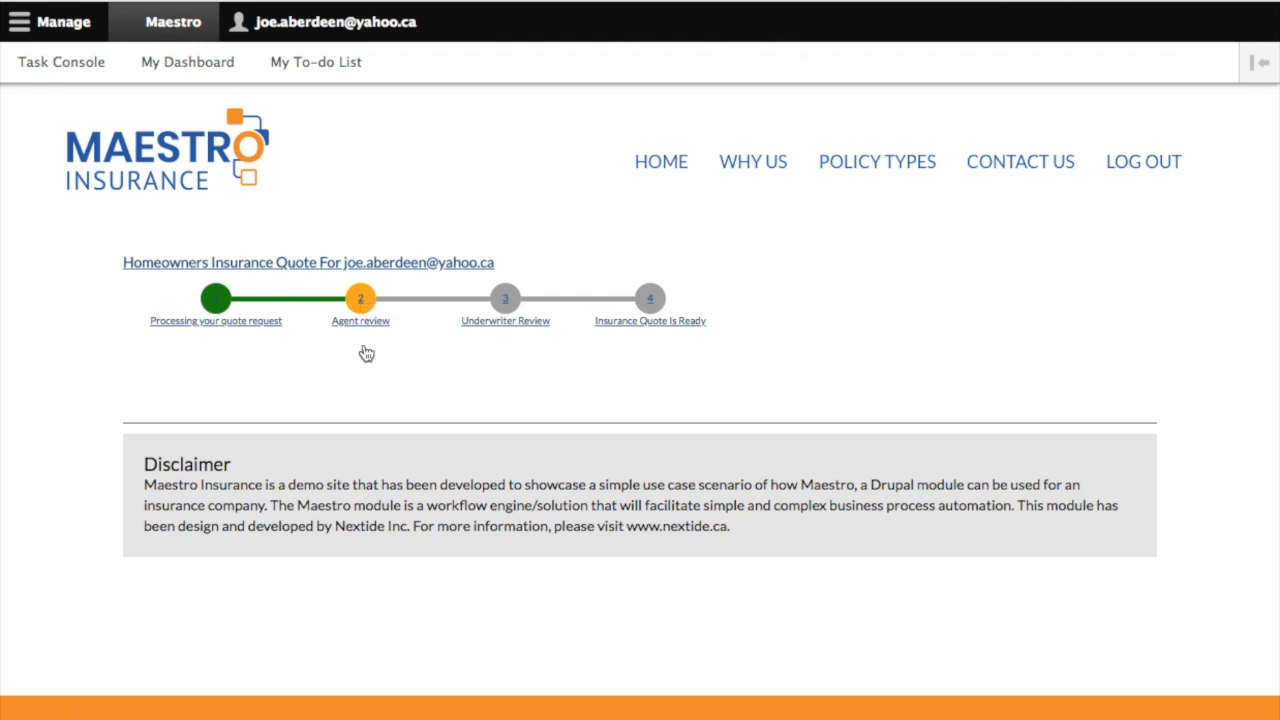
{"action": "mouse_move", "coordinate": [360, 299]}
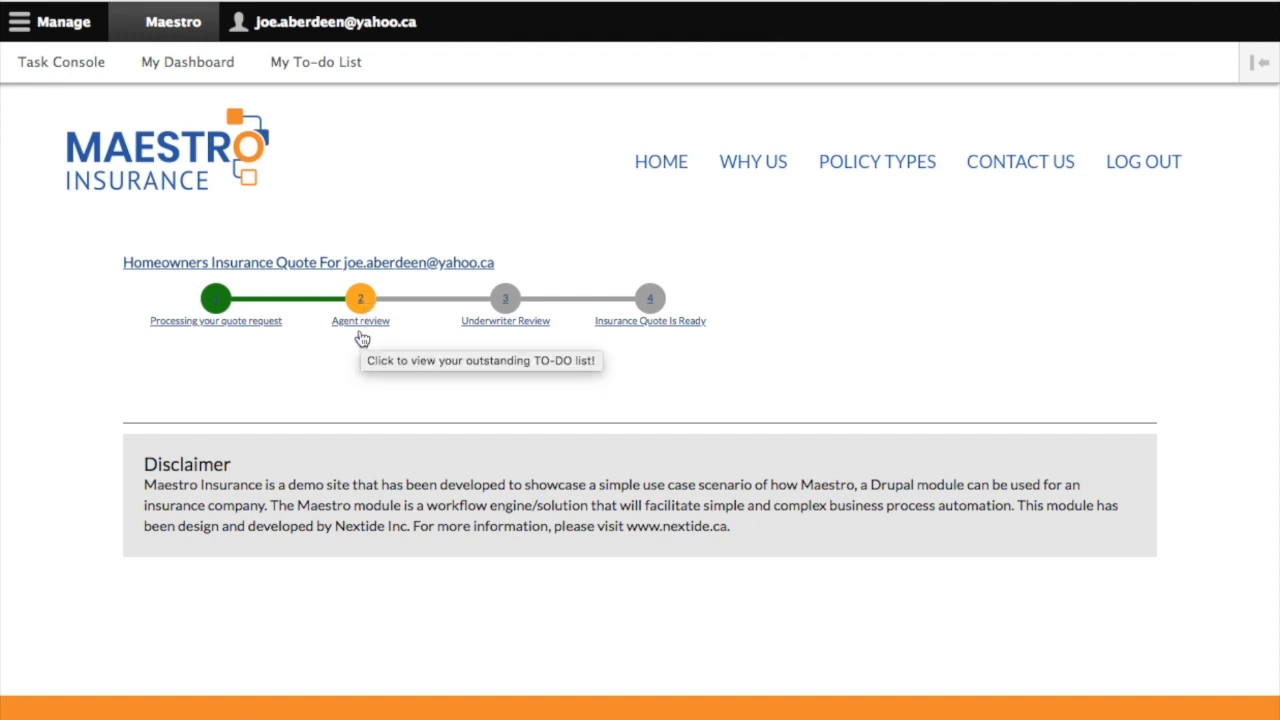
{"action": "mouse_move", "coordinate": [498, 343]}
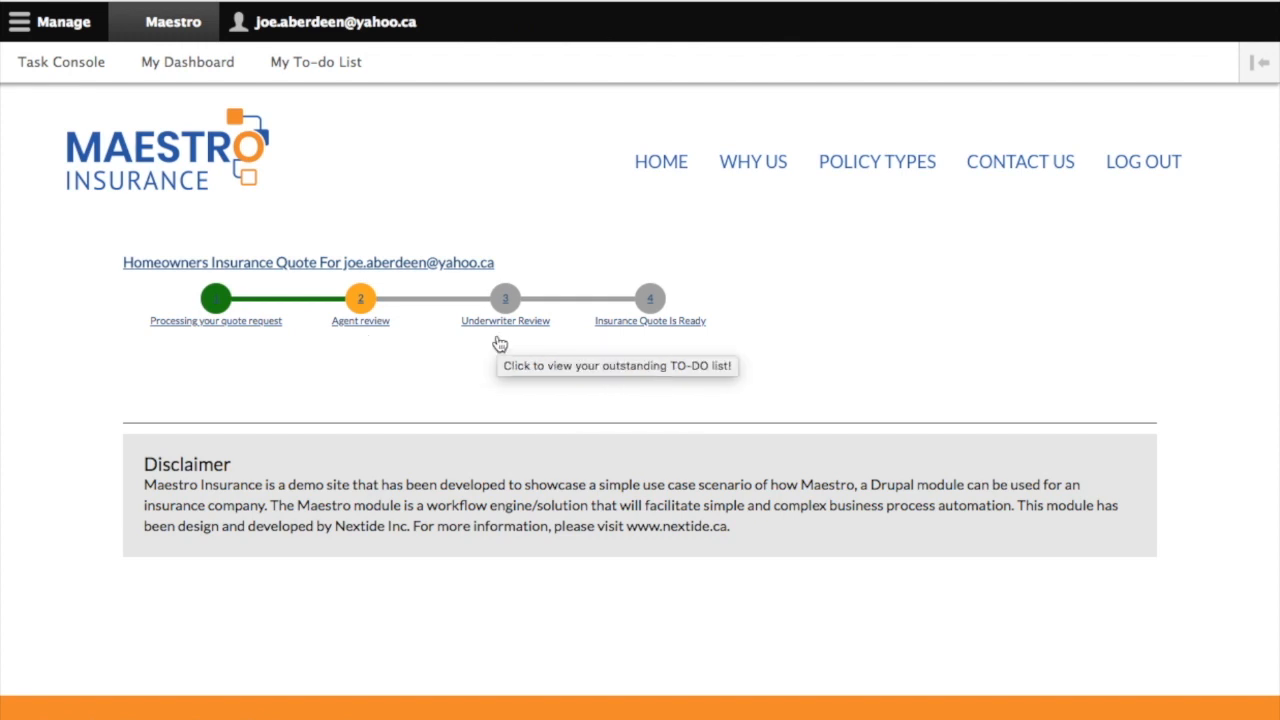
{"action": "mouse_move", "coordinate": [527, 343]}
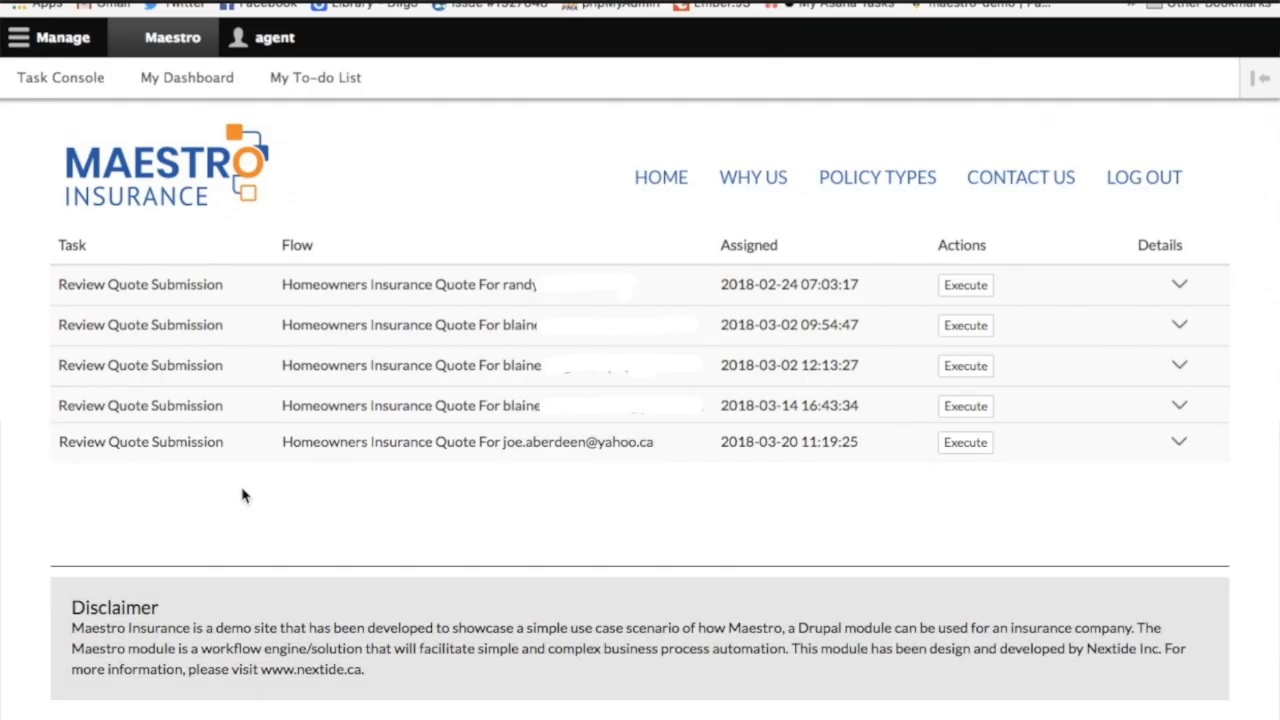
{"action": "mouse_move", "coordinate": [430, 453]}
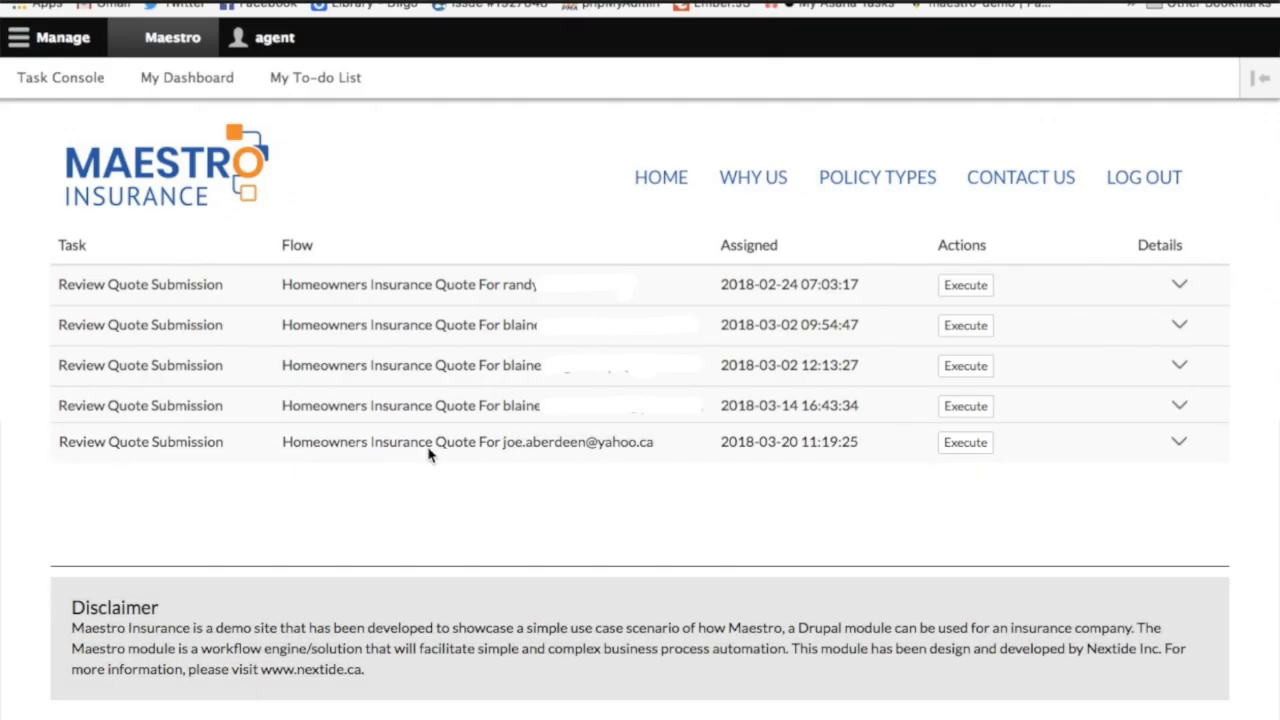
{"action": "mouse_move", "coordinate": [135, 462]}
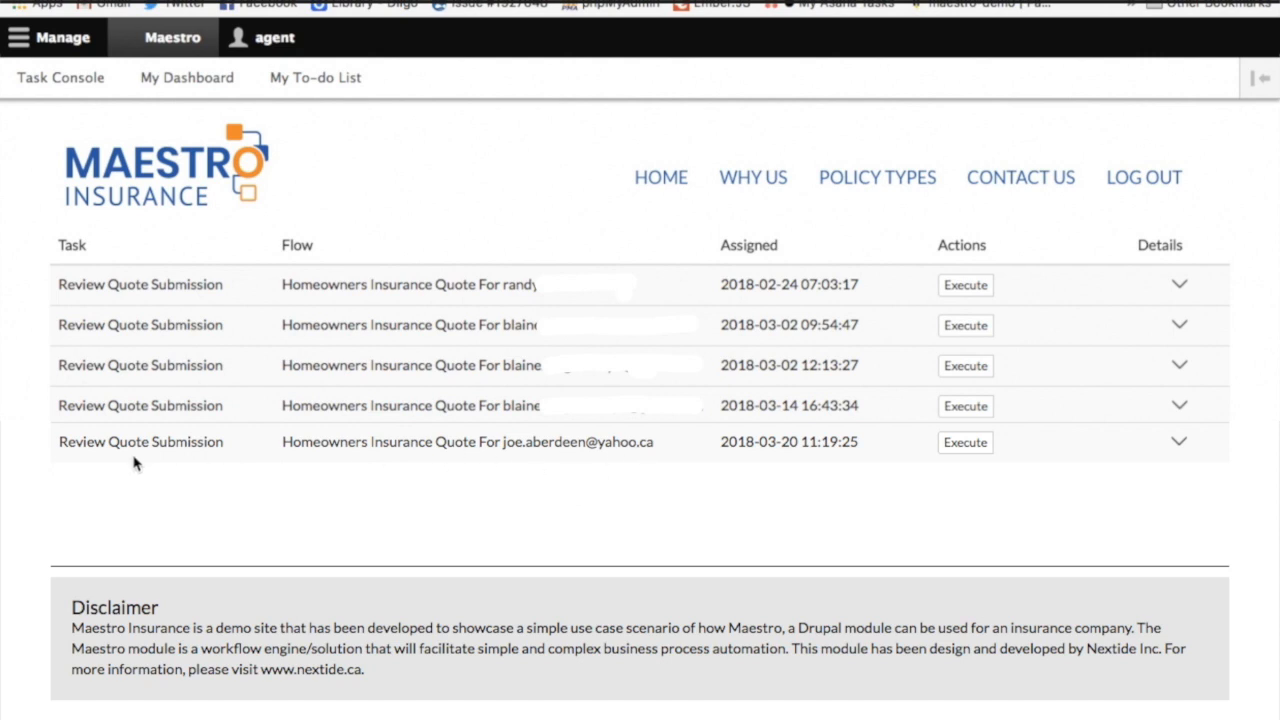
{"action": "mouse_move", "coordinate": [964, 453]}
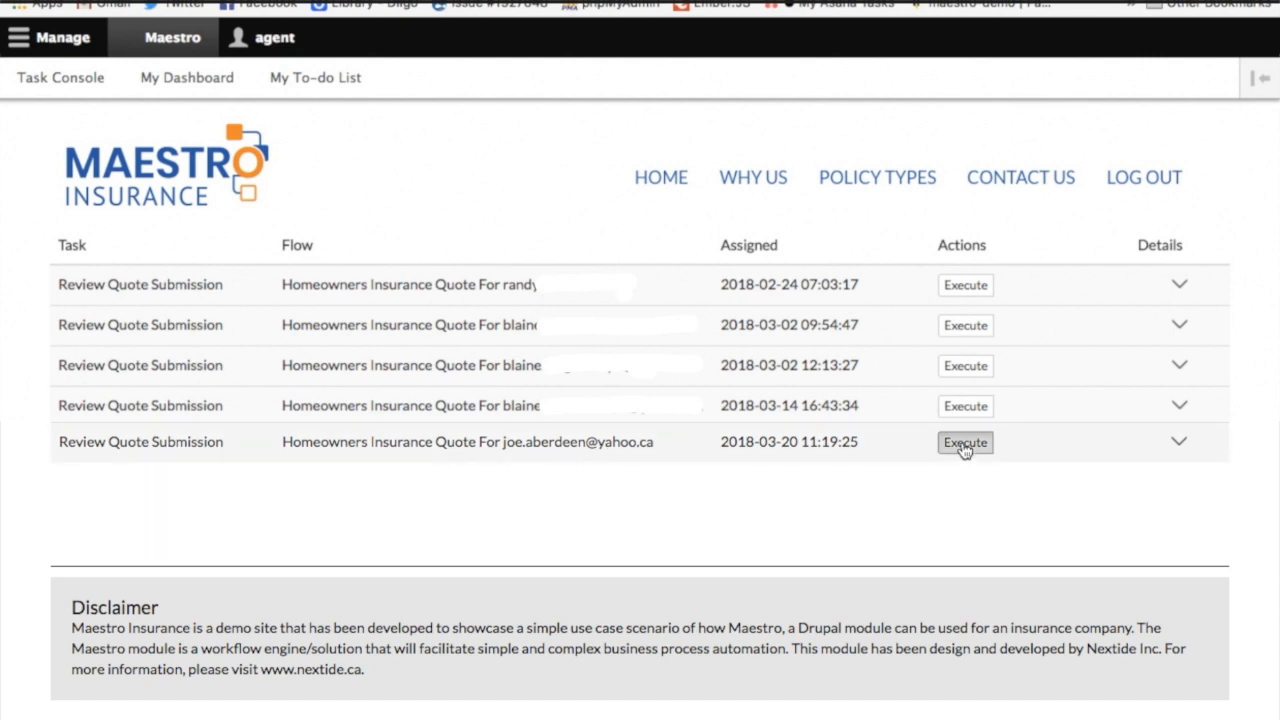
- Execute the latest Review Quote Submission, read the details and claims answer, and Accept
{"action": "left_click", "coordinate": [964, 442]}
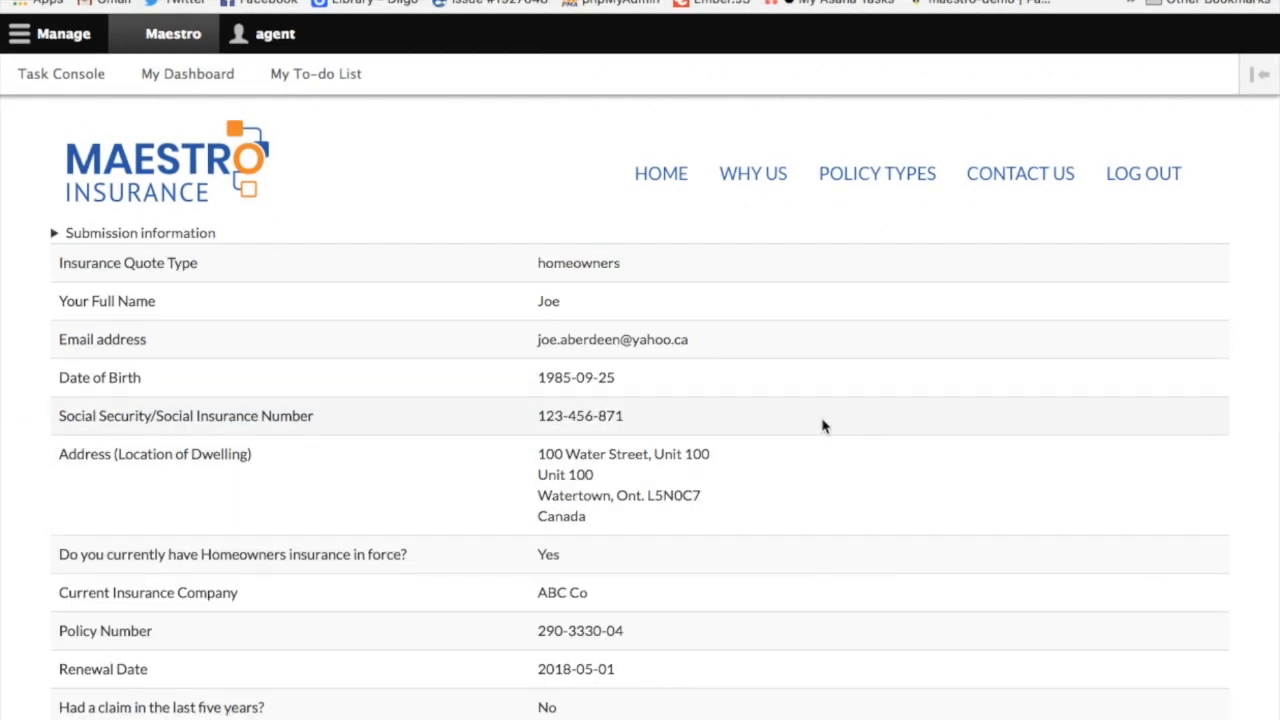
{"action": "scroll", "scroll_direction": "down", "scroll_amount": 3}
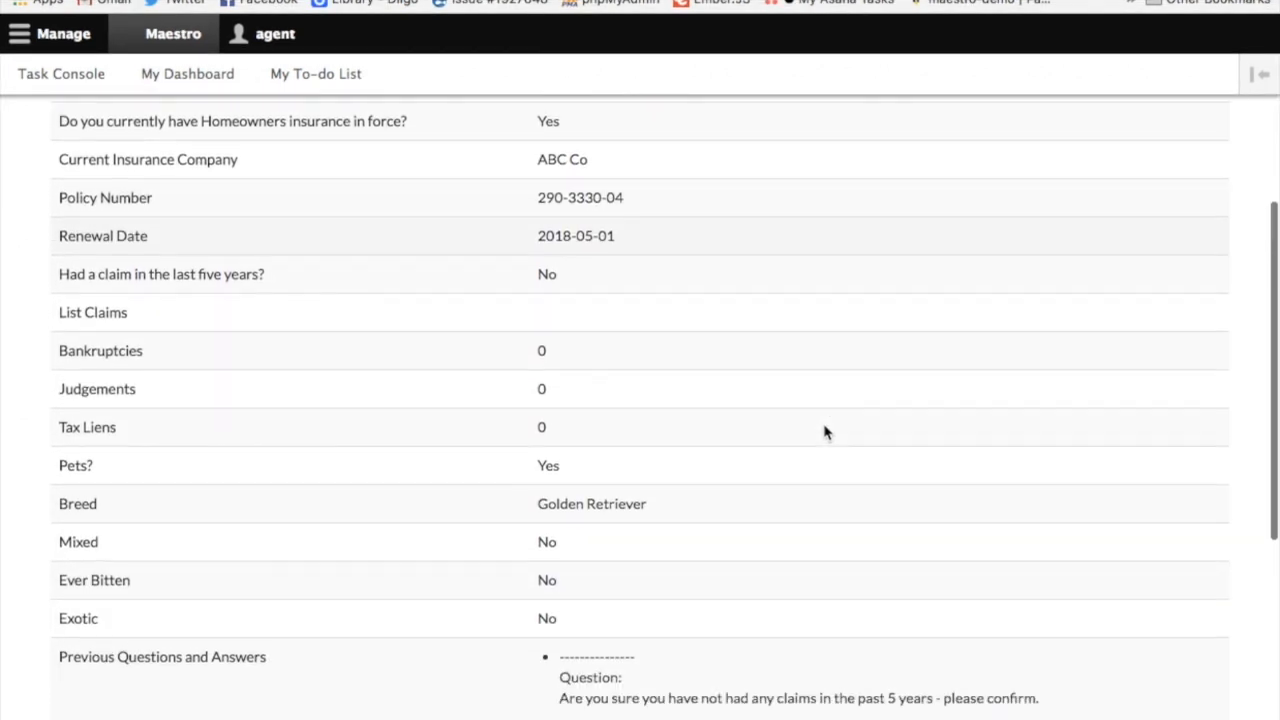
{"action": "scroll", "scroll_direction": "down", "scroll_amount": 3}
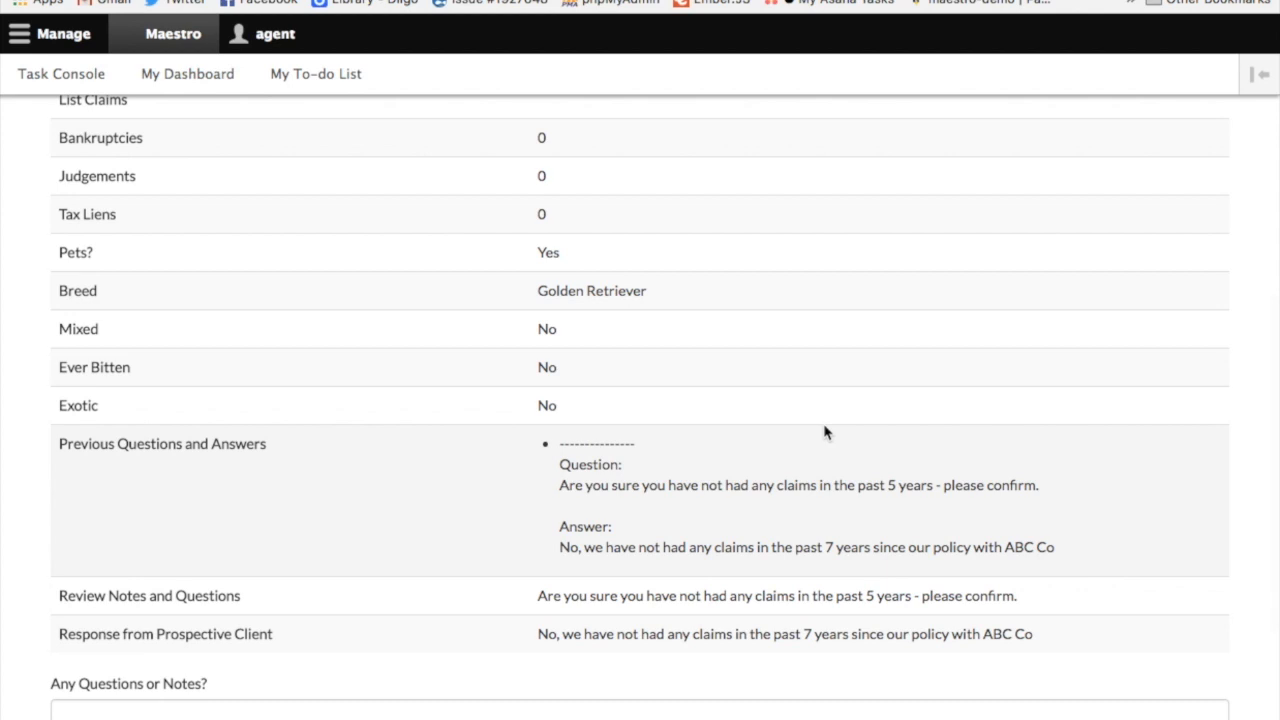
{"action": "scroll", "scroll_direction": "down", "scroll_amount": 3}
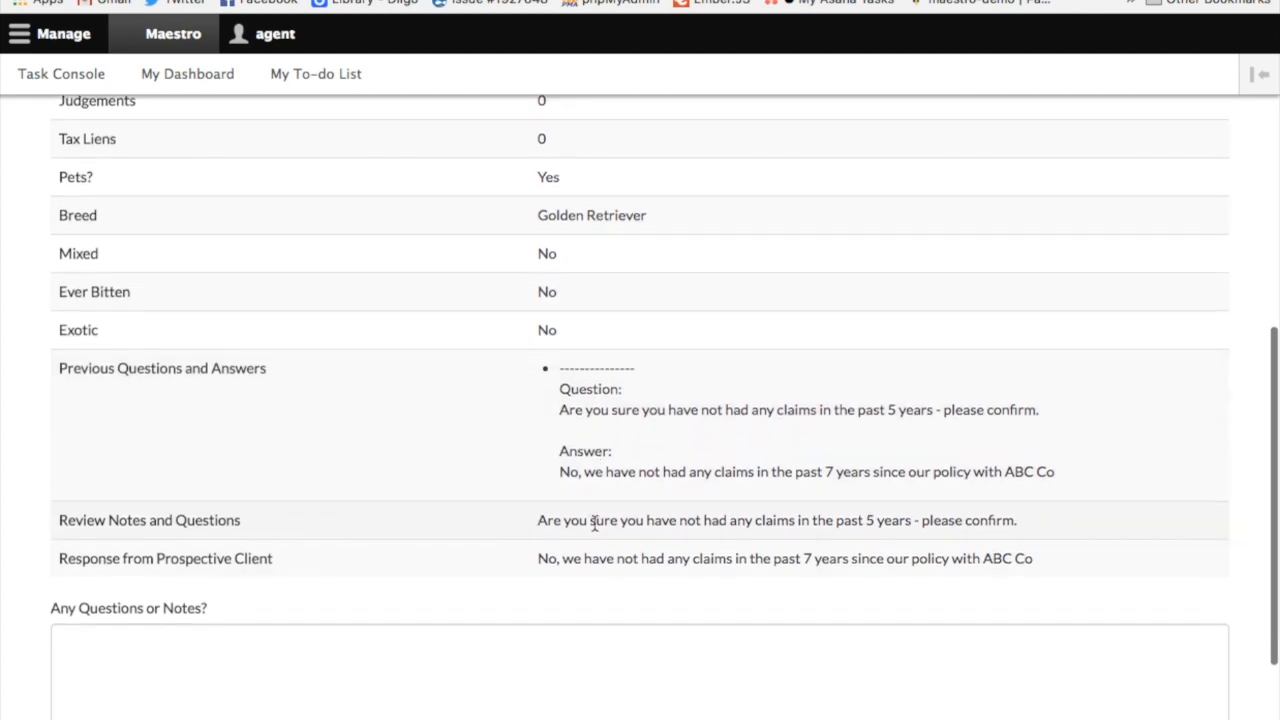
{"action": "scroll", "scroll_direction": "down", "scroll_amount": 3}
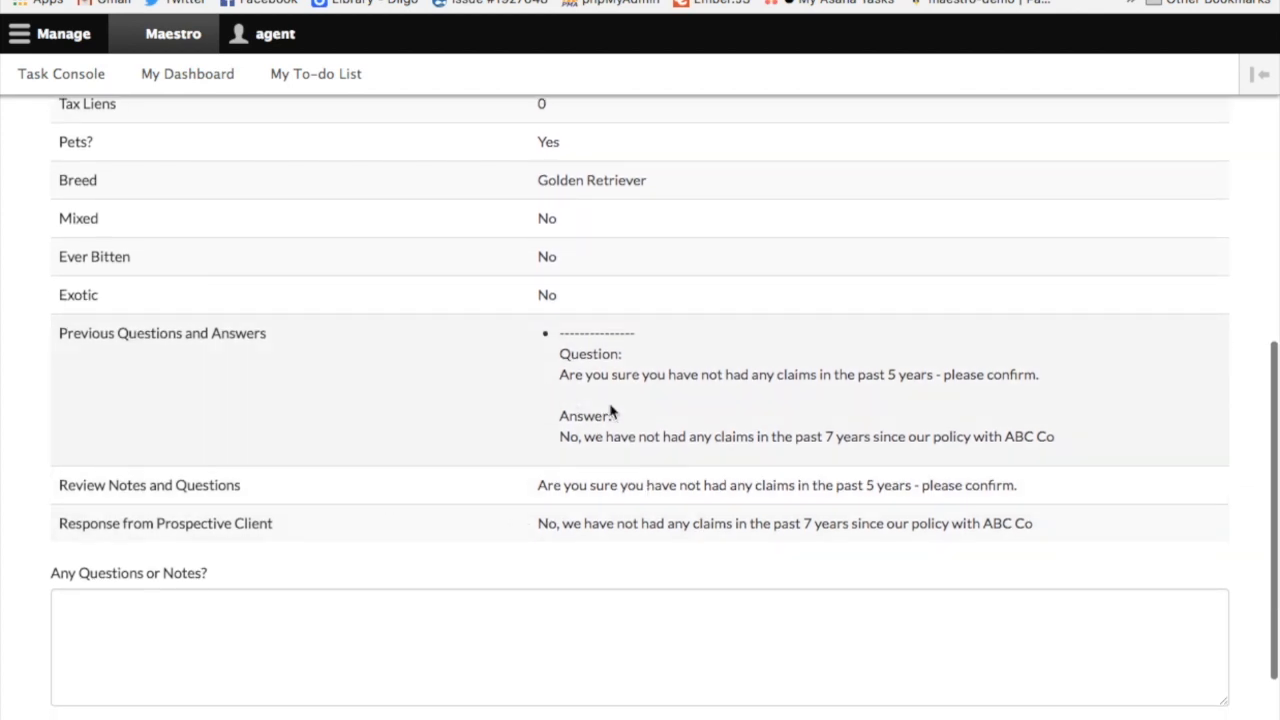
{"action": "mouse_move", "coordinate": [710, 472]}
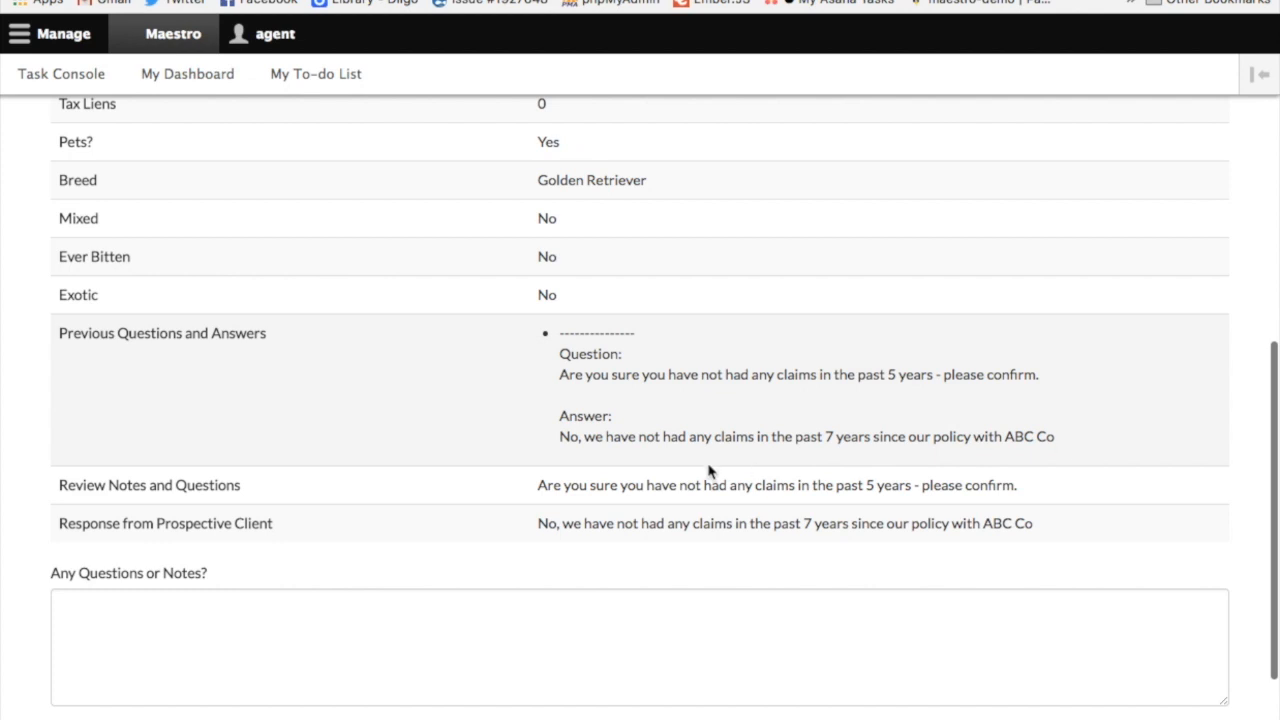
{"action": "mouse_move", "coordinate": [518, 511]}
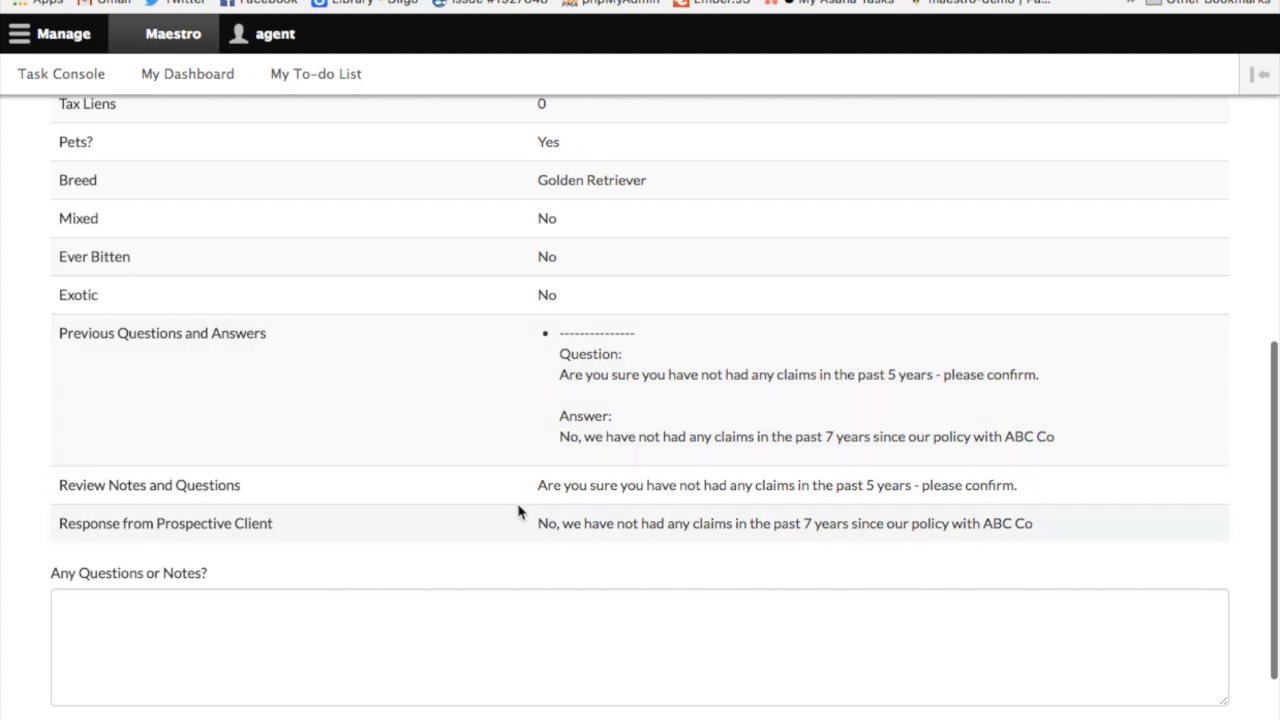
{"action": "mouse_move", "coordinate": [910, 558]}
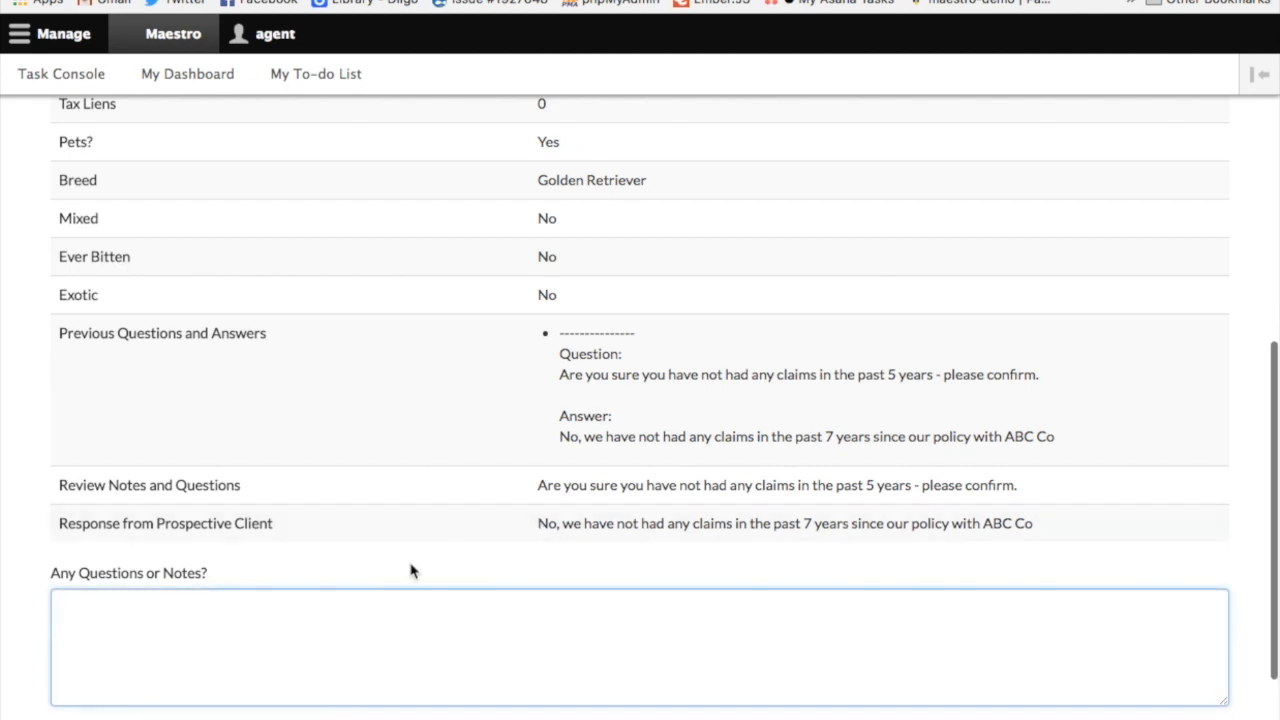
{"action": "mouse_move", "coordinate": [425, 584]}
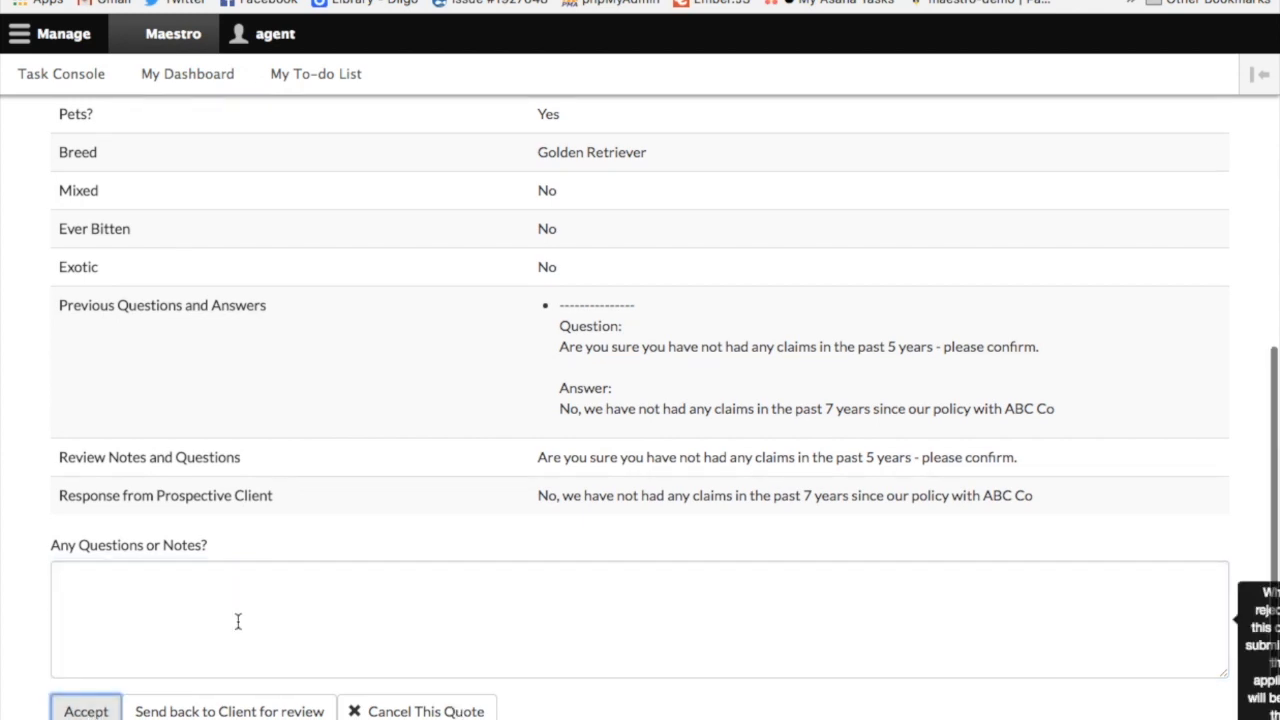
{"action": "left_click", "coordinate": [85, 710]}
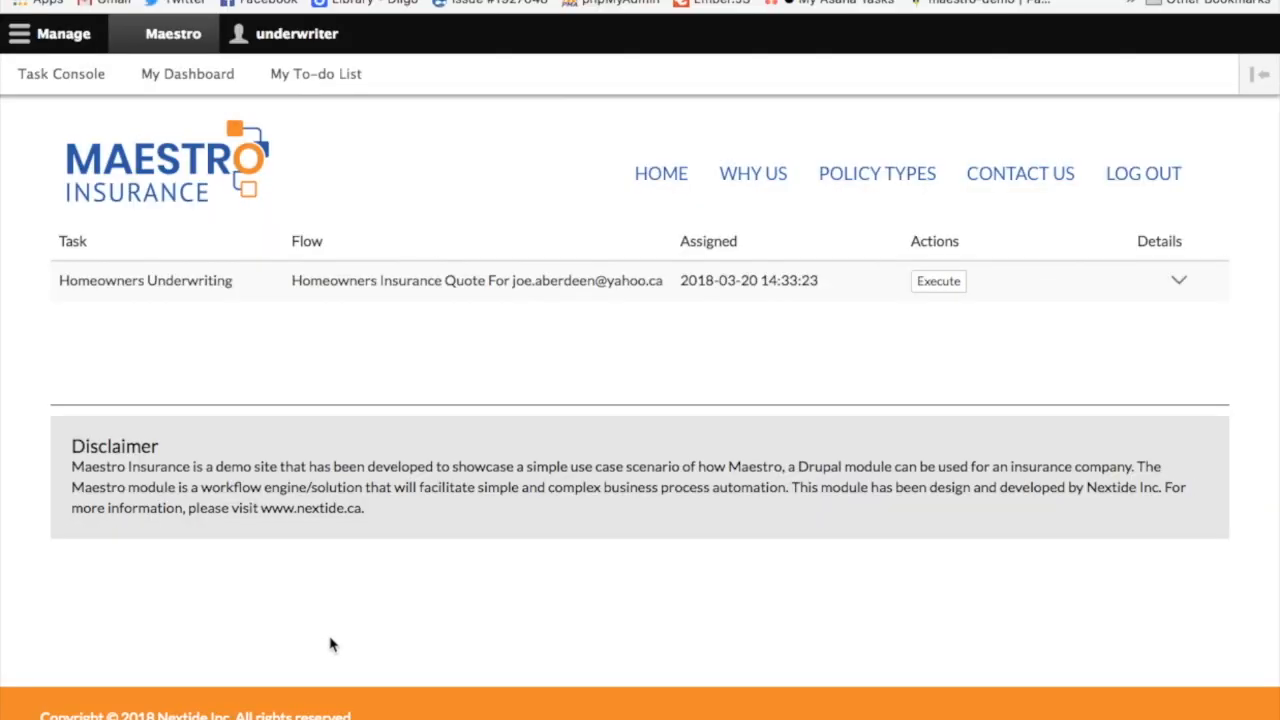
{"action": "mouse_move", "coordinate": [113, 328]}
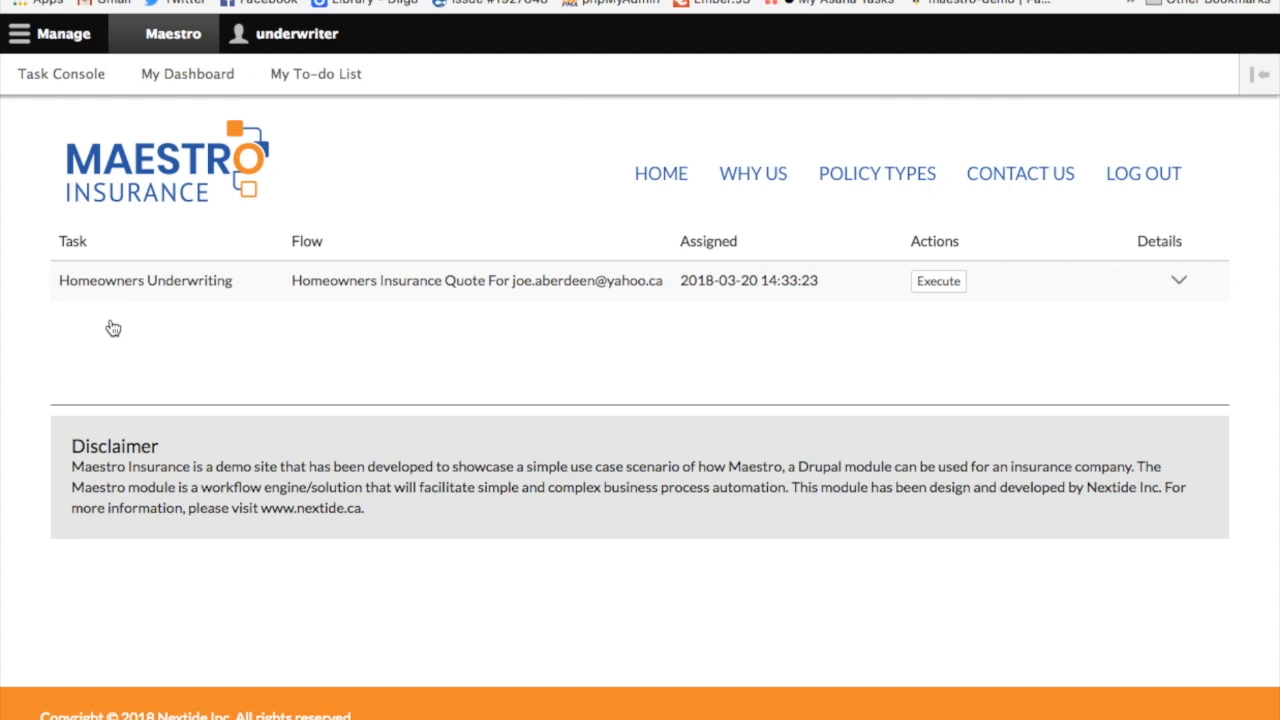
{"action": "mouse_move", "coordinate": [149, 322]}
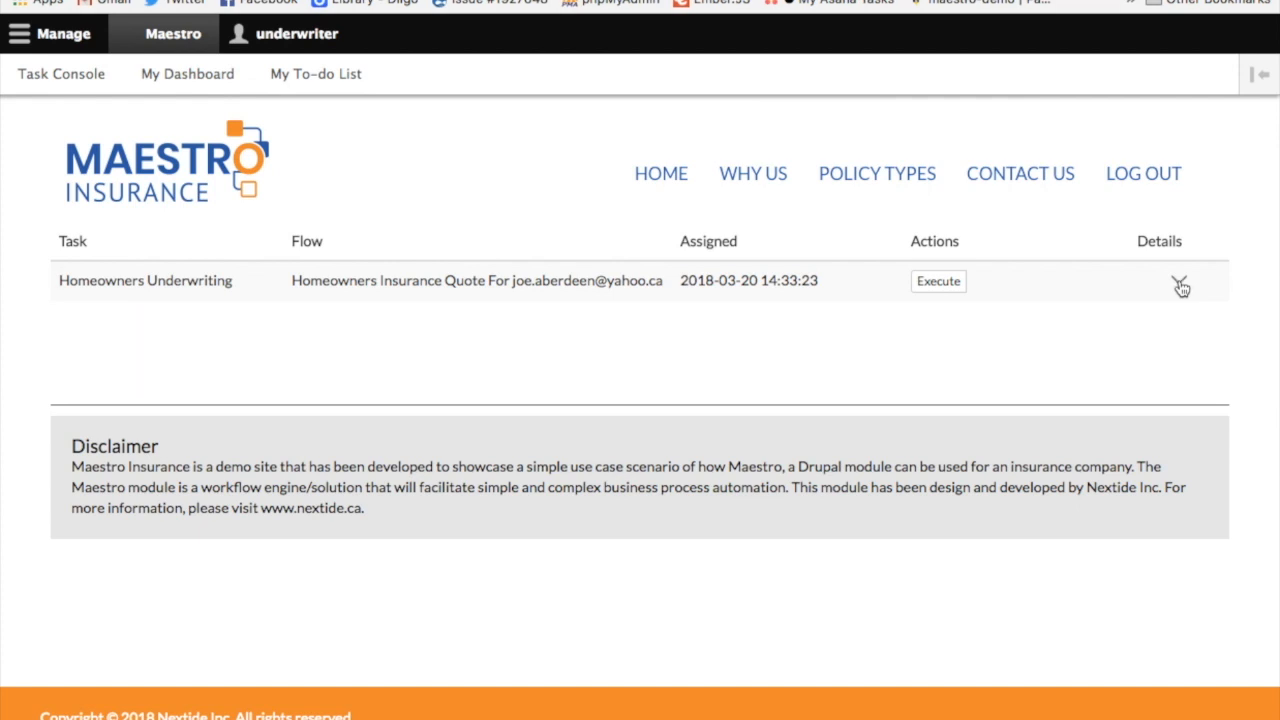
{"action": "mouse_move", "coordinate": [1180, 287]}
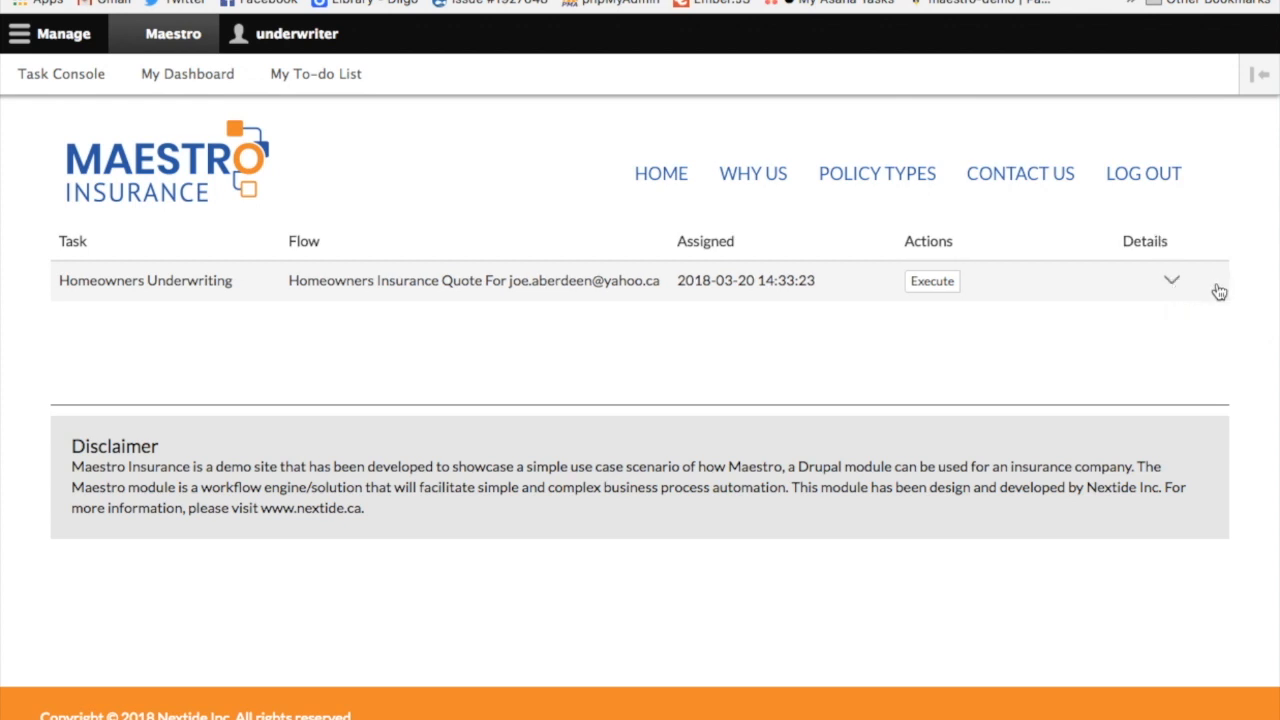
{"action": "left_click", "coordinate": [1171, 280]}
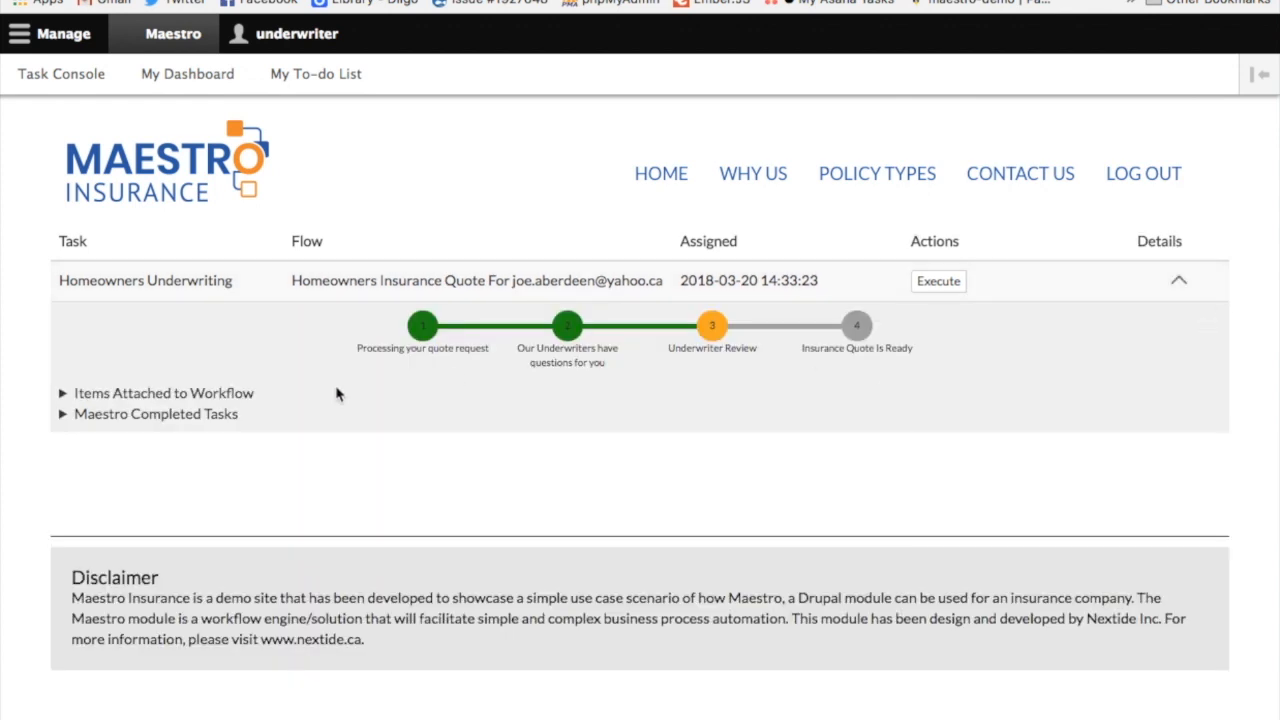
{"action": "mouse_move", "coordinate": [785, 396]}
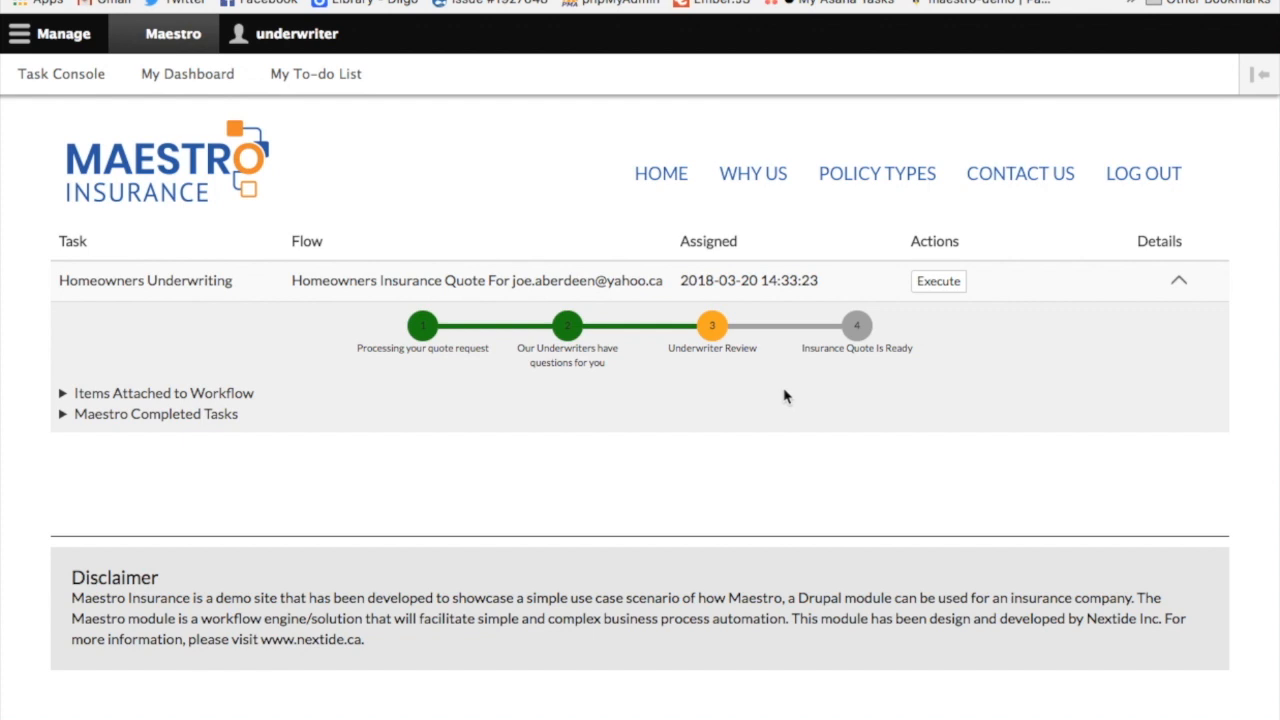
{"action": "mouse_move", "coordinate": [731, 342]}
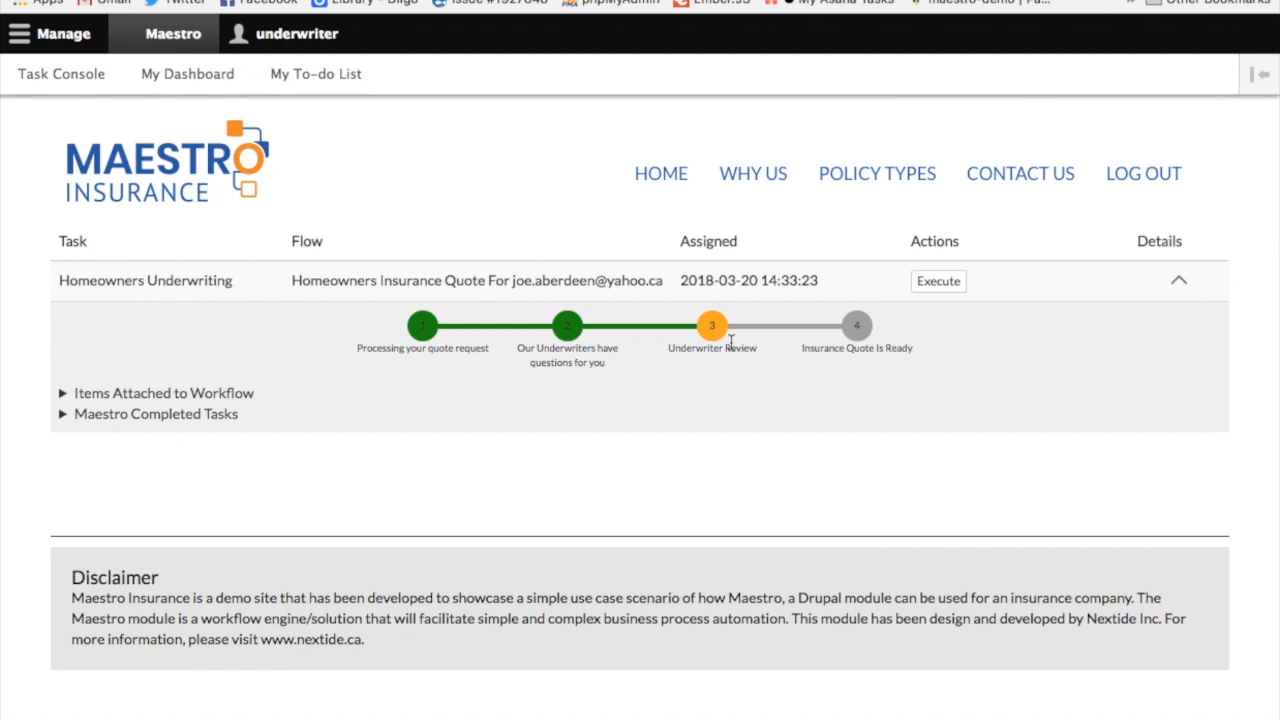
{"action": "mouse_move", "coordinate": [483, 385]}
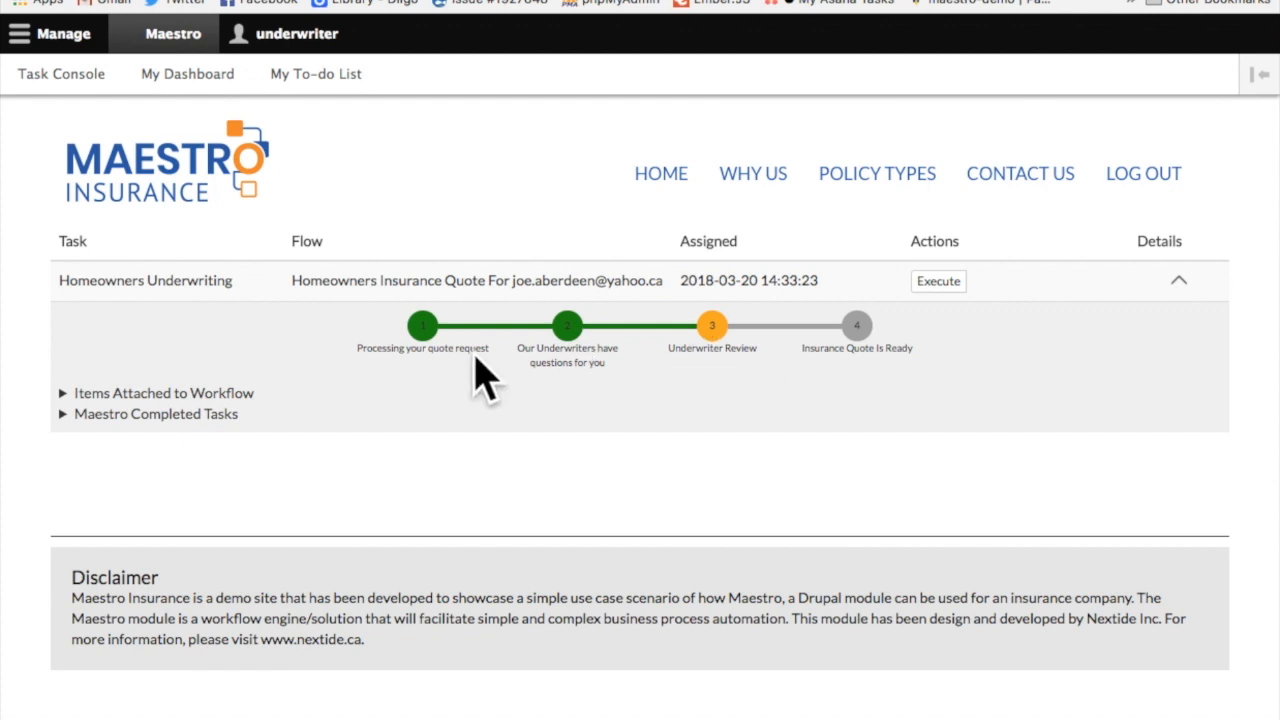
{"action": "mouse_move", "coordinate": [370, 365]}
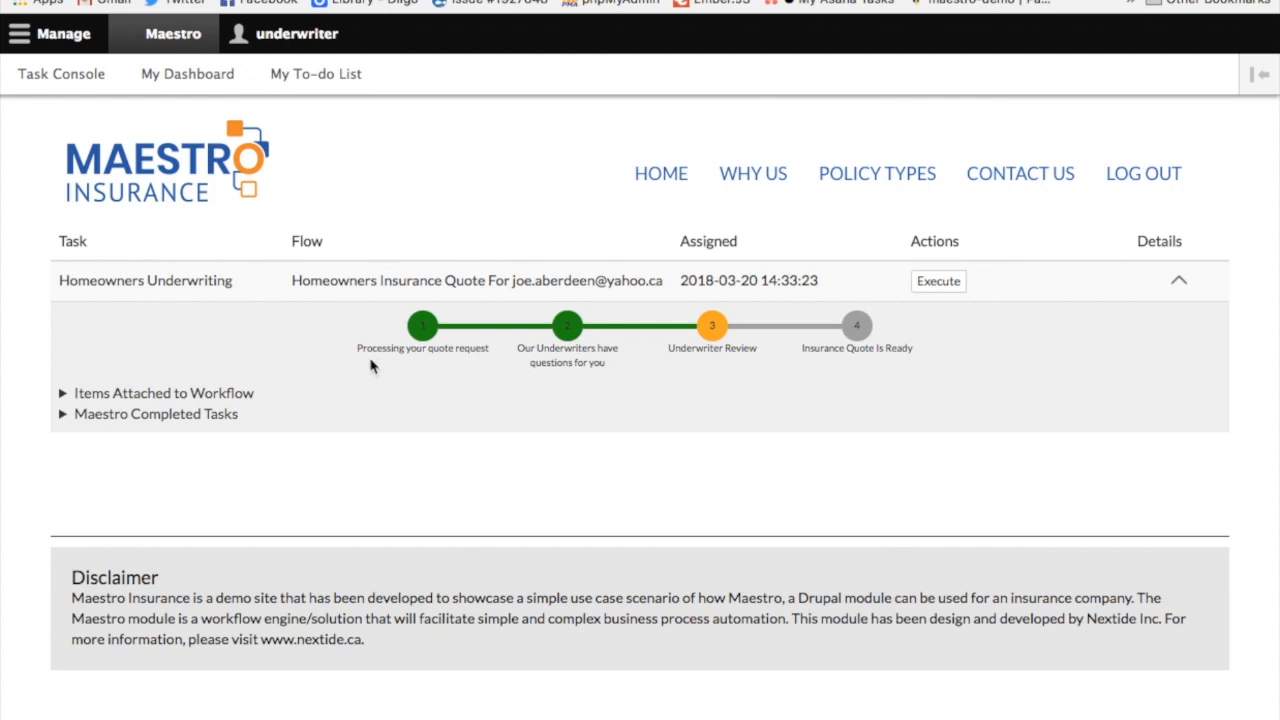
{"action": "mouse_move", "coordinate": [413, 378]}
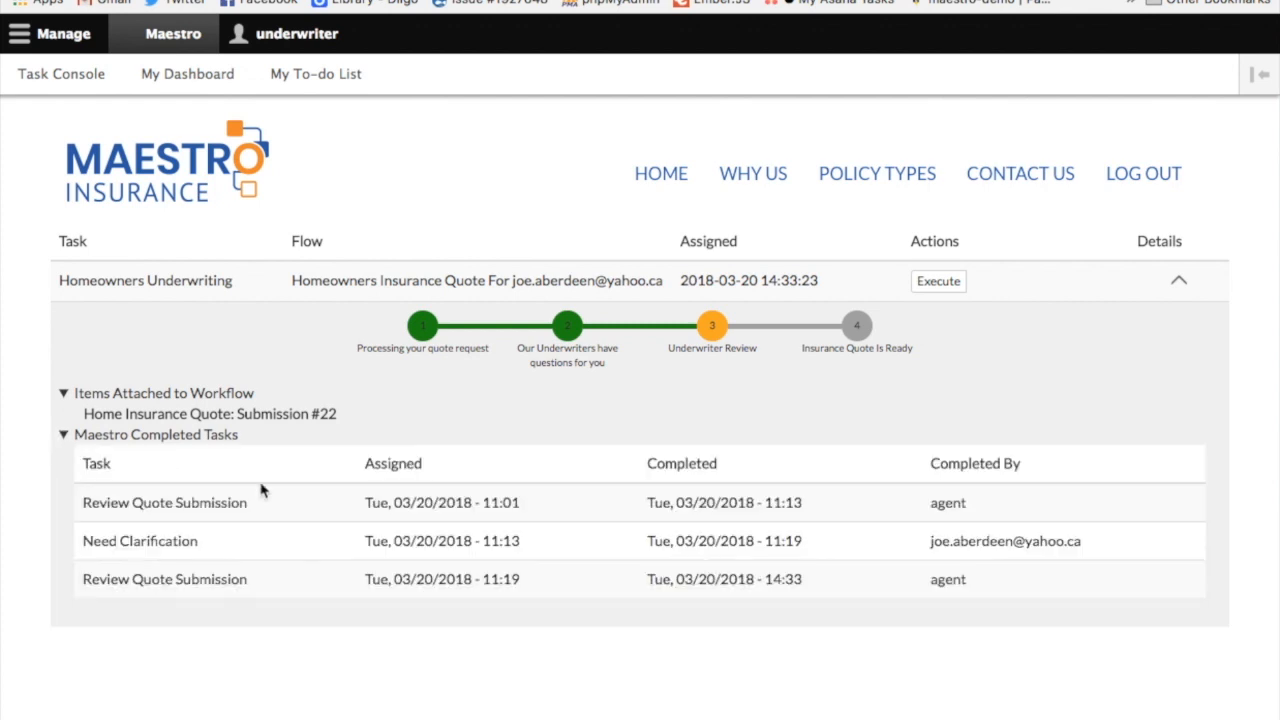
{"action": "mouse_move", "coordinate": [933, 642]}
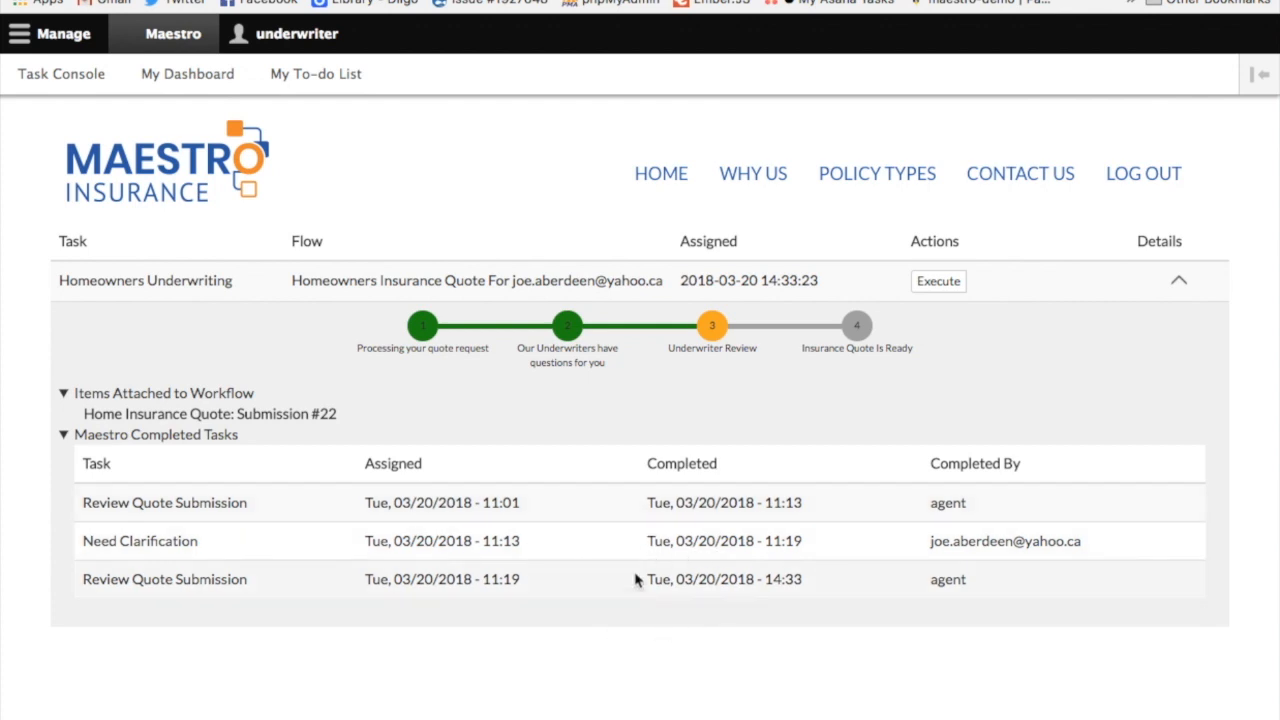
{"action": "mouse_move", "coordinate": [638, 589]}
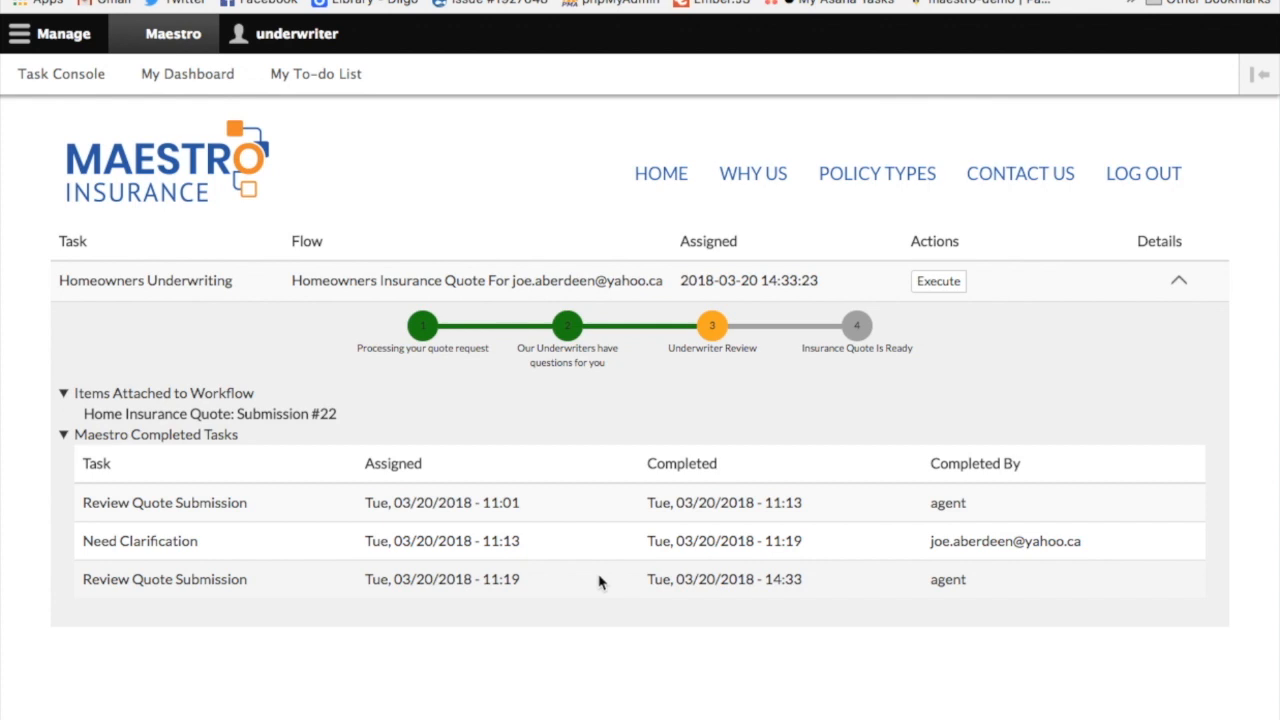
{"action": "left_click", "coordinate": [1178, 280]}
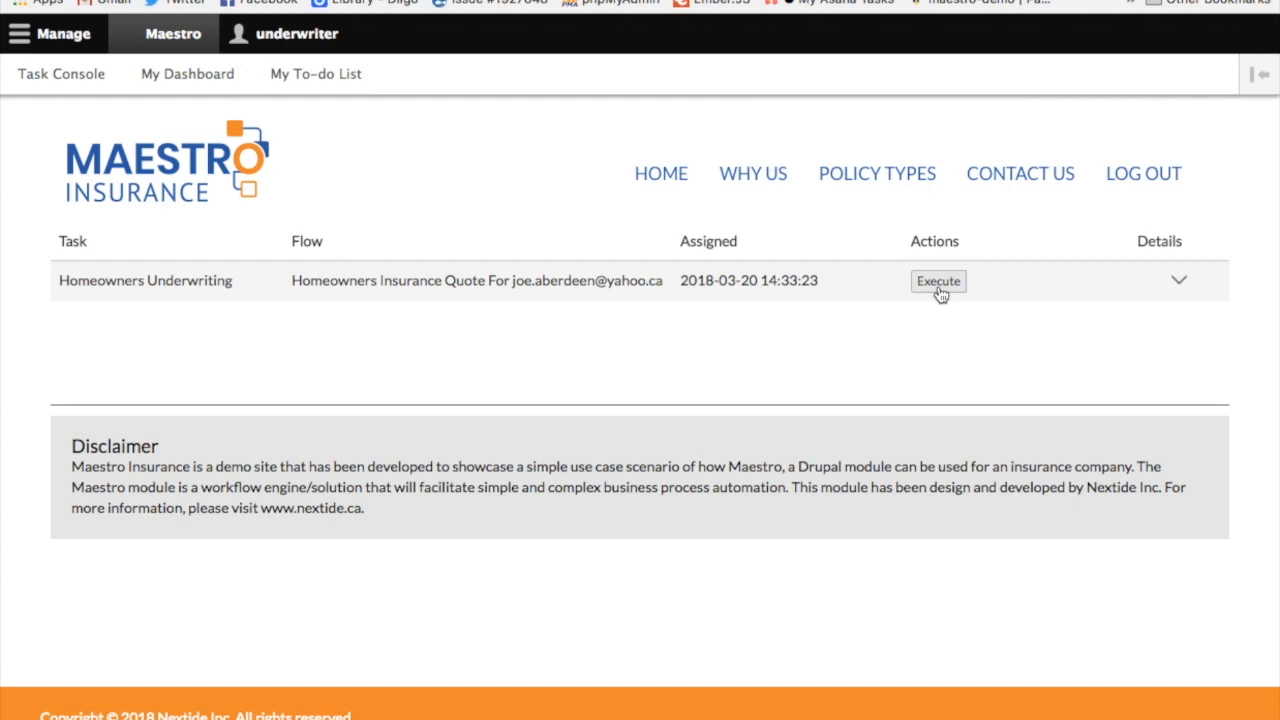
- Start the Homeowners Underwriting task and review the submission details, claims answer and notes box
{"action": "left_click", "coordinate": [937, 281]}
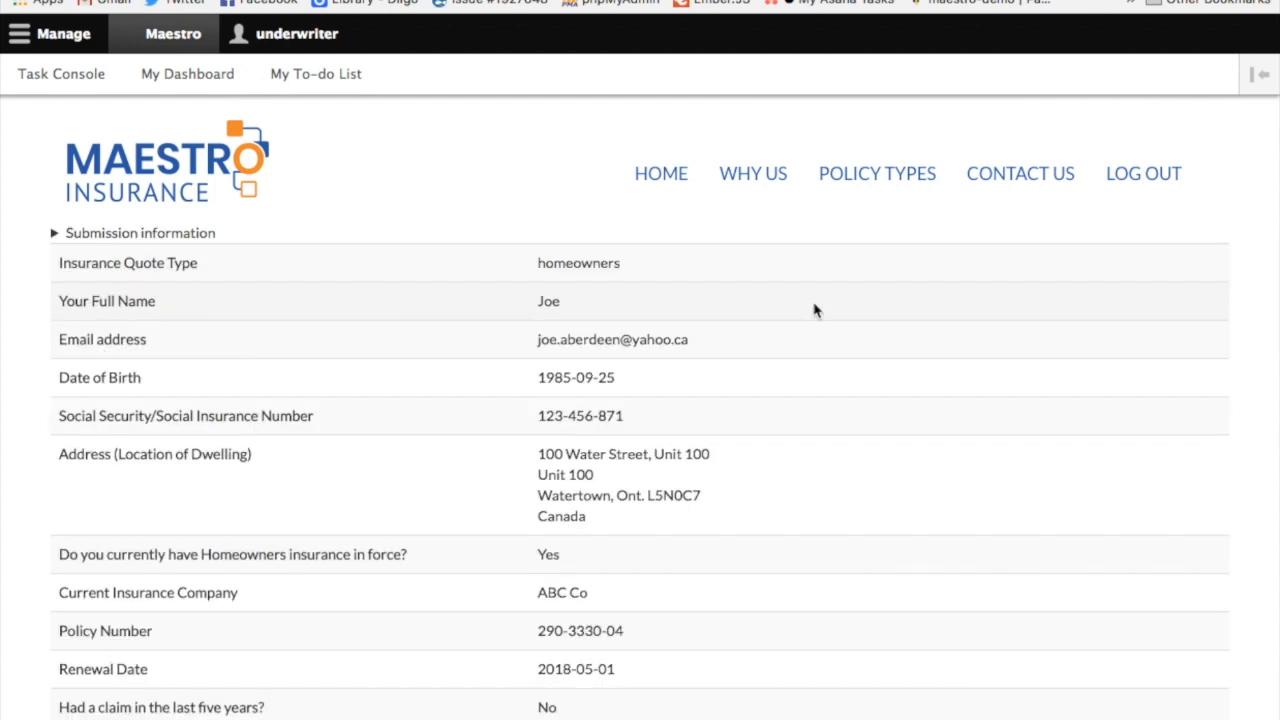
{"action": "scroll", "scroll_direction": "down", "scroll_amount": 3}
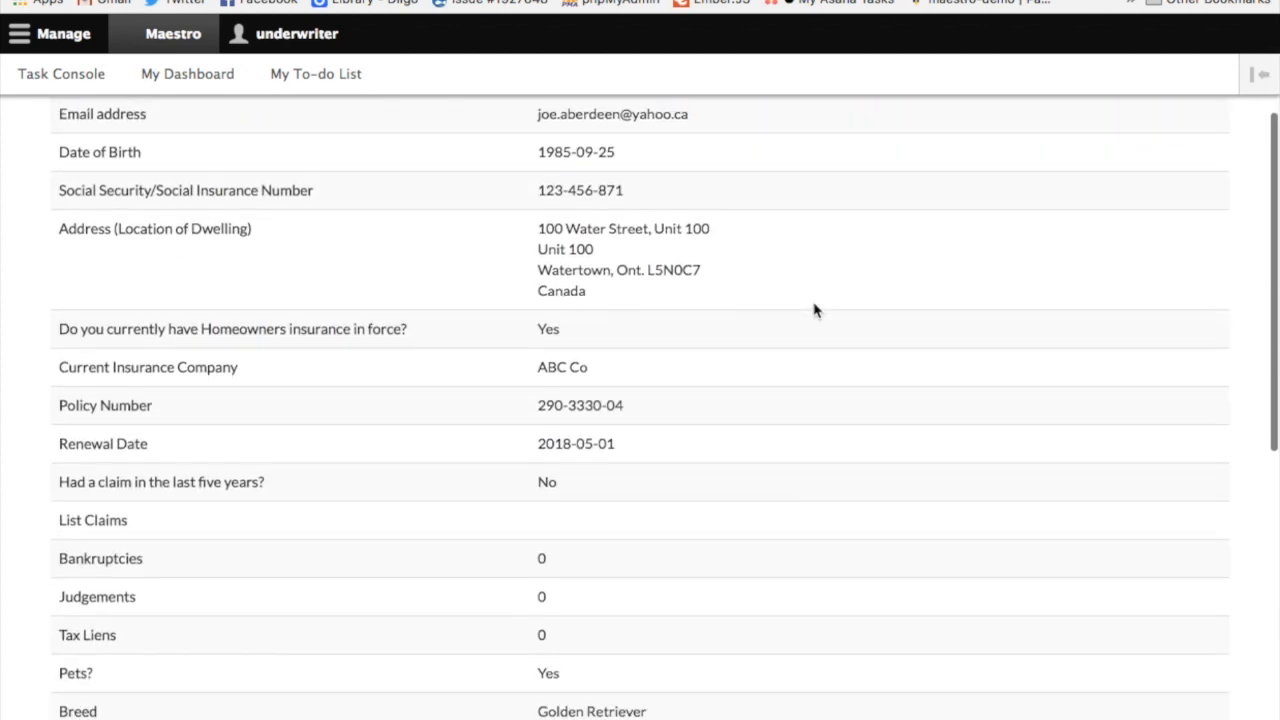
{"action": "scroll", "scroll_direction": "down", "scroll_amount": 3}
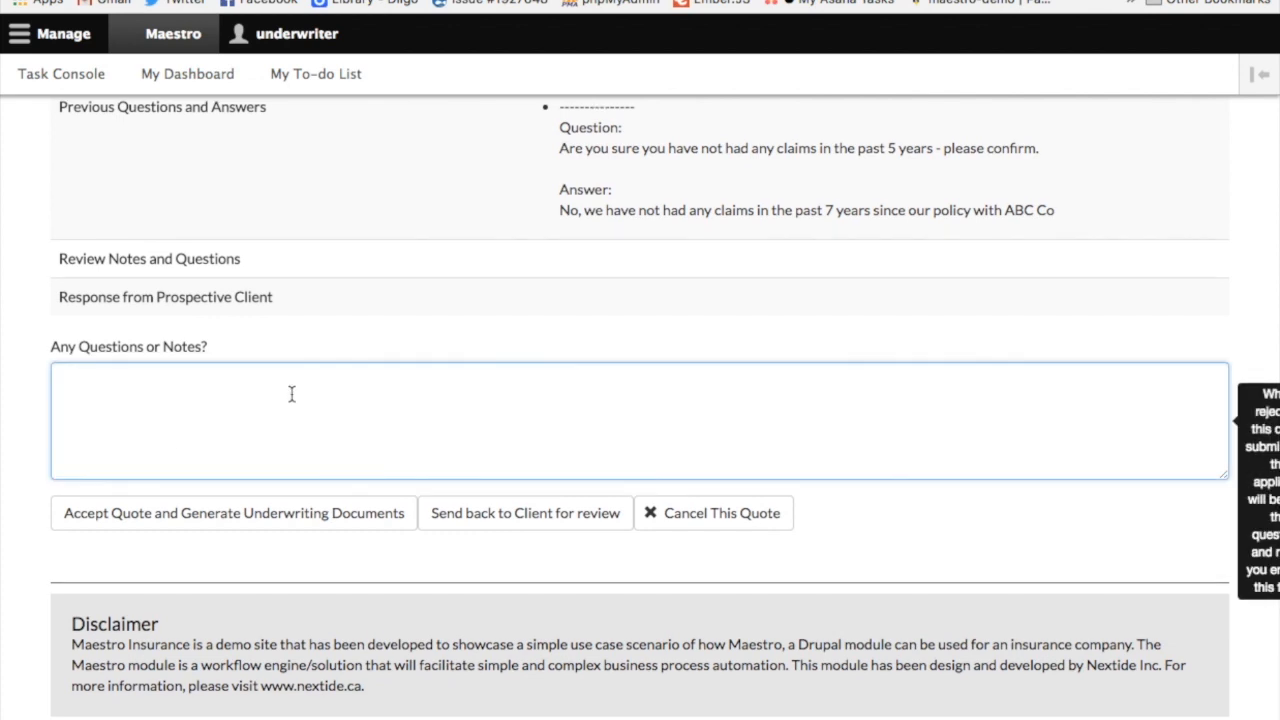
{"action": "mouse_move", "coordinate": [299, 394]}
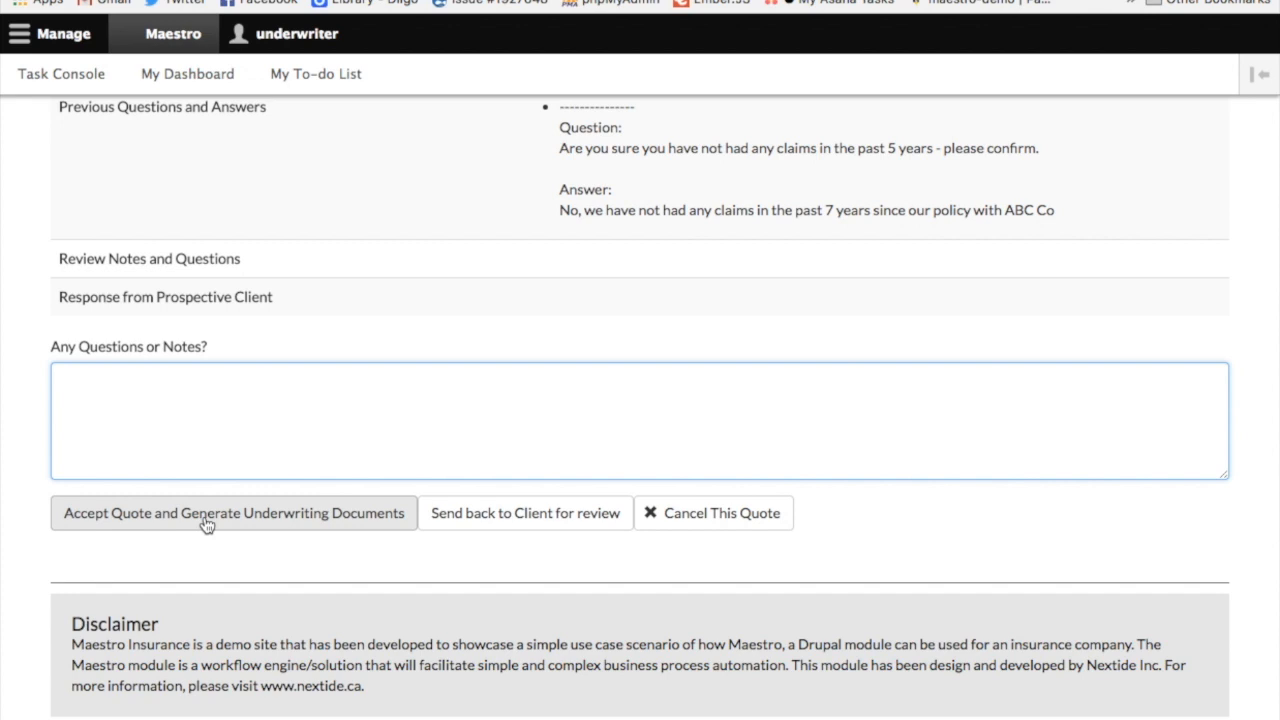
{"action": "mouse_move", "coordinate": [207, 526]}
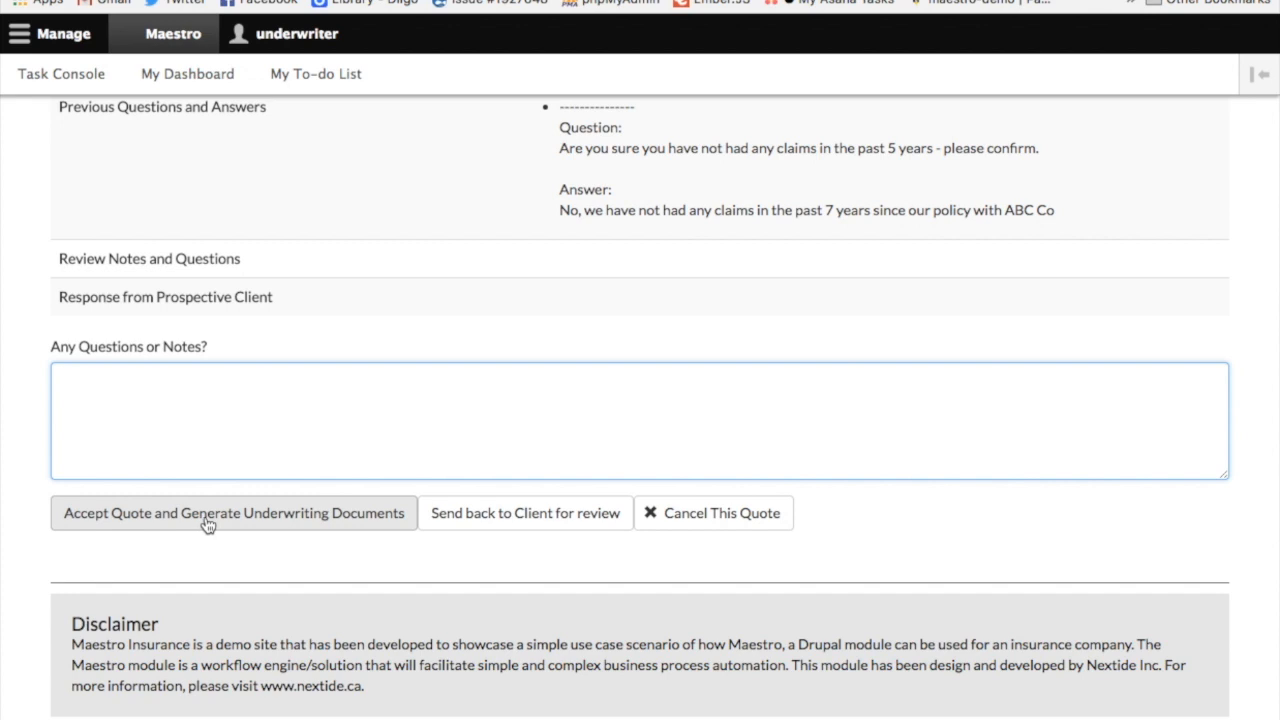
{"action": "scroll", "scroll_direction": "down", "scroll_amount": 3}
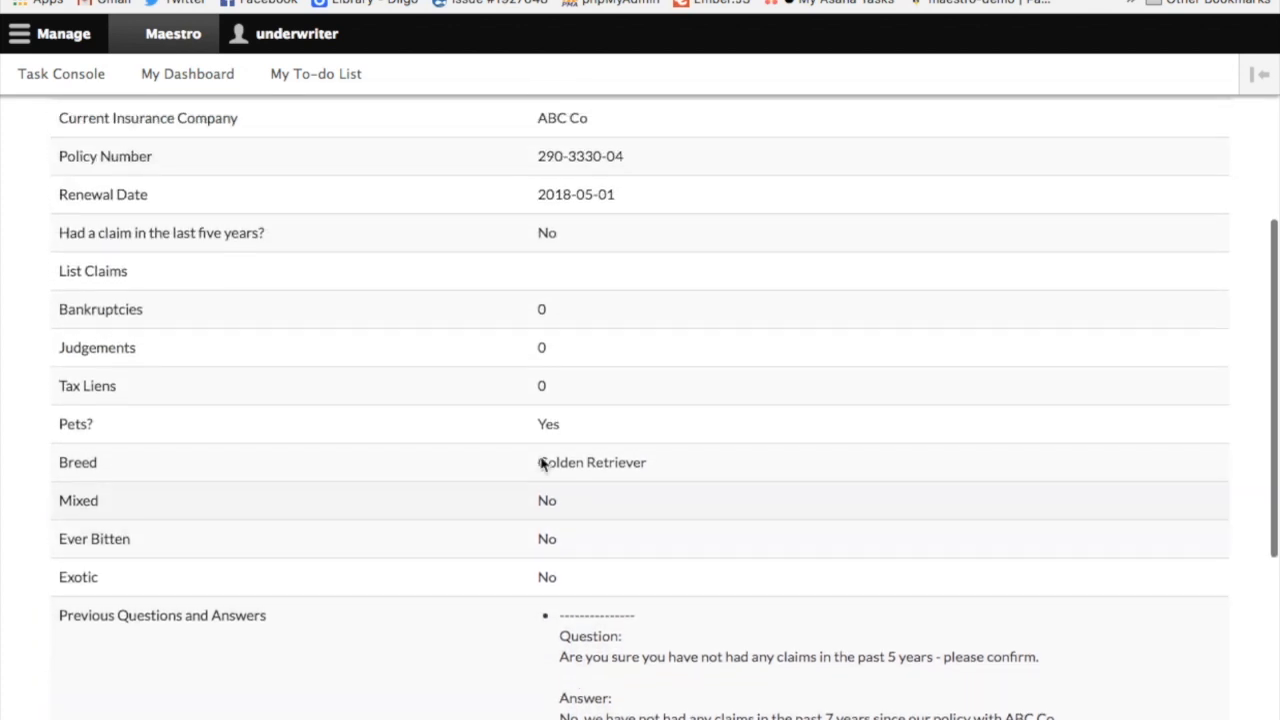
{"action": "scroll", "scroll_direction": "up", "scroll_amount": 3}
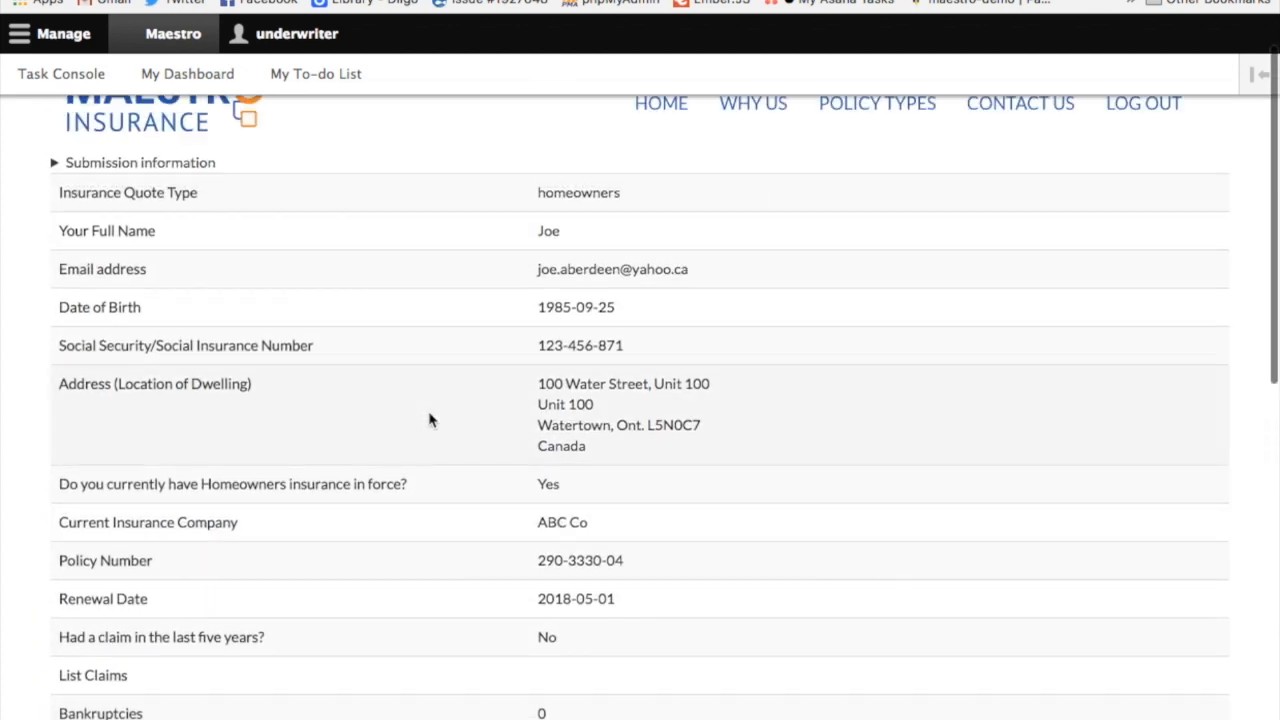
{"action": "mouse_move", "coordinate": [430, 471]}
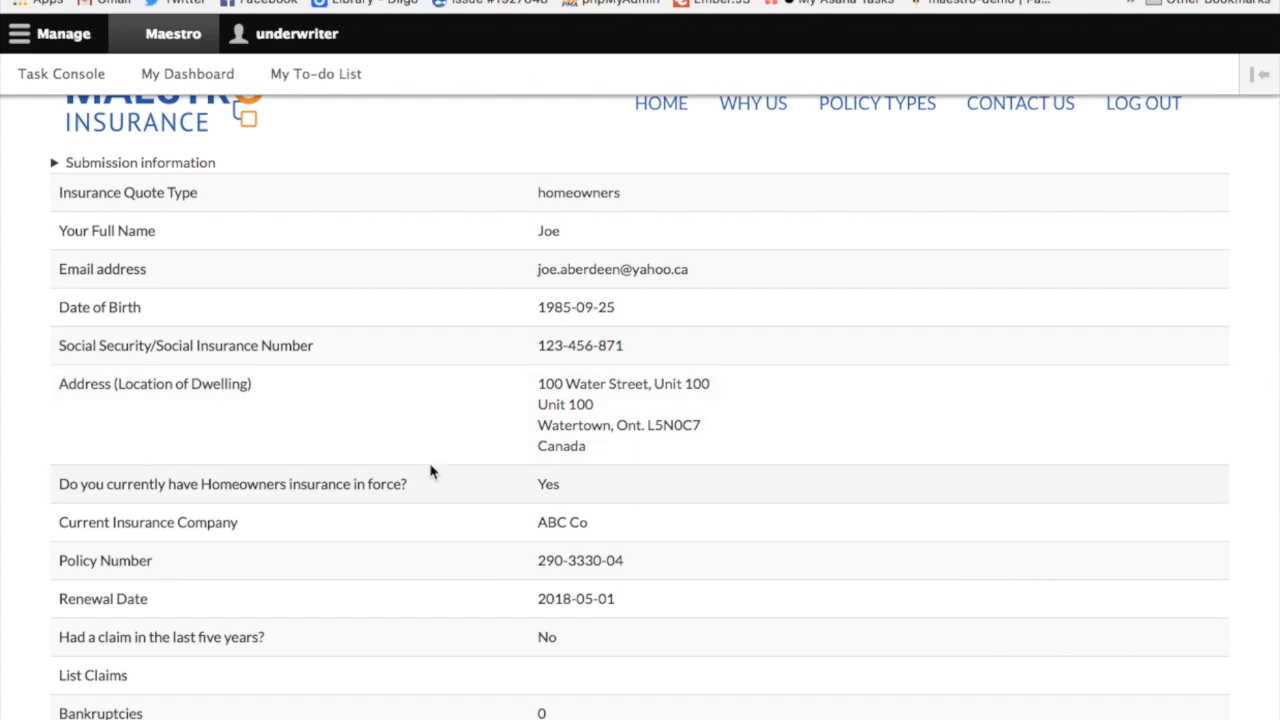
{"action": "scroll", "scroll_direction": "down", "scroll_amount": 3}
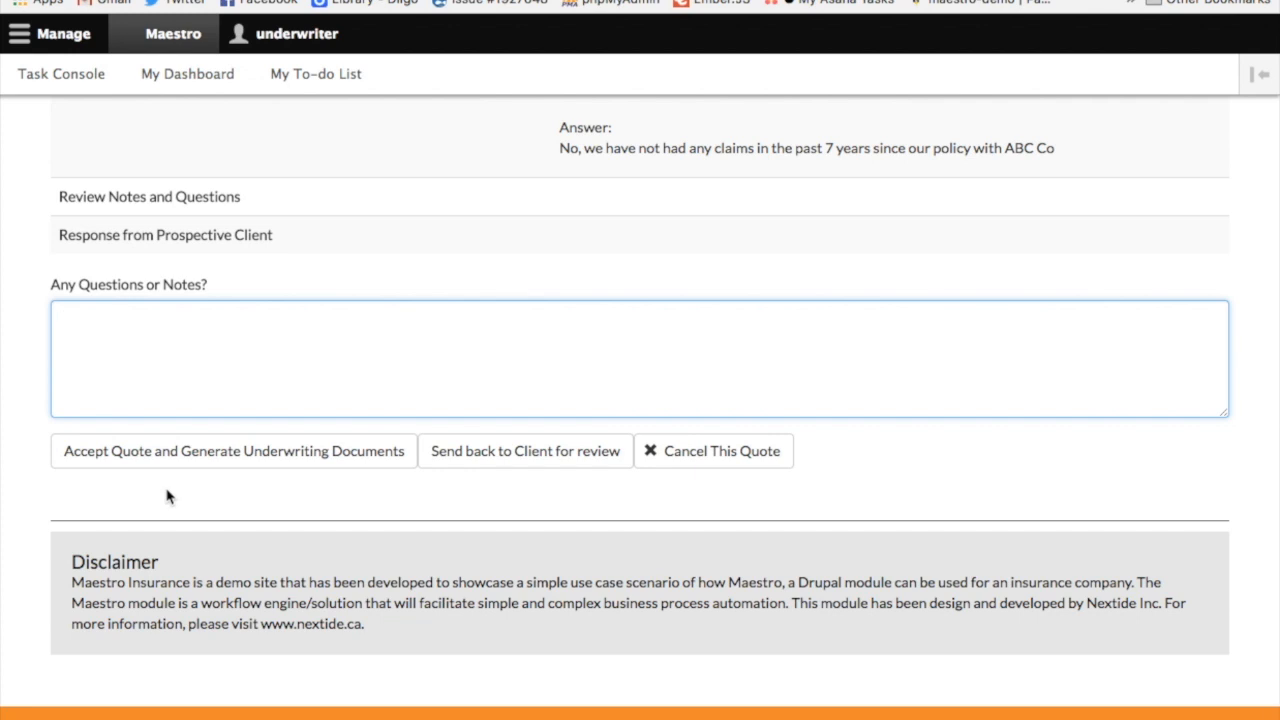
{"action": "mouse_move", "coordinate": [249, 501]}
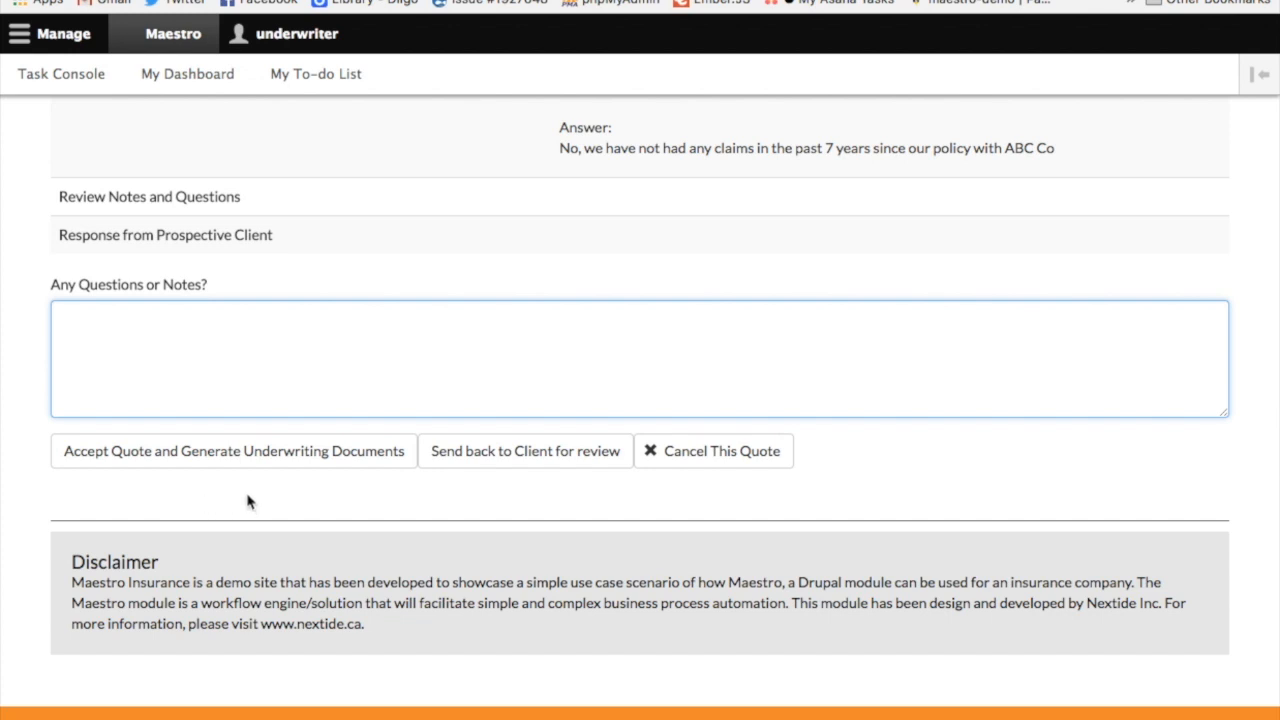
{"action": "mouse_move", "coordinate": [224, 502]}
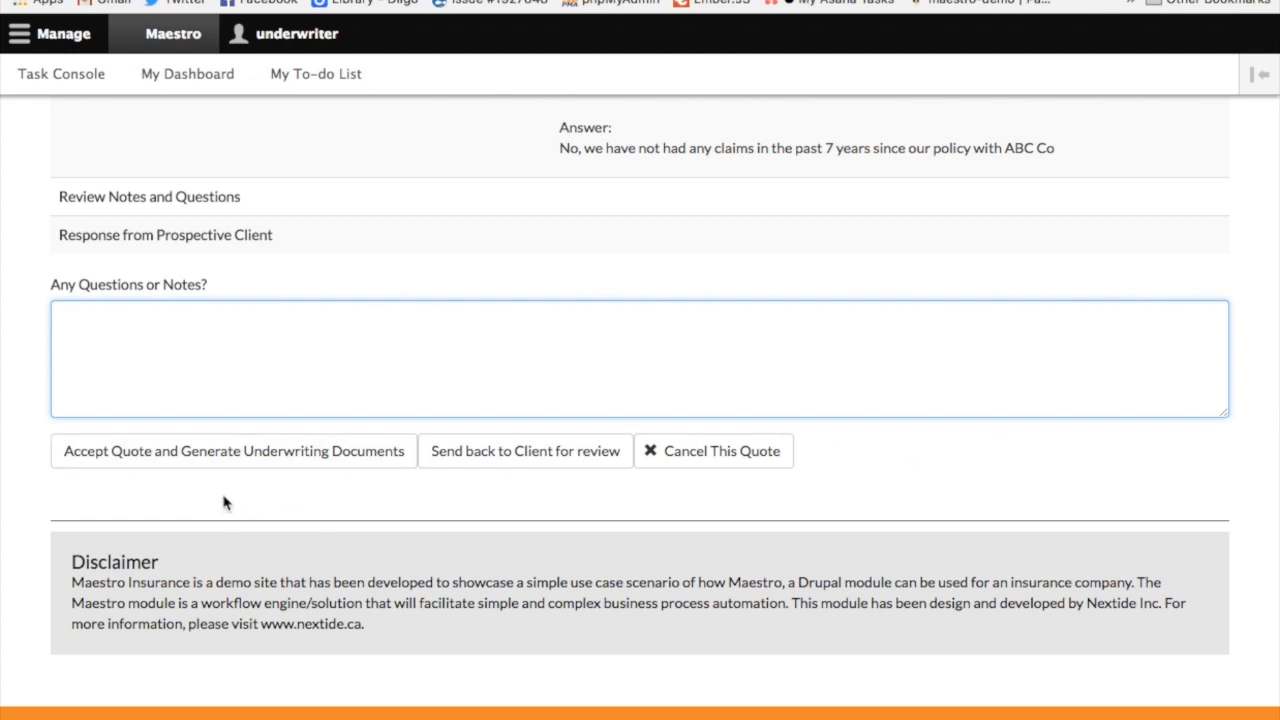
{"action": "mouse_move", "coordinate": [230, 495]}
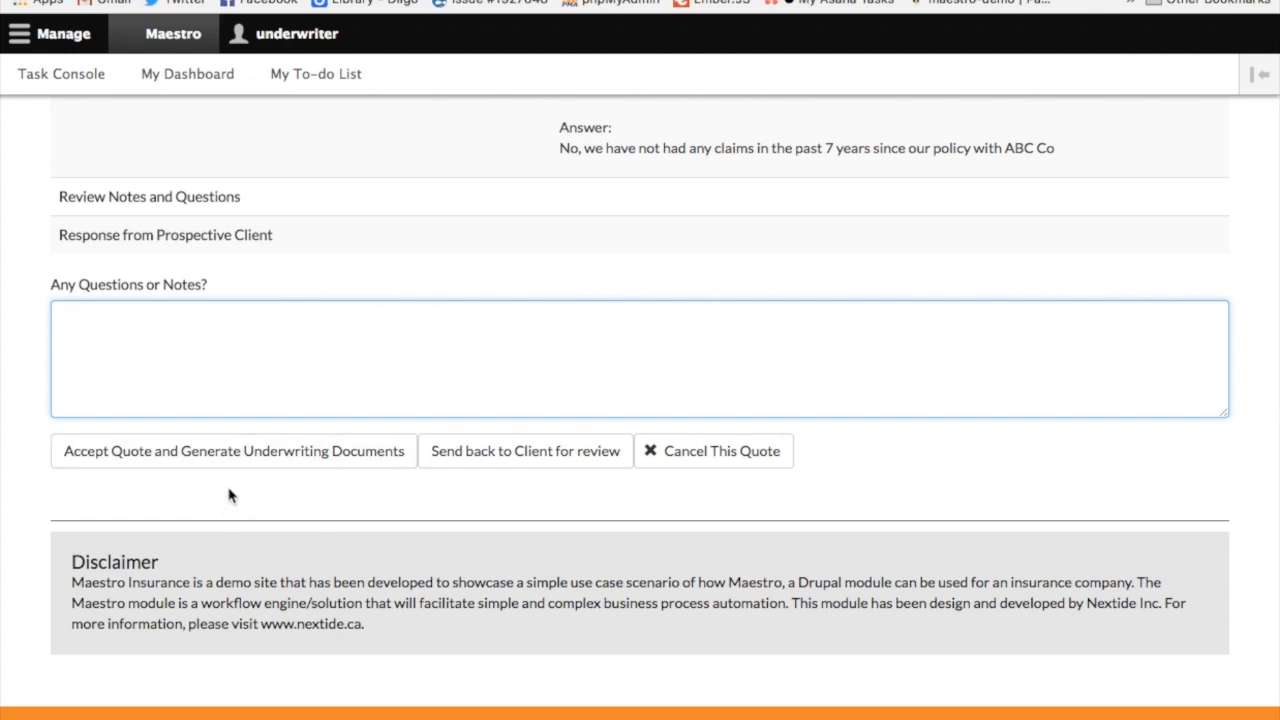
{"action": "mouse_move", "coordinate": [289, 494]}
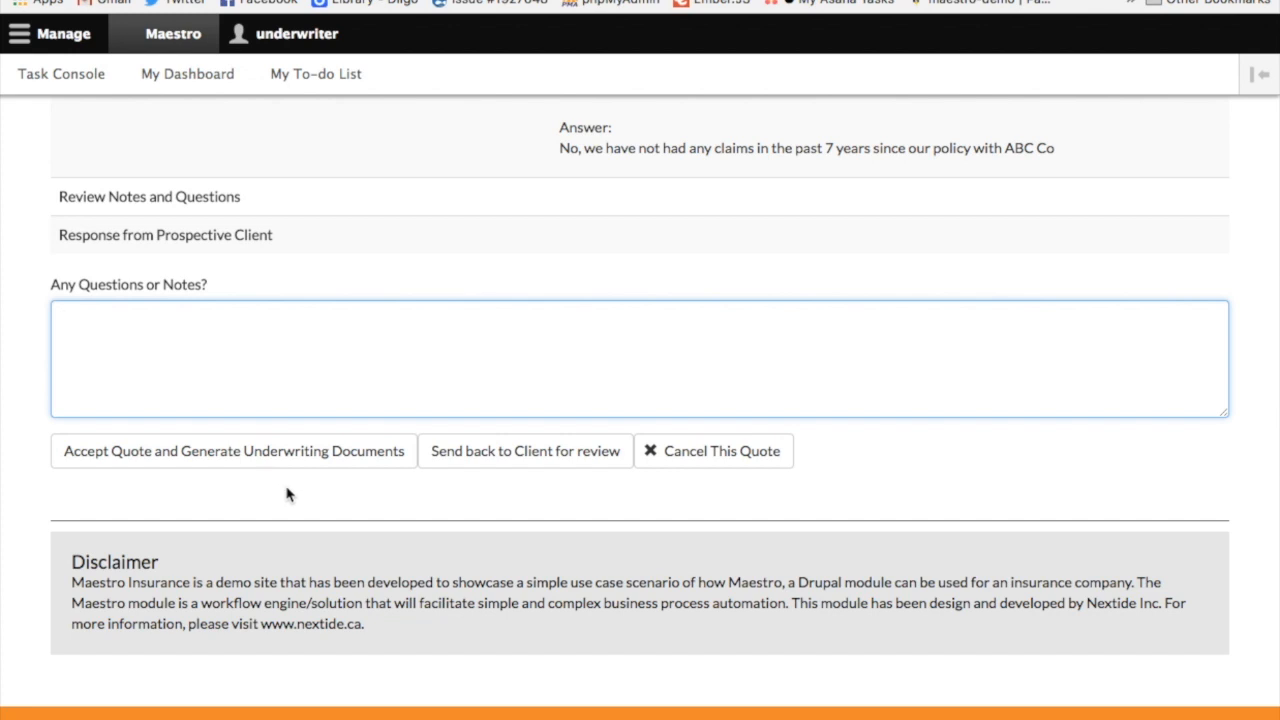
{"action": "mouse_move", "coordinate": [197, 457]}
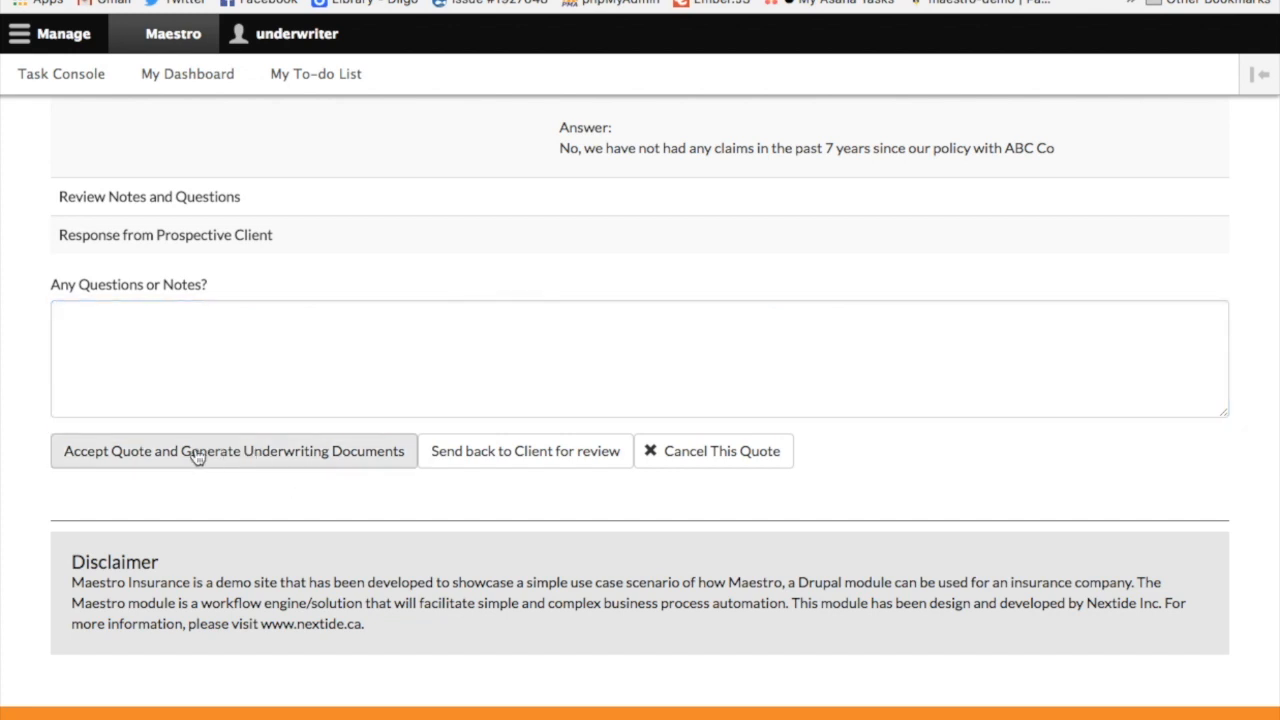
- Accept the homeowners quote and generate its underwriting documents
{"action": "left_click", "coordinate": [233, 451]}
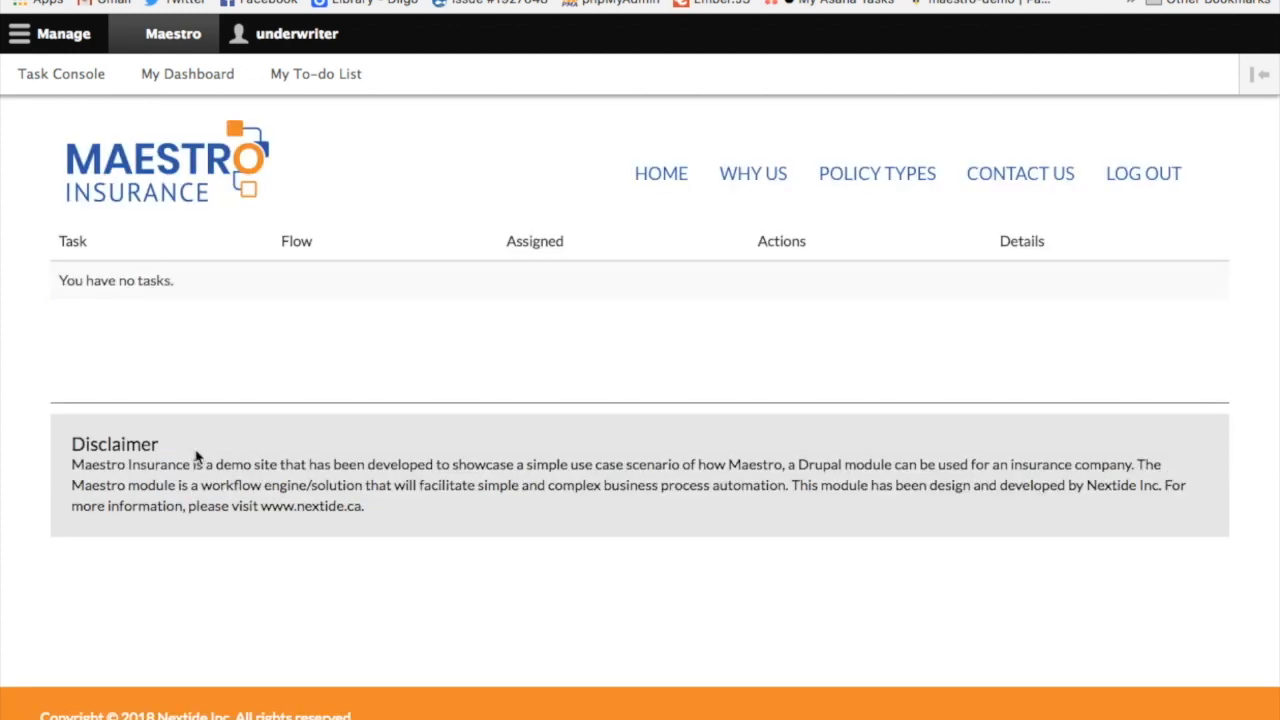
{"action": "mouse_move", "coordinate": [308, 343]}
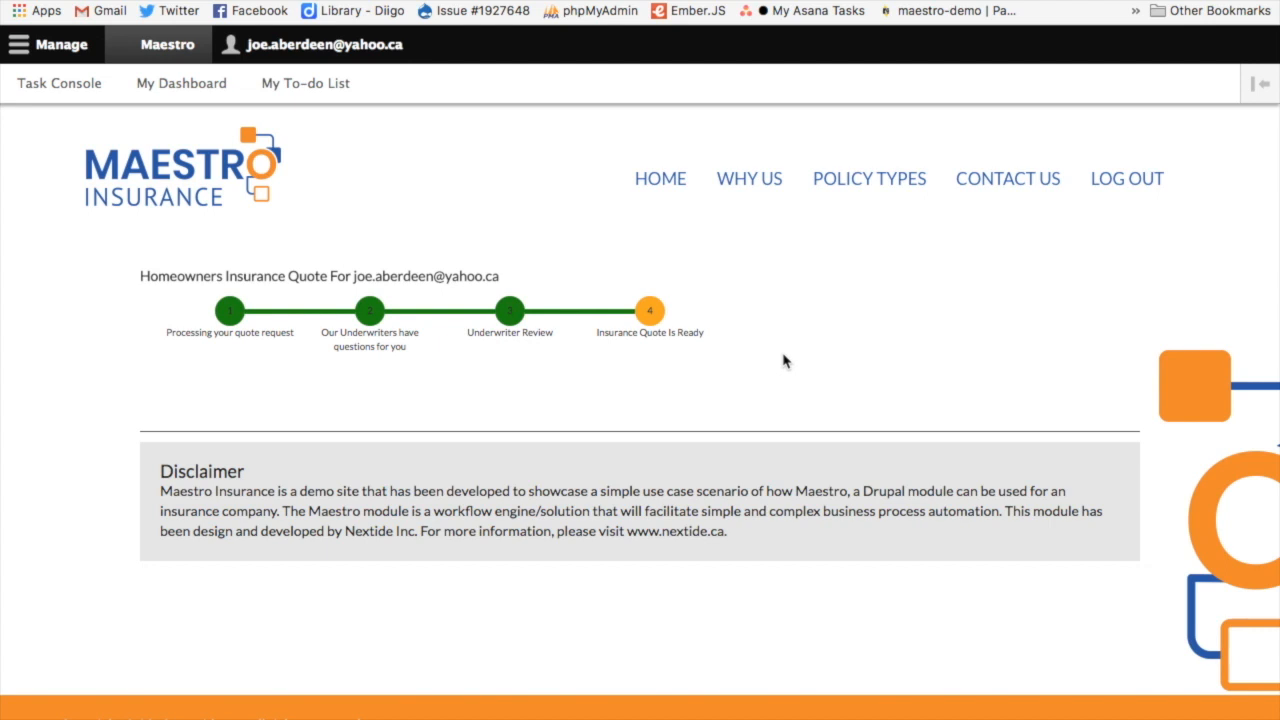
{"action": "mouse_move", "coordinate": [785, 368]}
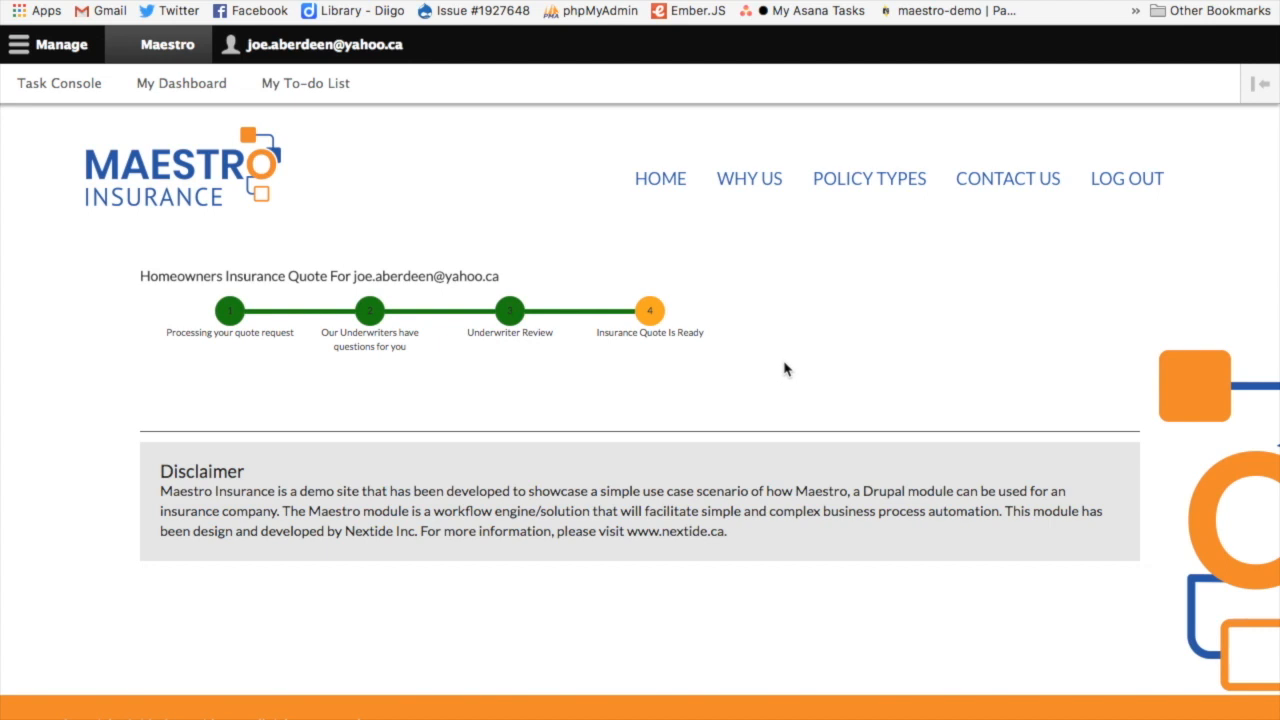
{"action": "mouse_move", "coordinate": [219, 311]}
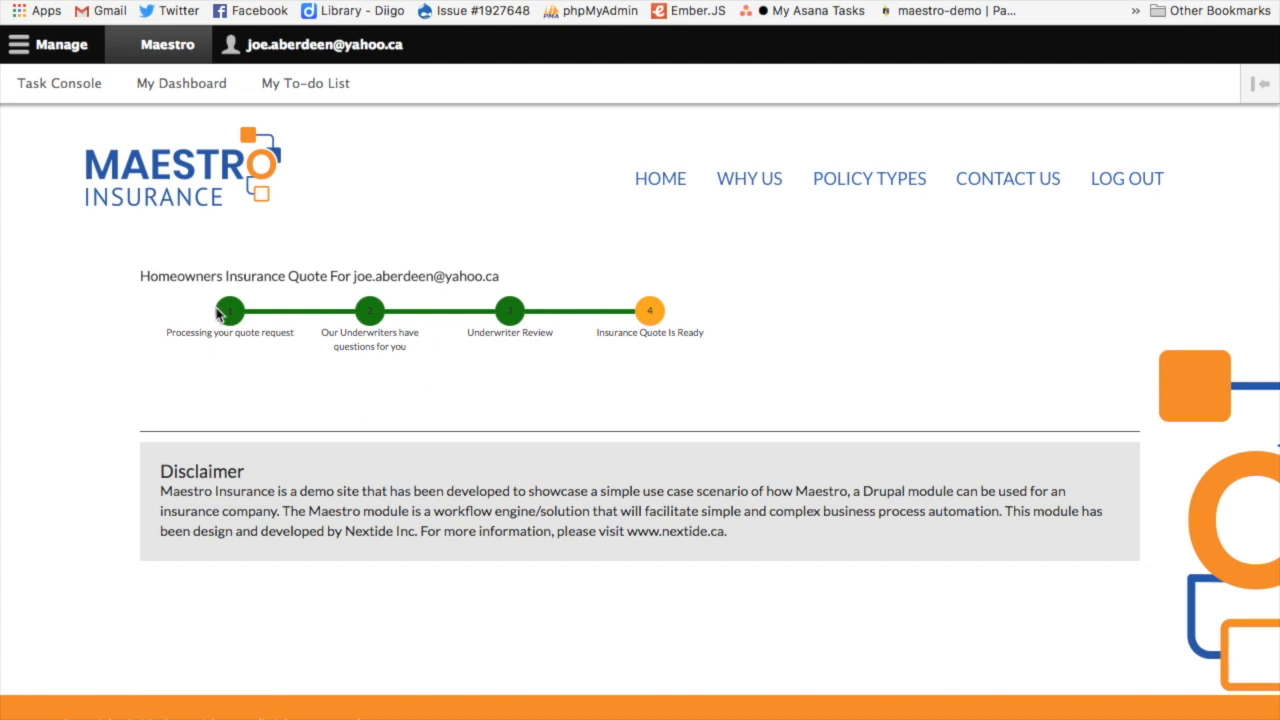
{"action": "mouse_move", "coordinate": [710, 367]}
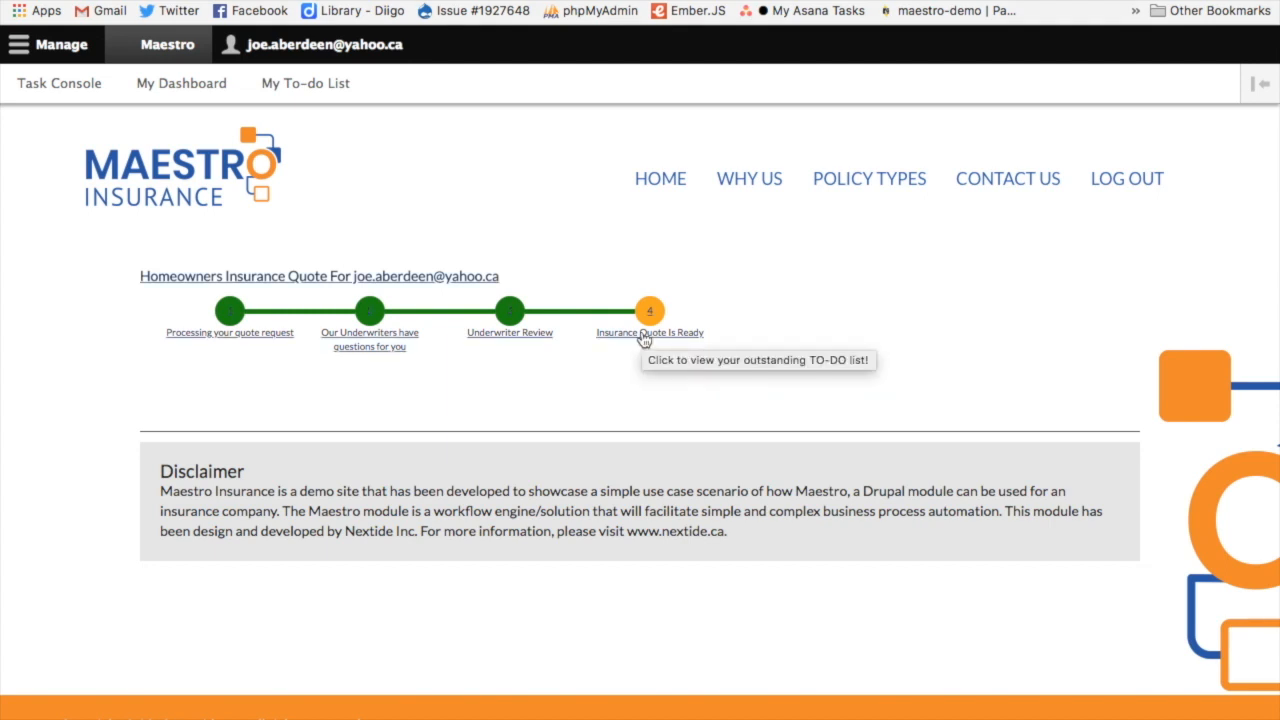
- As the client, open 'Insurance Quote Is Ready', present the quote and view quote-178.pdf
{"action": "left_click", "coordinate": [649, 310]}
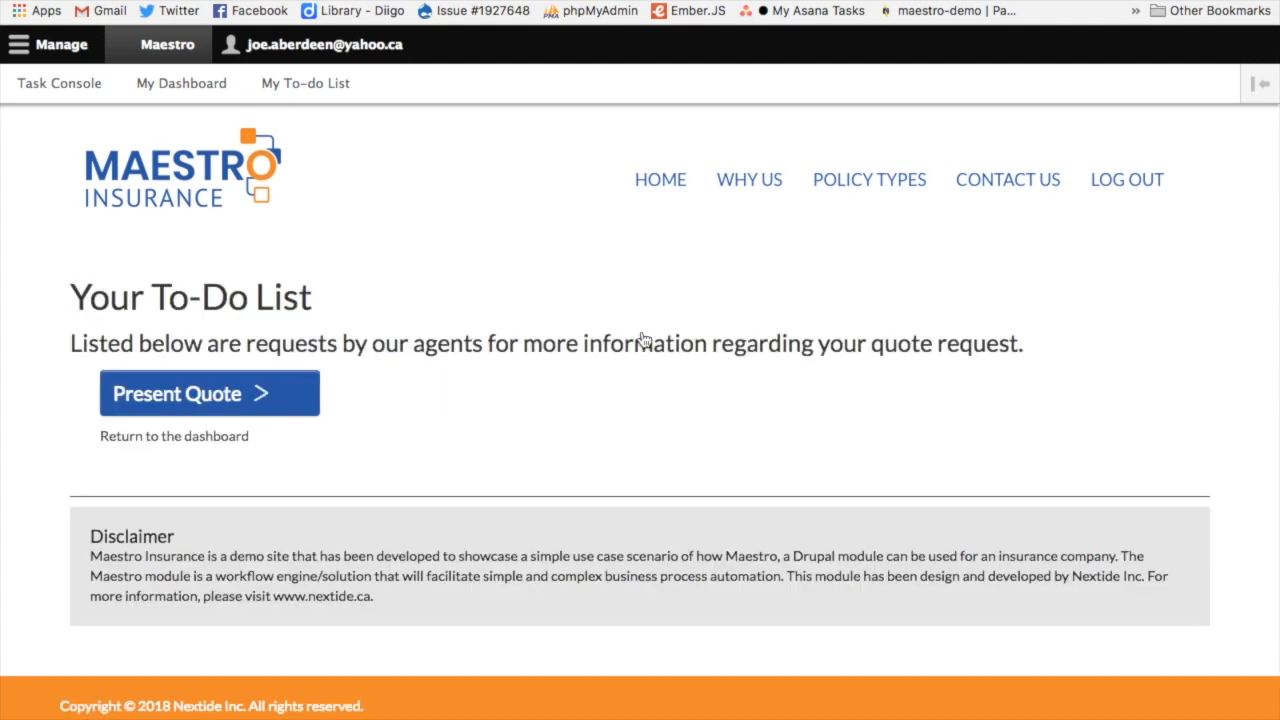
{"action": "mouse_move", "coordinate": [180, 393]}
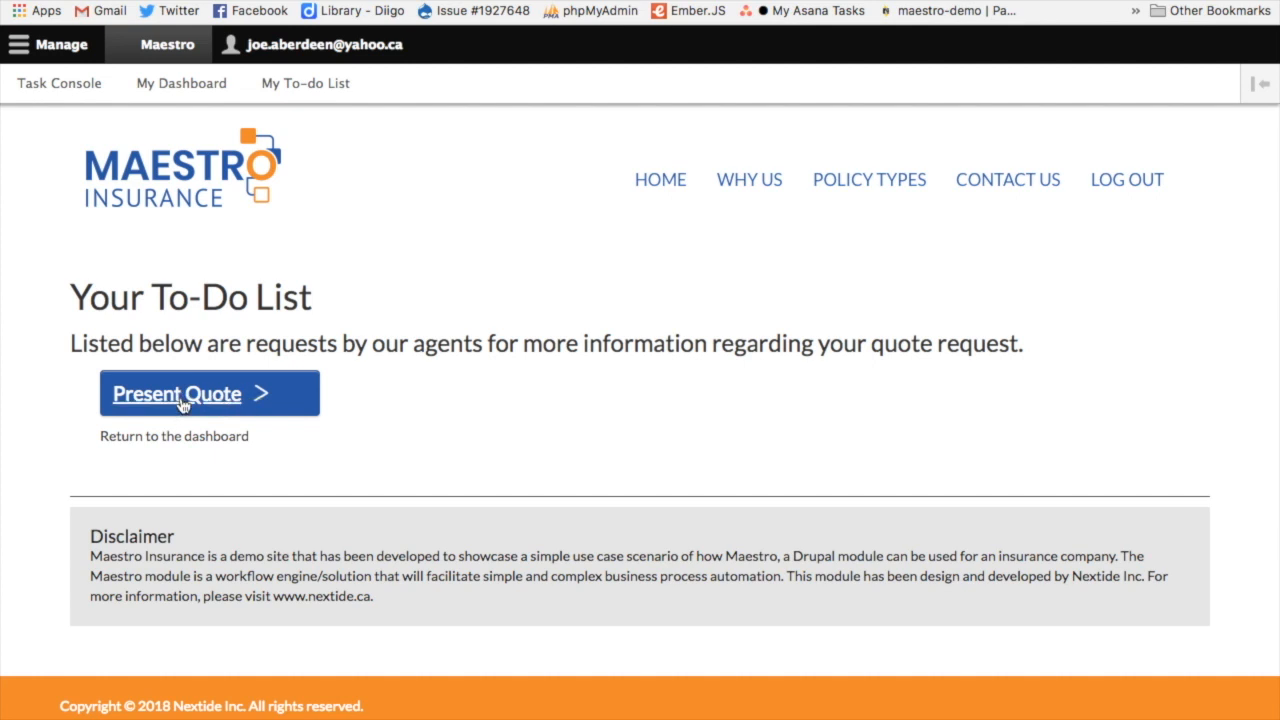
{"action": "left_click", "coordinate": [209, 392]}
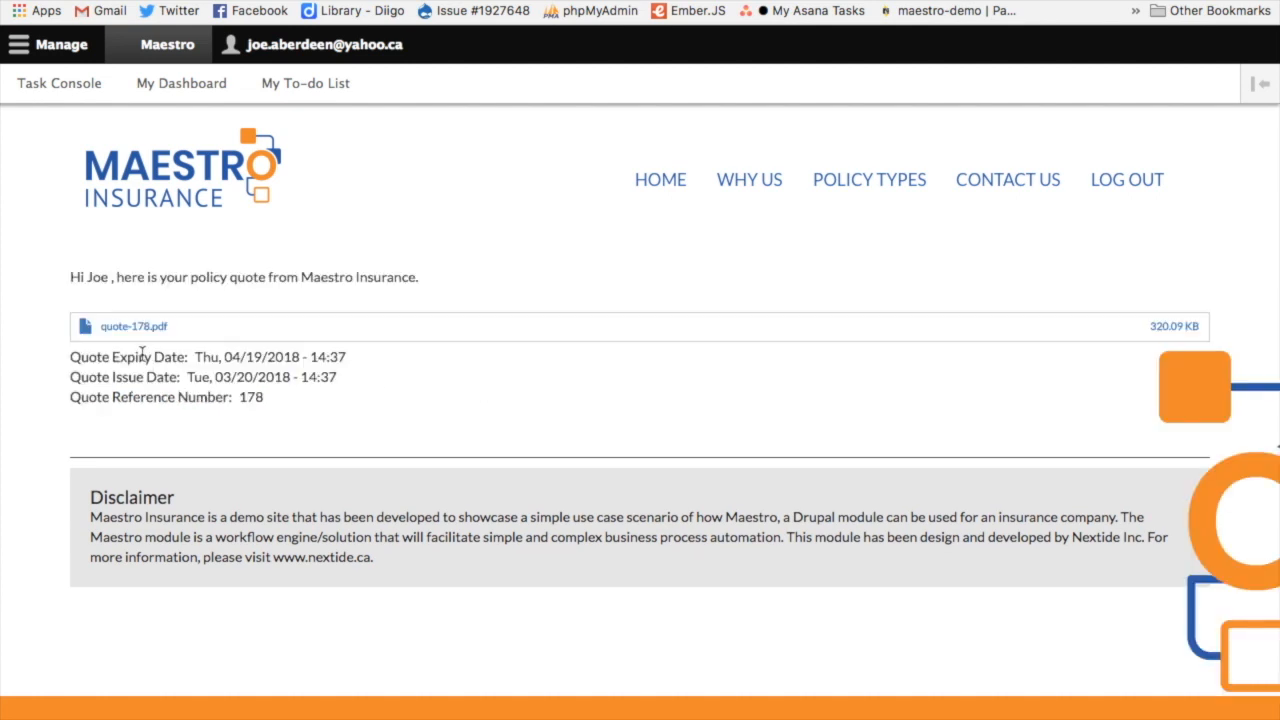
{"action": "mouse_move", "coordinate": [130, 326]}
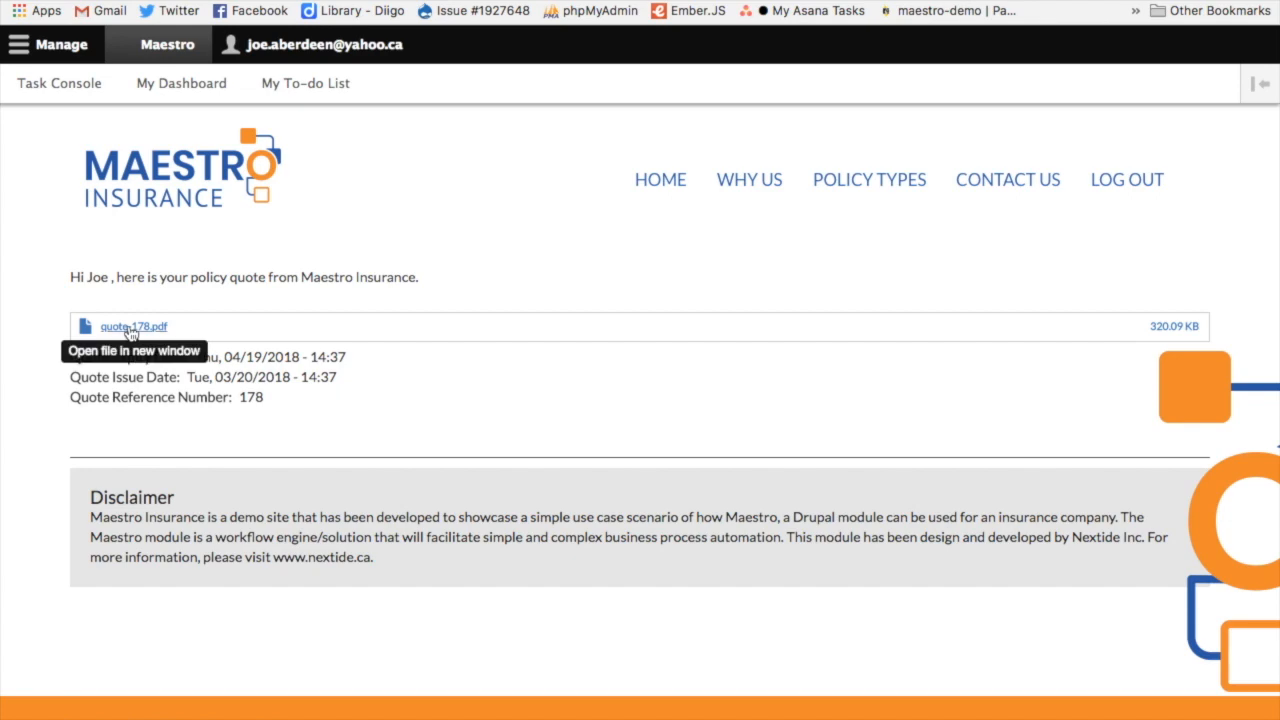
{"action": "left_click", "coordinate": [131, 326]}
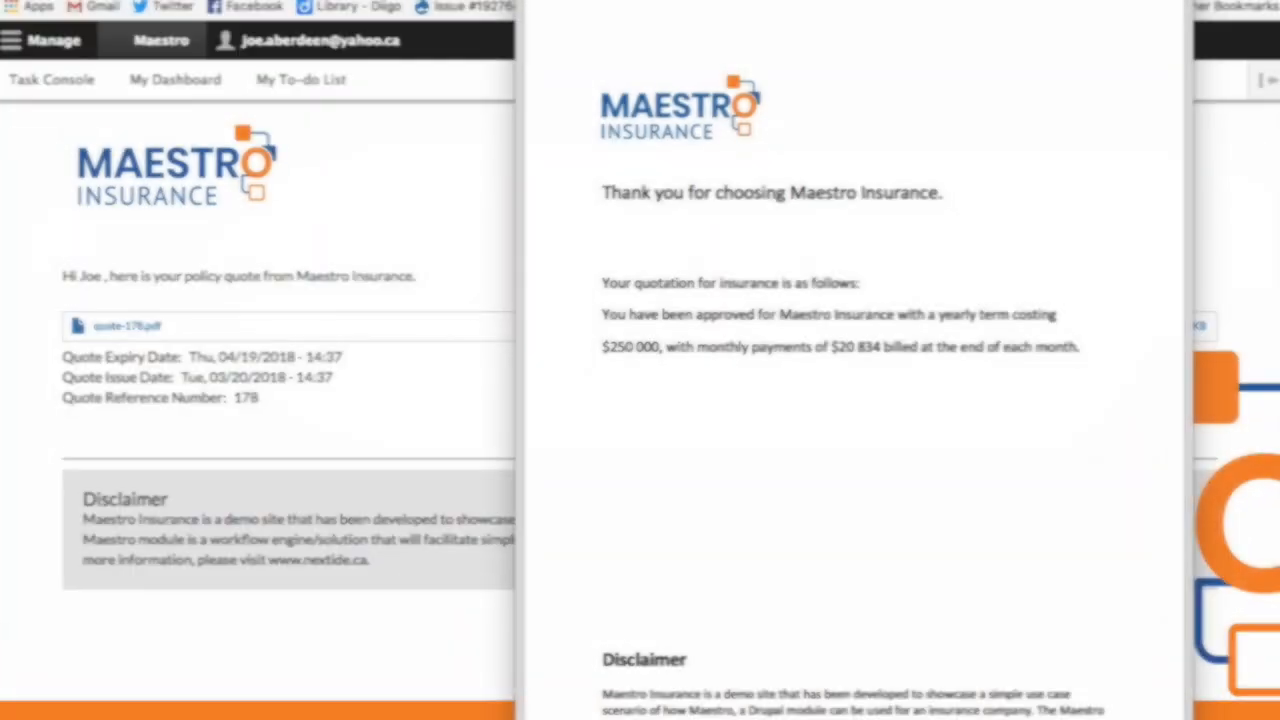